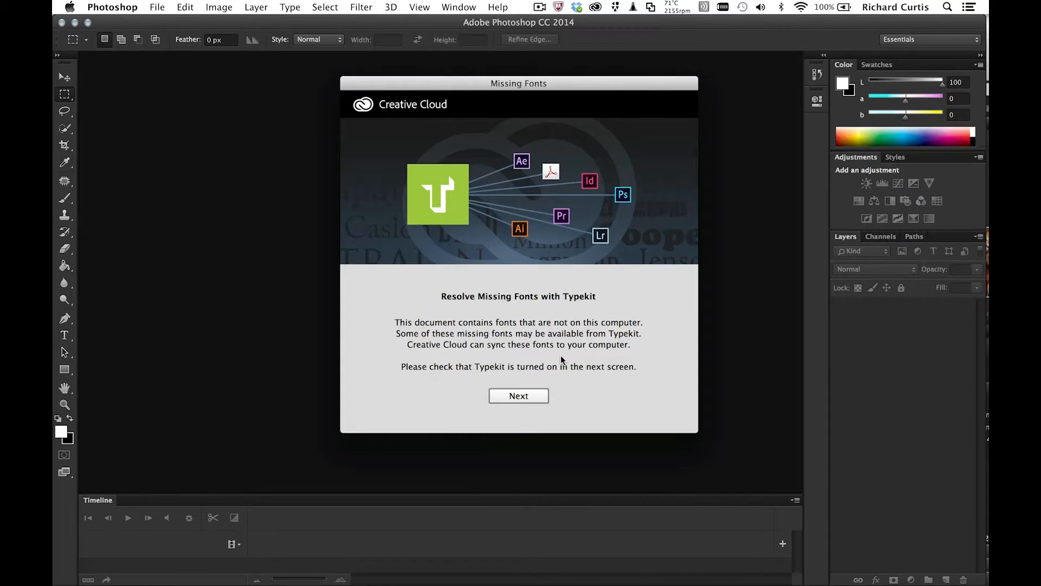
{"action": "mouse_move", "coordinate": [523, 410]}
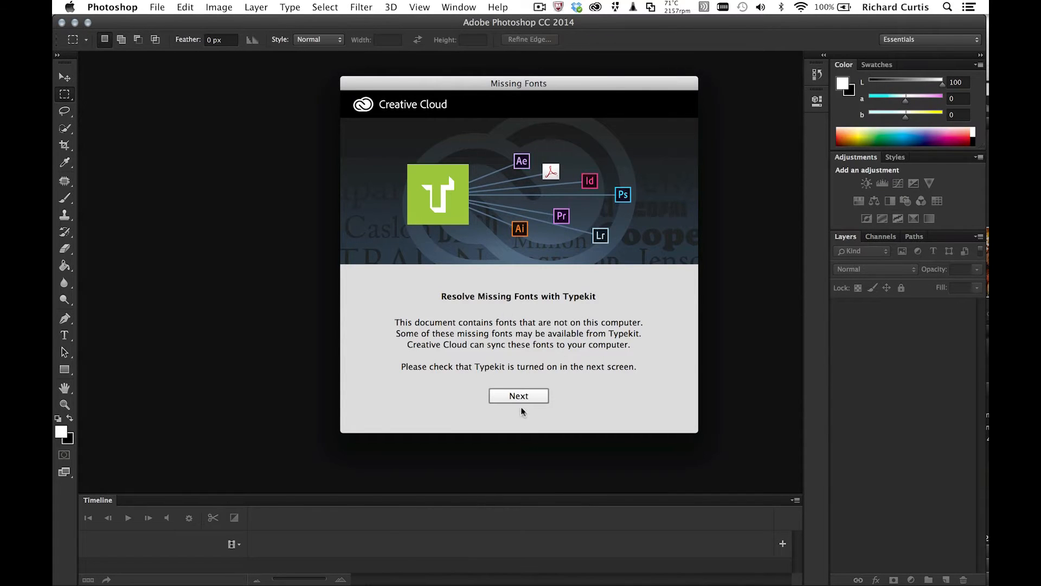
Advance the Missing Fonts dialog, switch Typekit syncing on, and show Creative Cloud's synced fonts.
{"action": "left_click", "coordinate": [518, 395]}
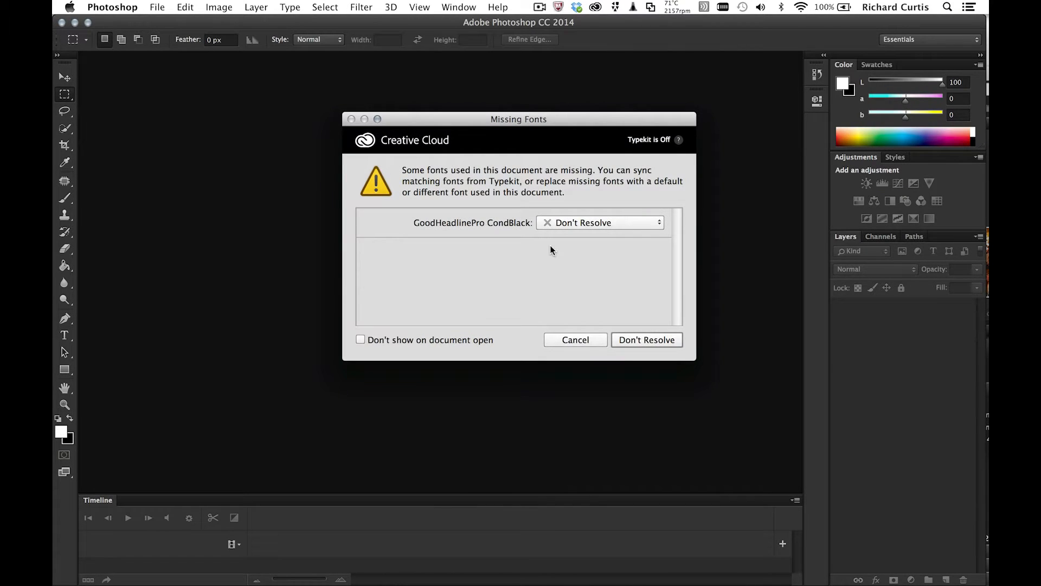
{"action": "left_click", "coordinate": [649, 139]}
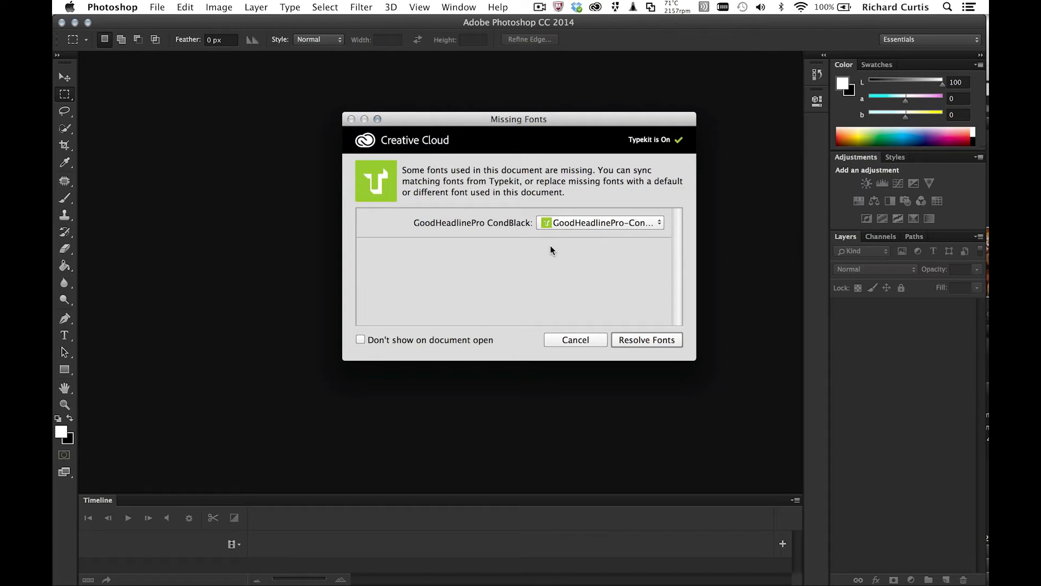
{"action": "mouse_move", "coordinate": [481, 125]}
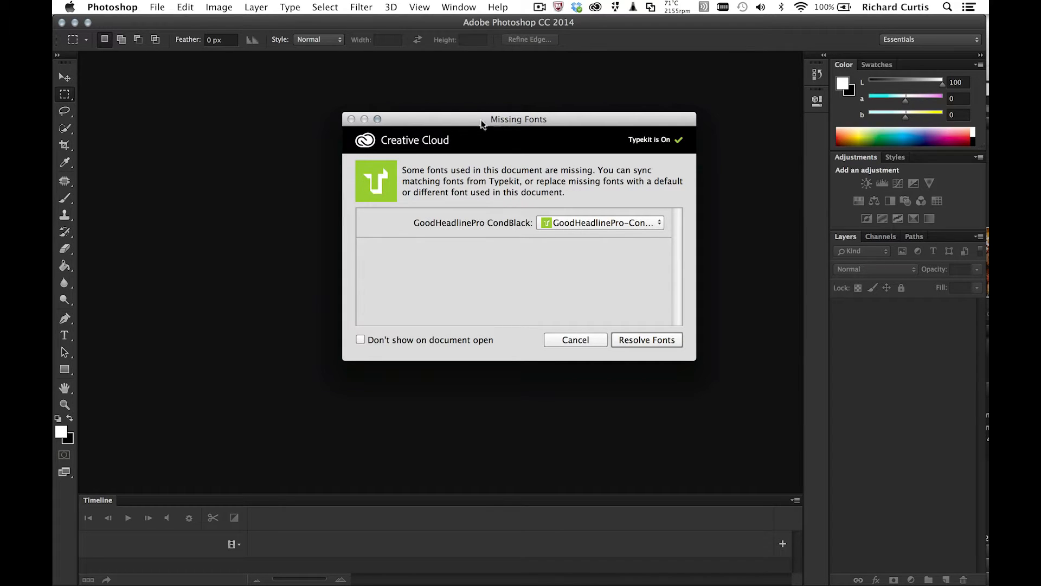
{"action": "mouse_move", "coordinate": [638, 127]}
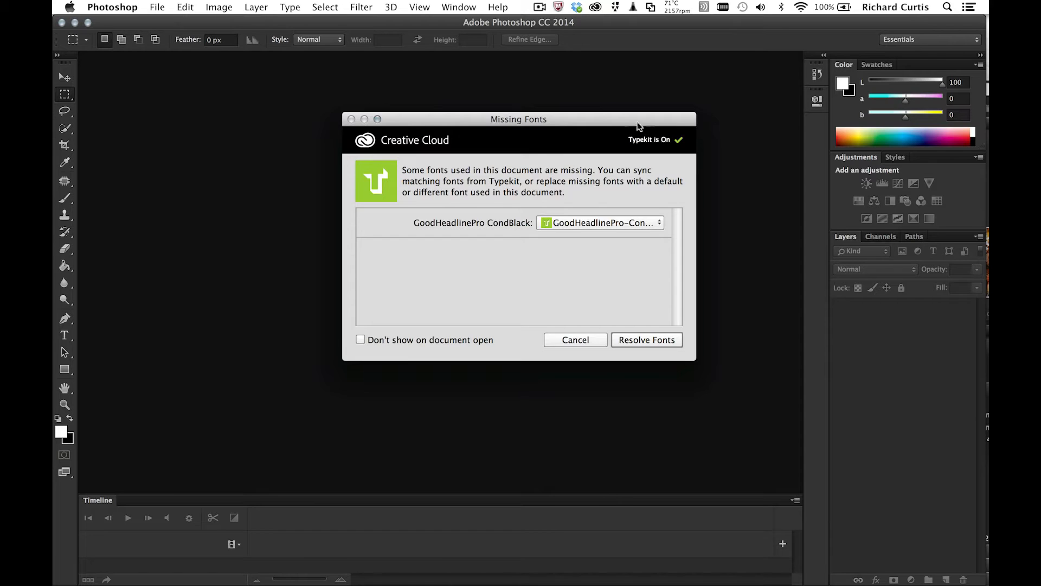
{"action": "left_click", "coordinate": [596, 6]}
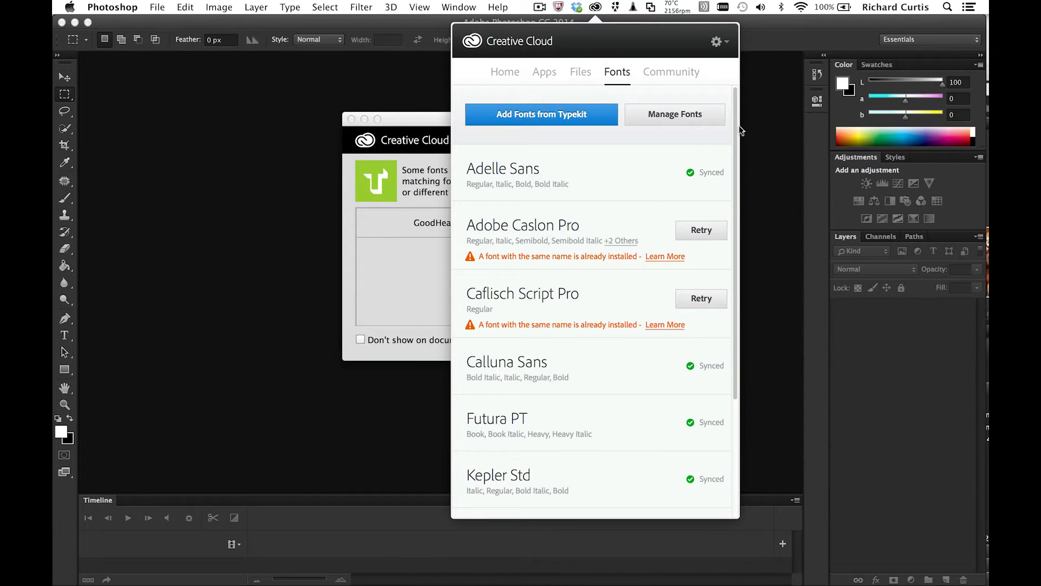
Open Creative Cloud Preferences and view the Fonts sync settings.
{"action": "left_click", "coordinate": [716, 41]}
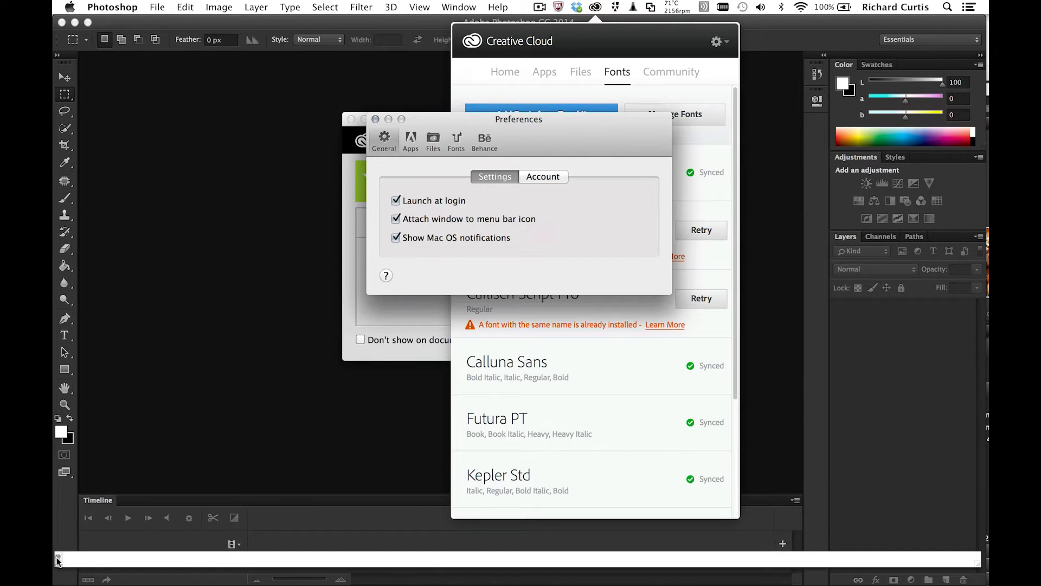
{"action": "left_click", "coordinate": [456, 139]}
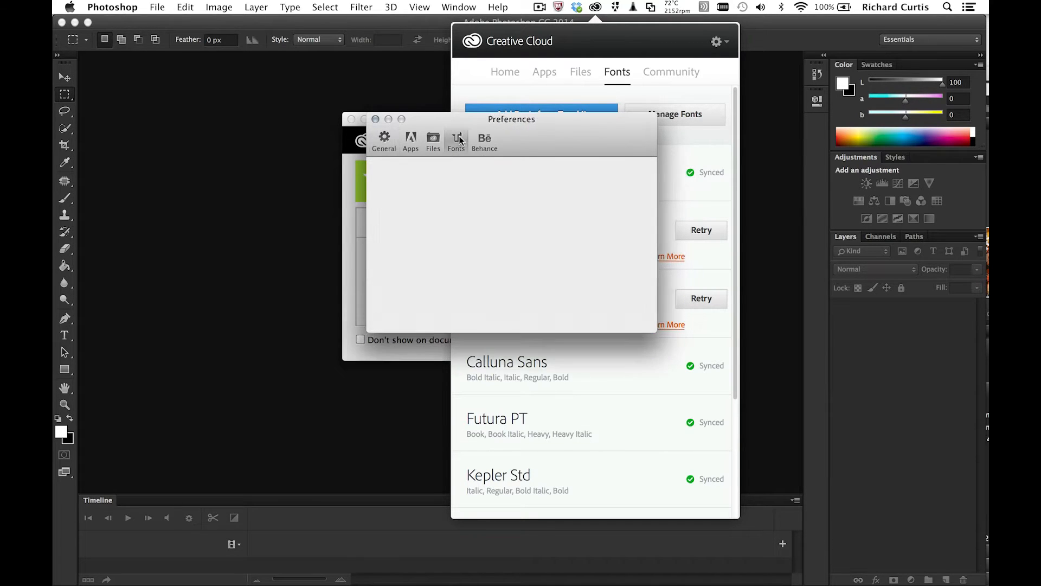
{"action": "left_click", "coordinate": [455, 140]}
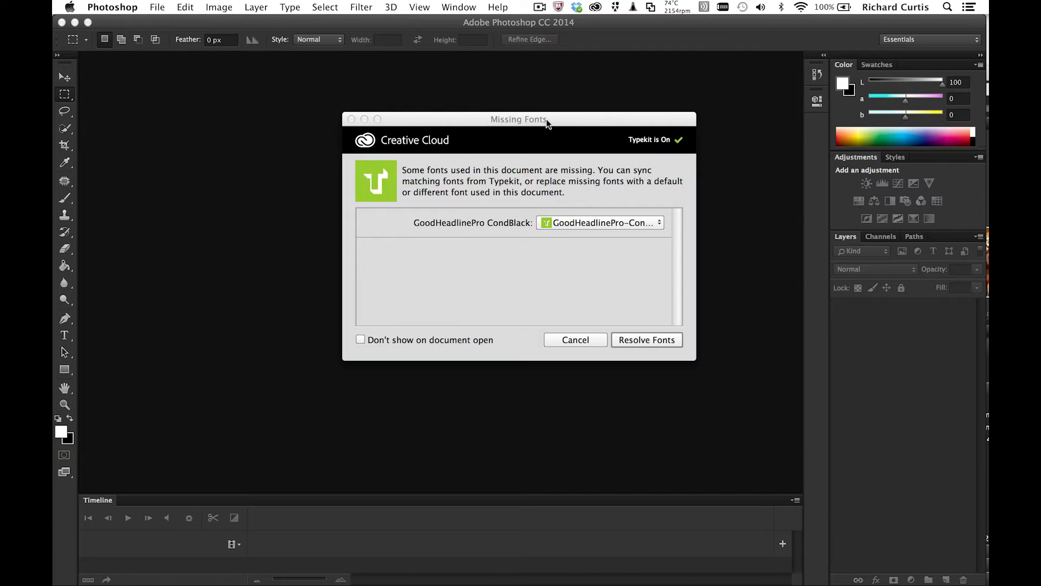
{"action": "mouse_move", "coordinate": [611, 332]}
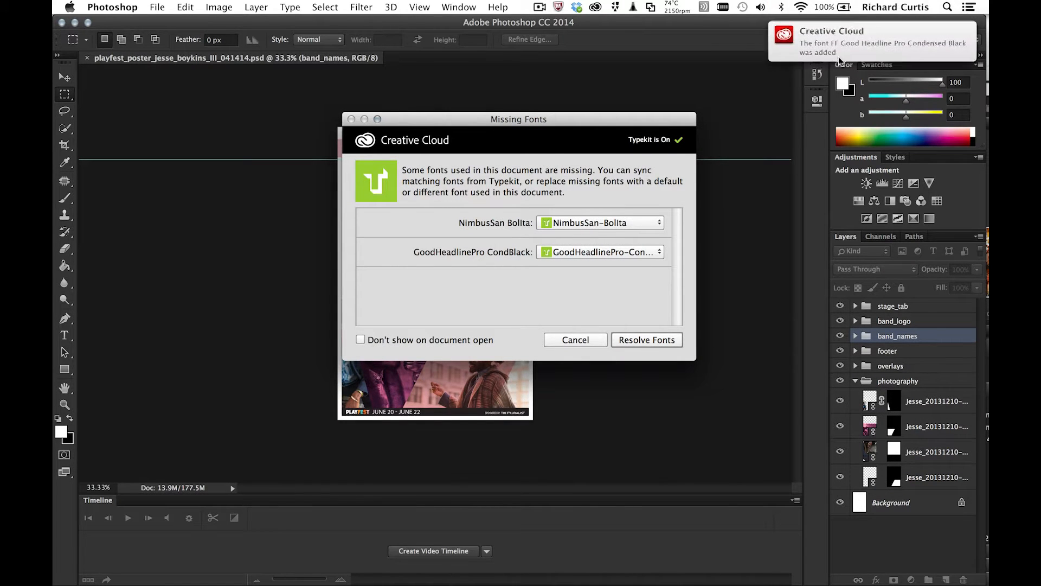
{"action": "mouse_move", "coordinate": [803, 80]}
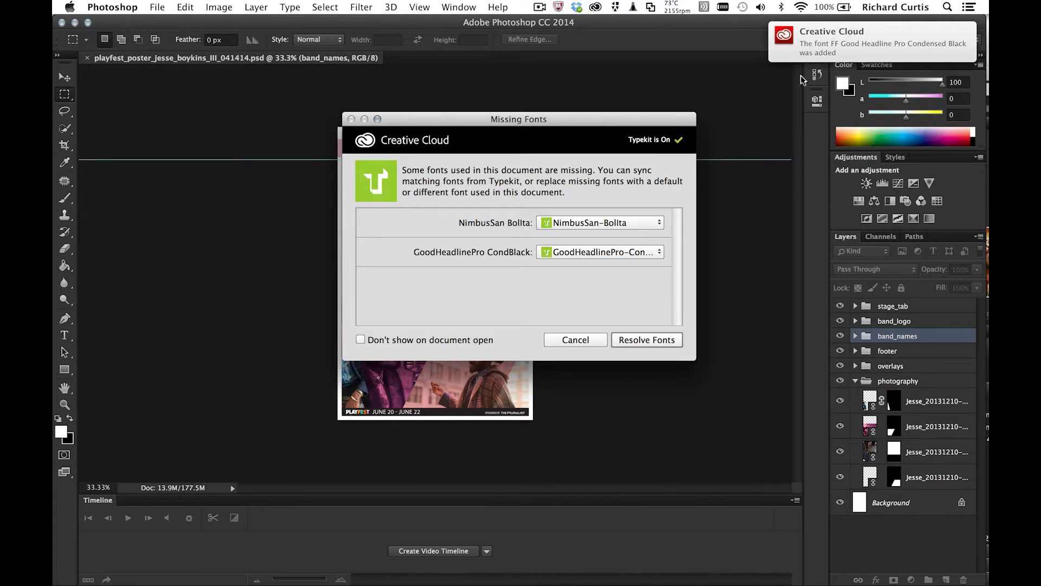
{"action": "mouse_move", "coordinate": [487, 299]}
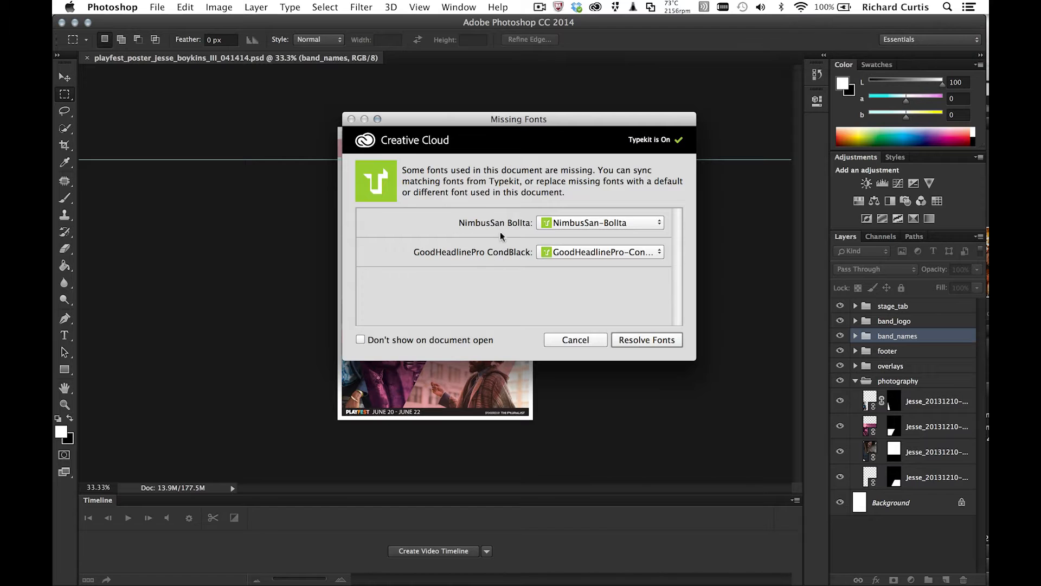
Resolve NimbusSan Bollta and GoodHeadlinePro CondBlack with their Typekit matches.
{"action": "left_click", "coordinate": [645, 340]}
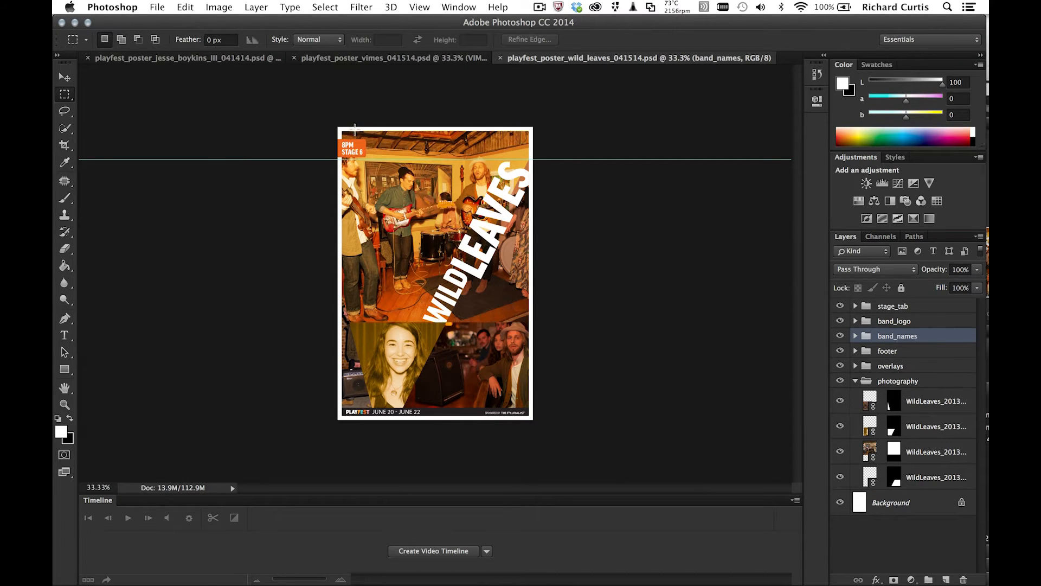
Cycle through the Jesse Boykins, Vimes and Wild Leaves posters, ending on Jesse Boykins III.
{"action": "left_click", "coordinate": [186, 58]}
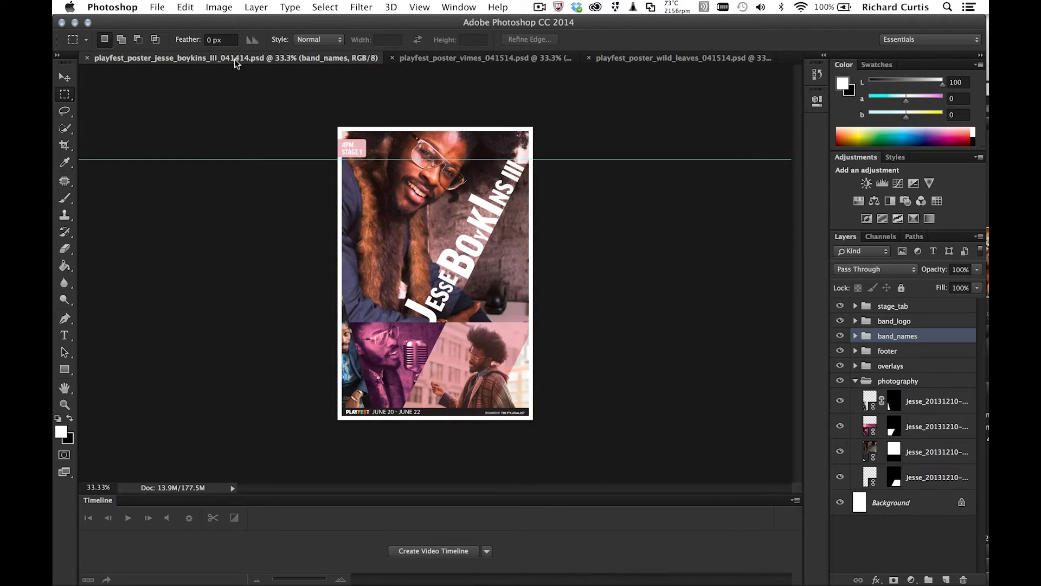
{"action": "left_click", "coordinate": [432, 58]}
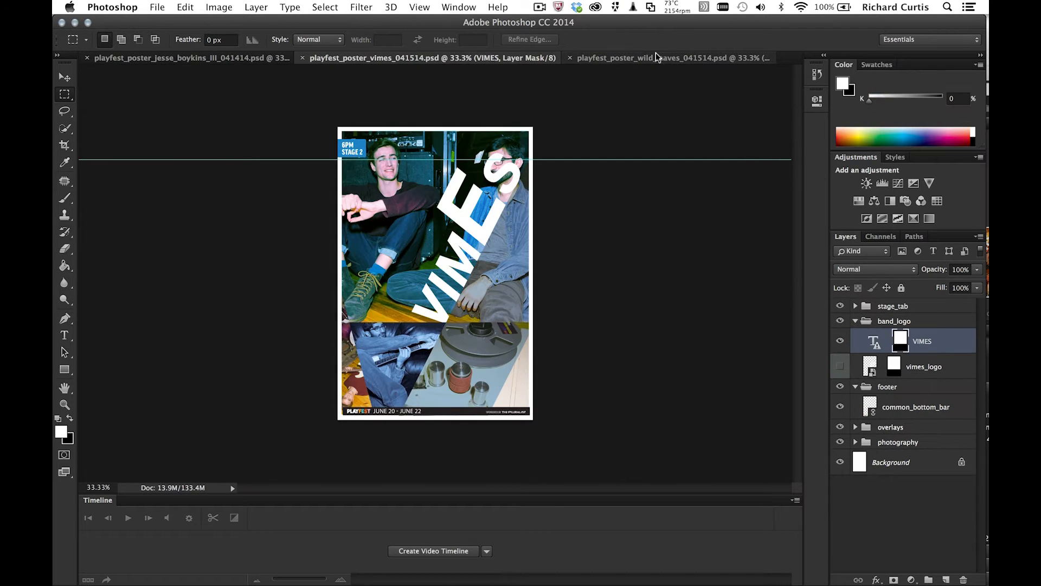
{"action": "left_click", "coordinate": [638, 58]}
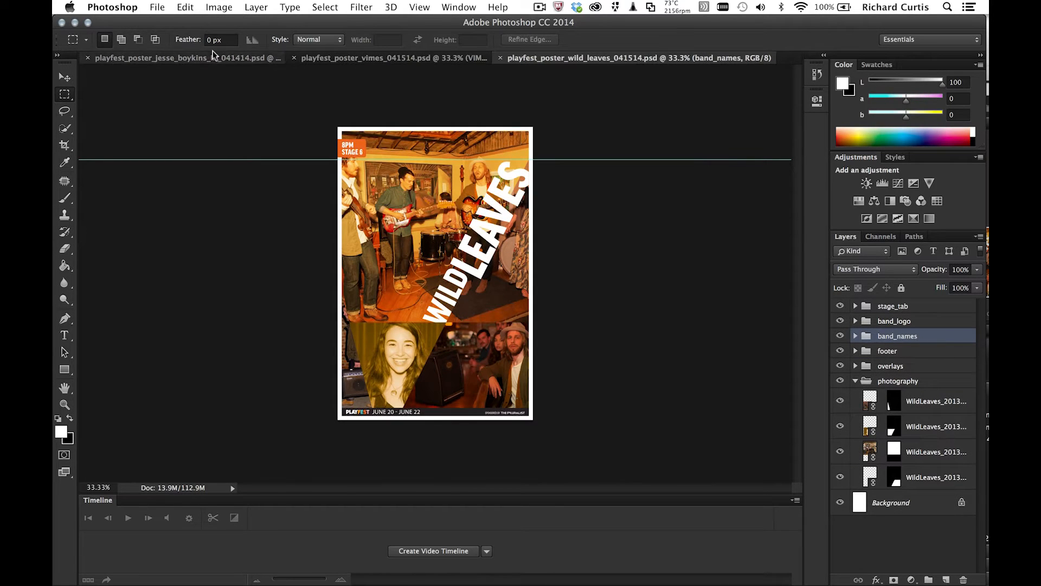
{"action": "left_click", "coordinate": [391, 57]}
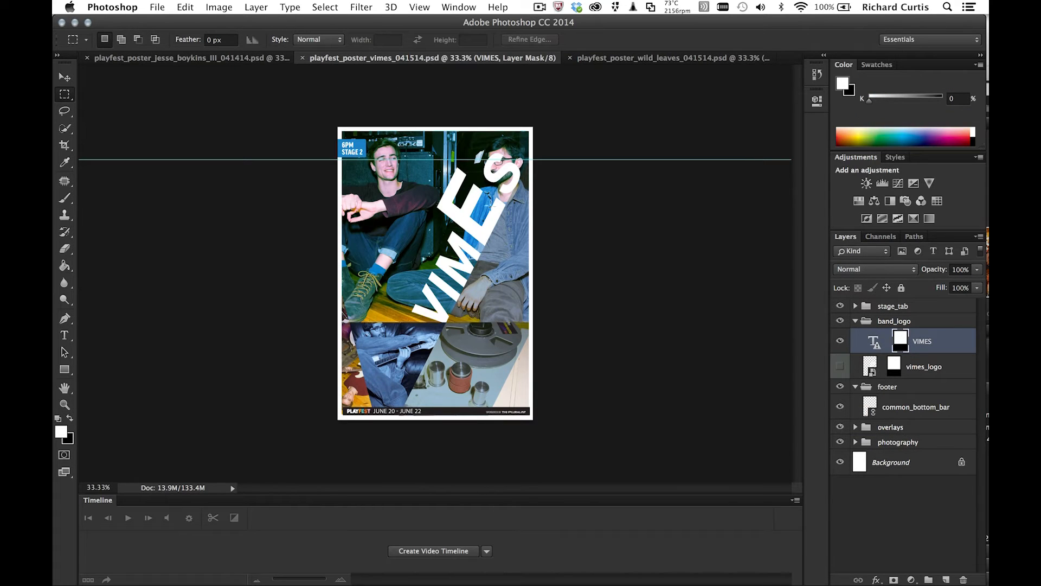
{"action": "mouse_move", "coordinate": [584, 254]}
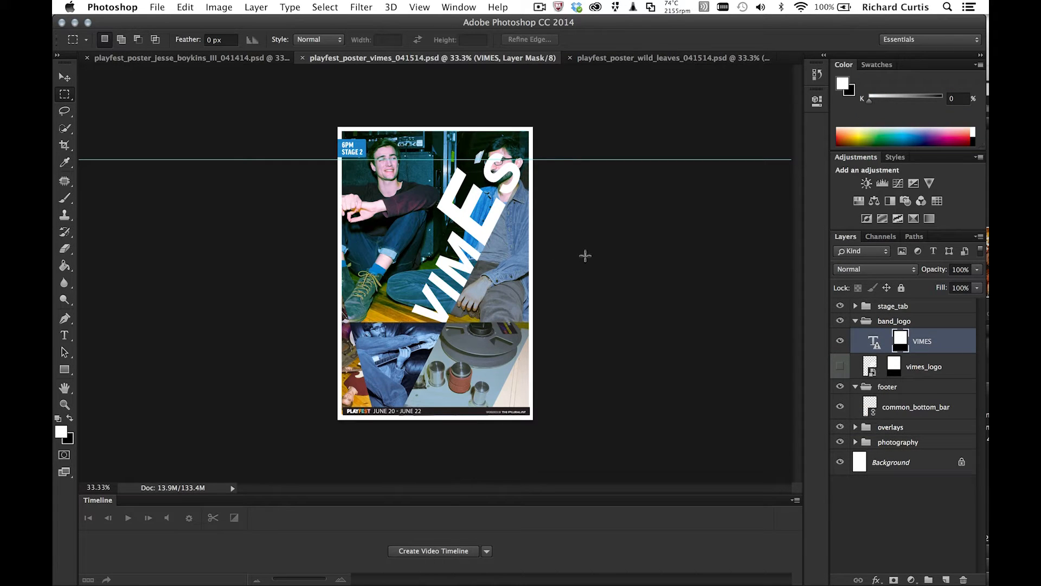
{"action": "mouse_move", "coordinate": [508, 355]}
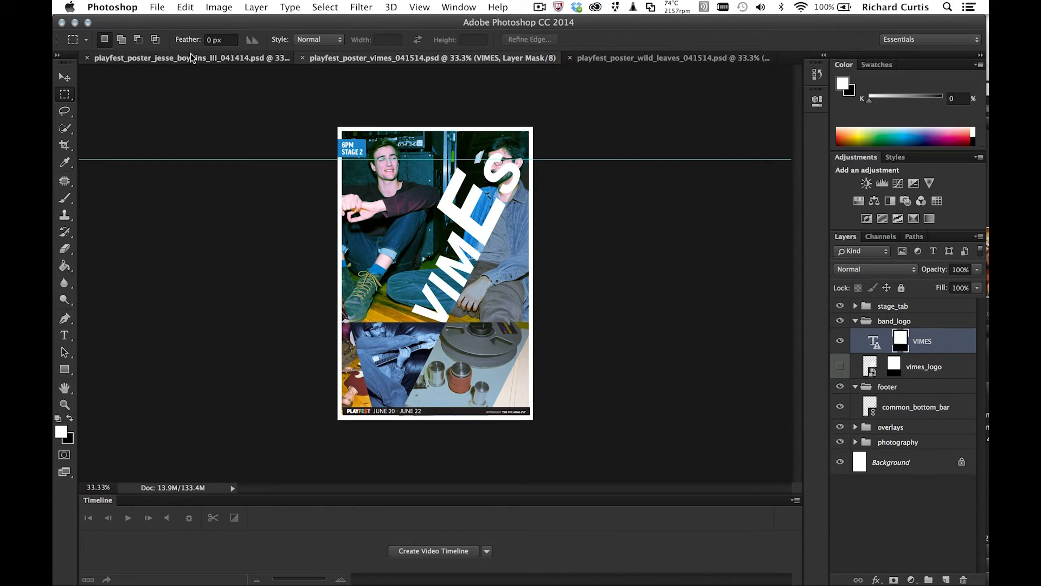
{"action": "left_click", "coordinate": [193, 58]}
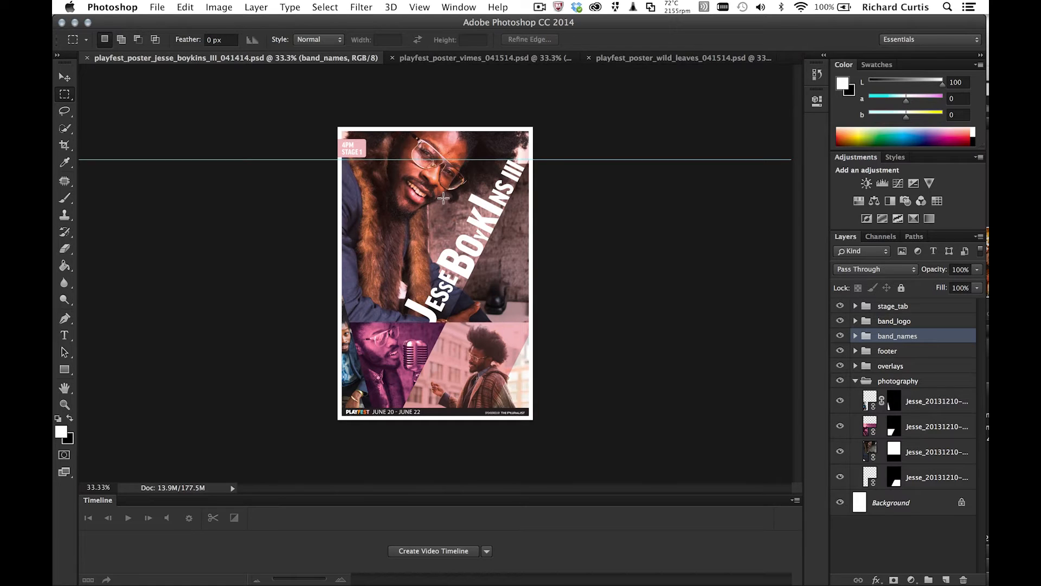
Place Links/band_names.psd as a linked smart object on the poster and commit it.
{"action": "left_click", "coordinate": [157, 7]}
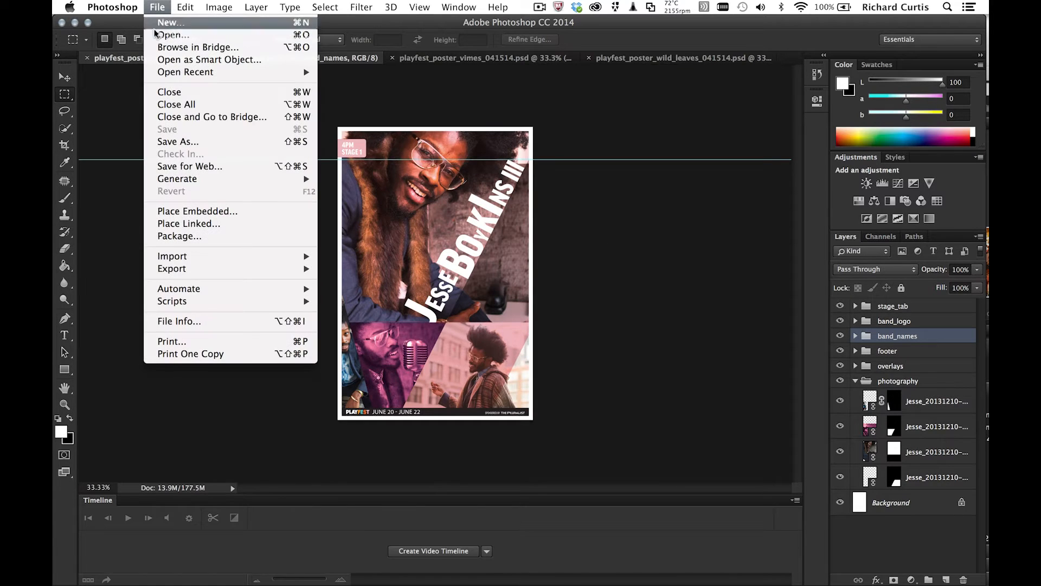
{"action": "left_click", "coordinate": [189, 223]}
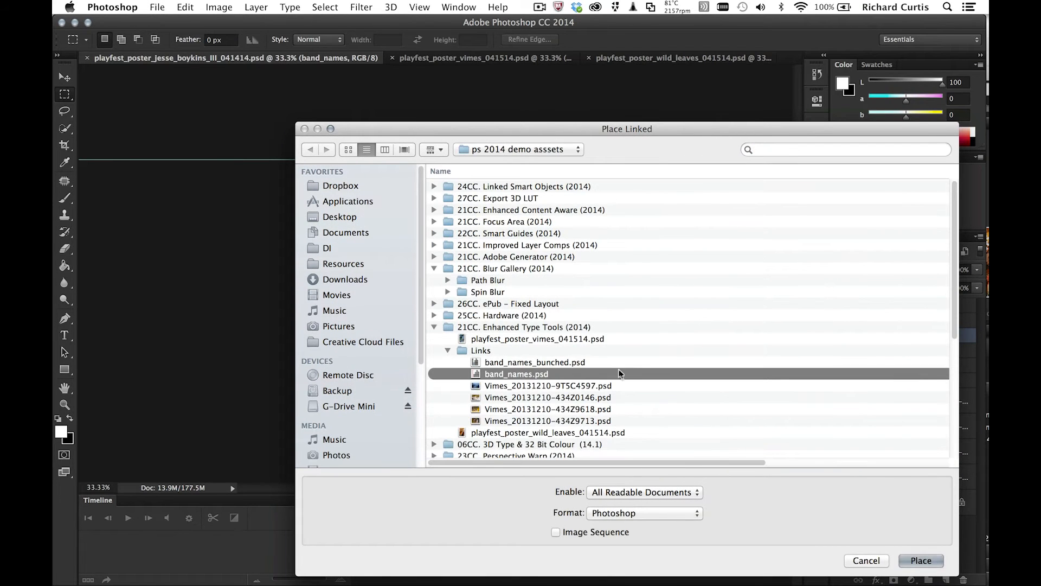
{"action": "mouse_move", "coordinate": [624, 369]}
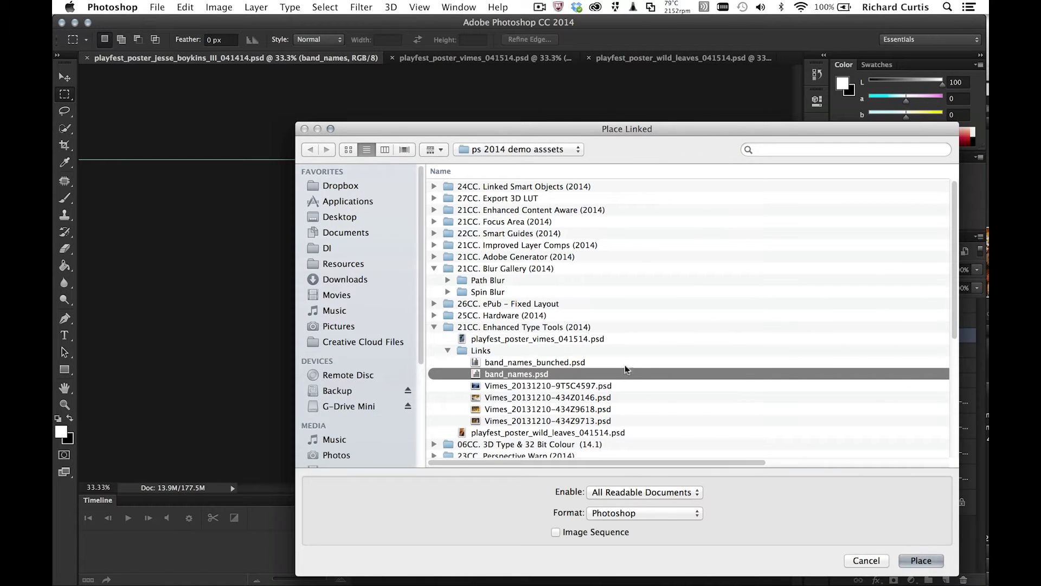
{"action": "left_click", "coordinate": [921, 559]}
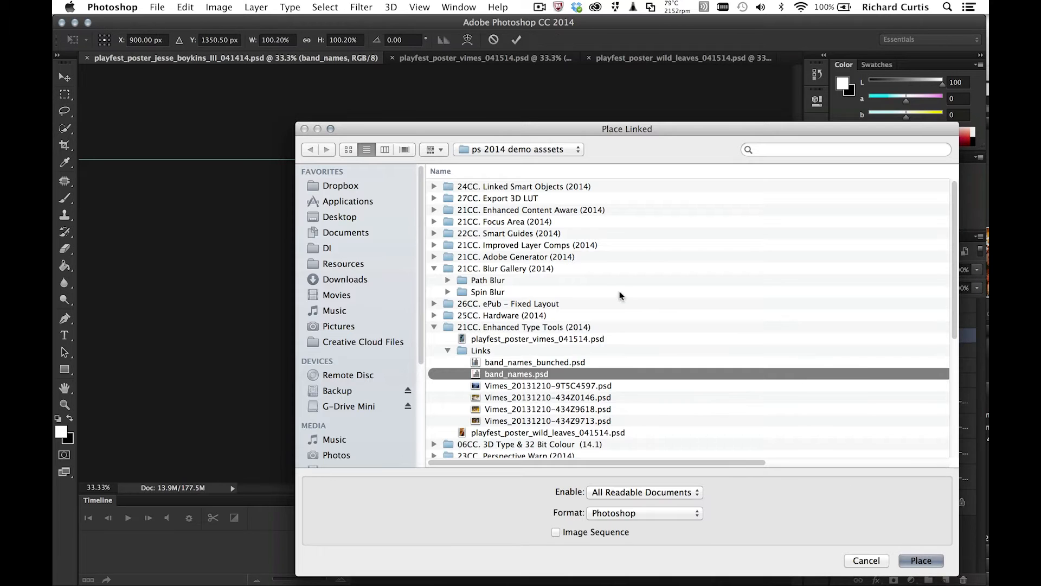
{"action": "left_click", "coordinate": [921, 560]}
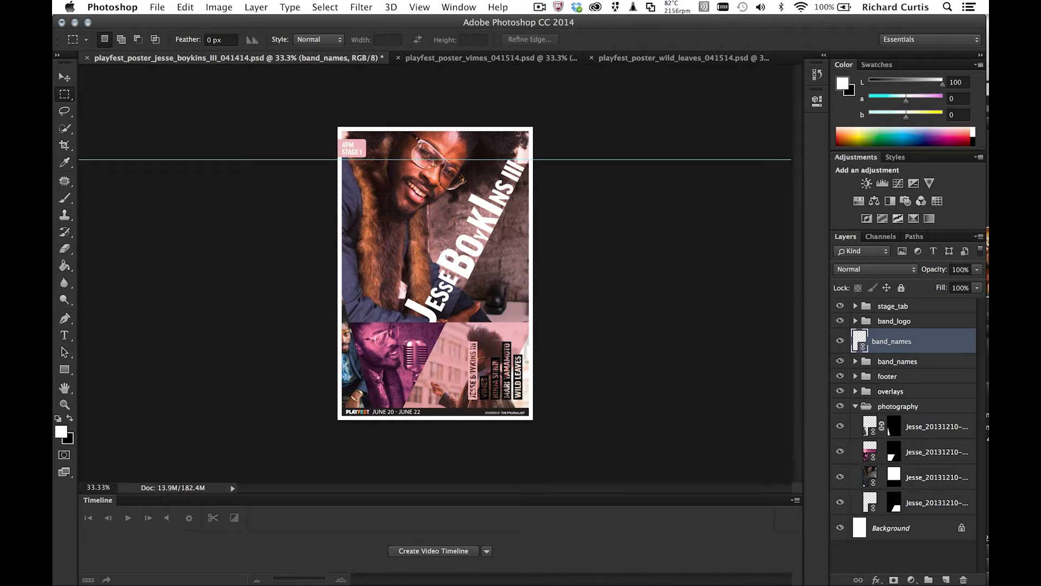
Place band_names.psd as a linked file into the Vimes poster and commit it.
{"action": "left_click", "coordinate": [157, 7]}
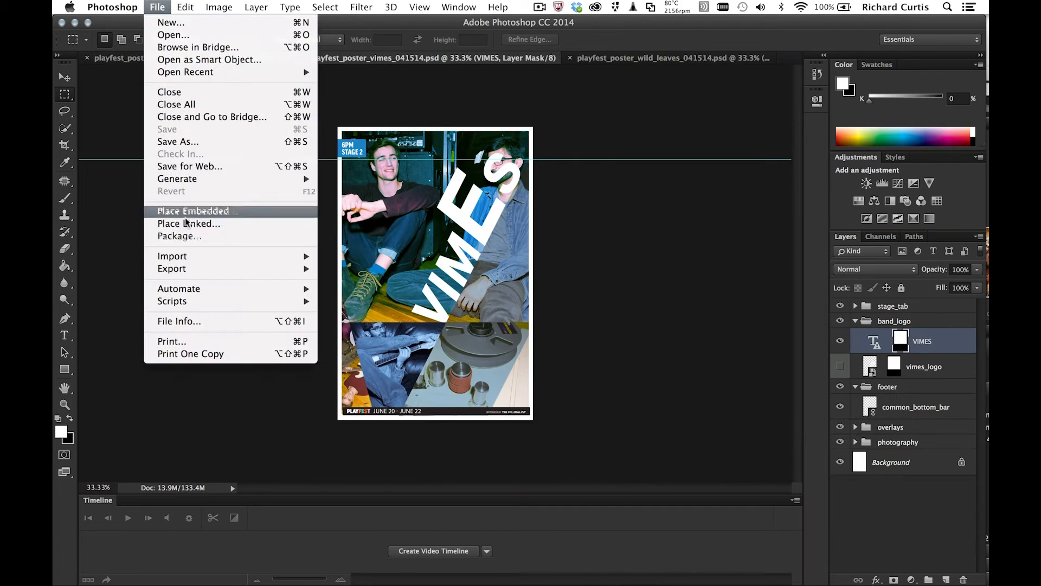
{"action": "left_click", "coordinate": [197, 211]}
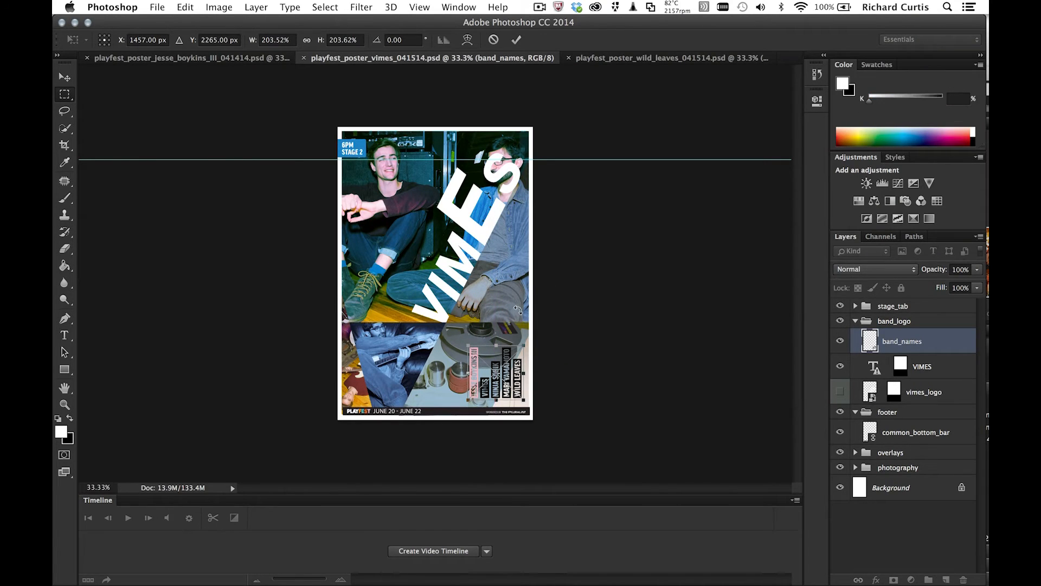
{"action": "left_click", "coordinate": [671, 58]}
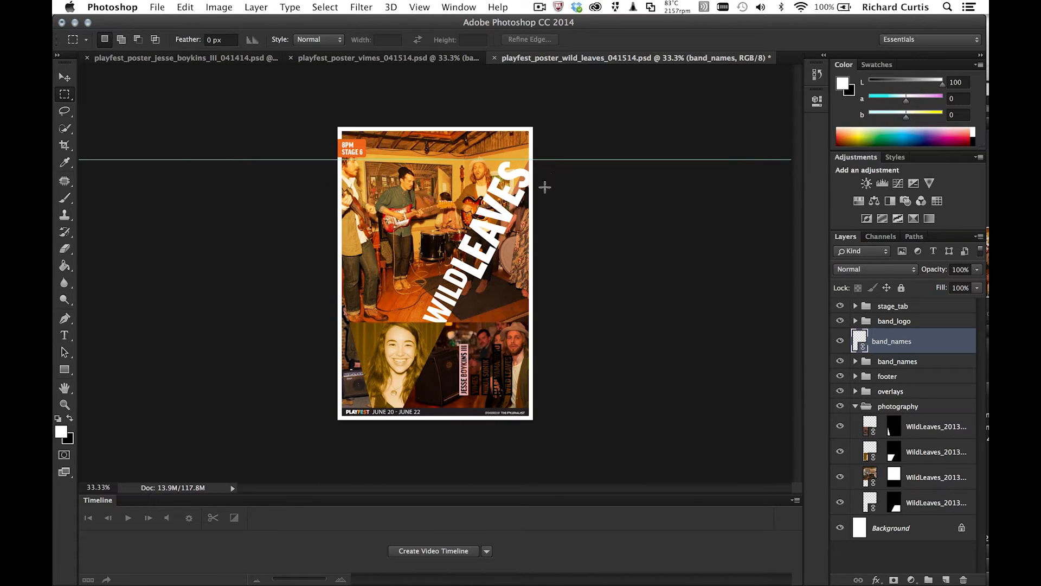
{"action": "mouse_move", "coordinate": [536, 195]}
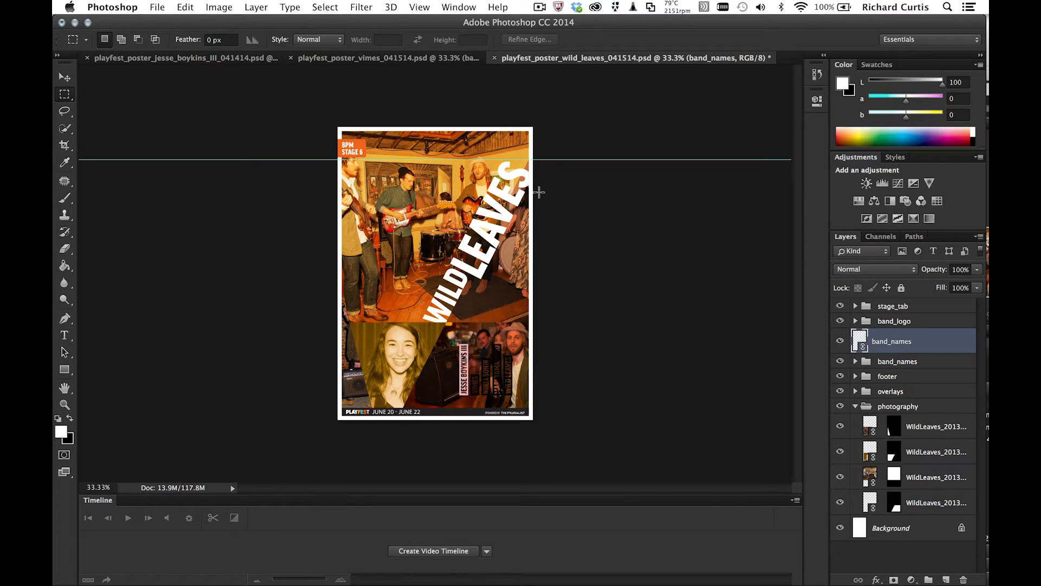
{"action": "mouse_move", "coordinate": [229, 138]}
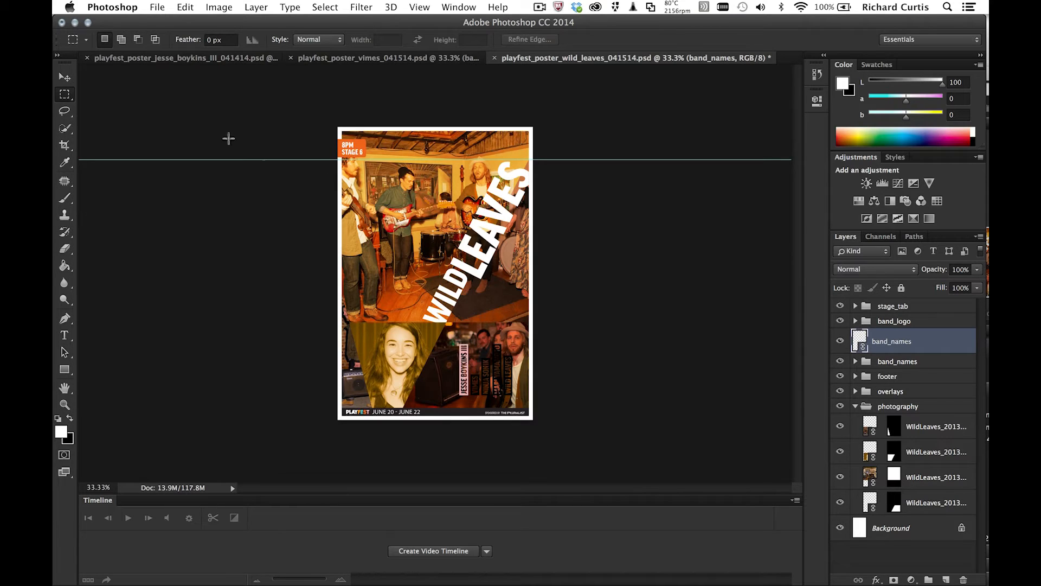
{"action": "mouse_move", "coordinate": [574, 58]}
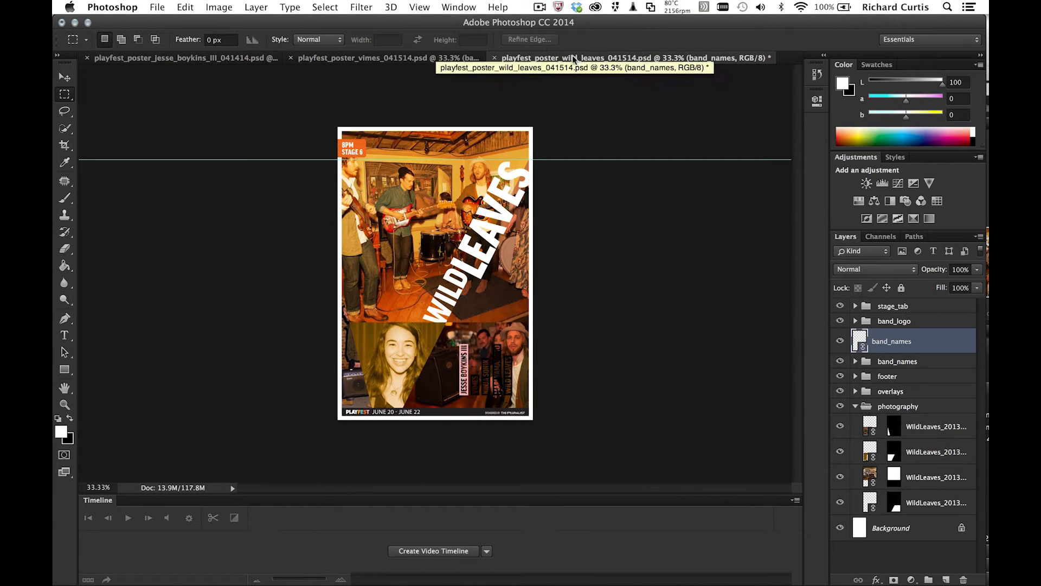
{"action": "mouse_move", "coordinate": [504, 355]}
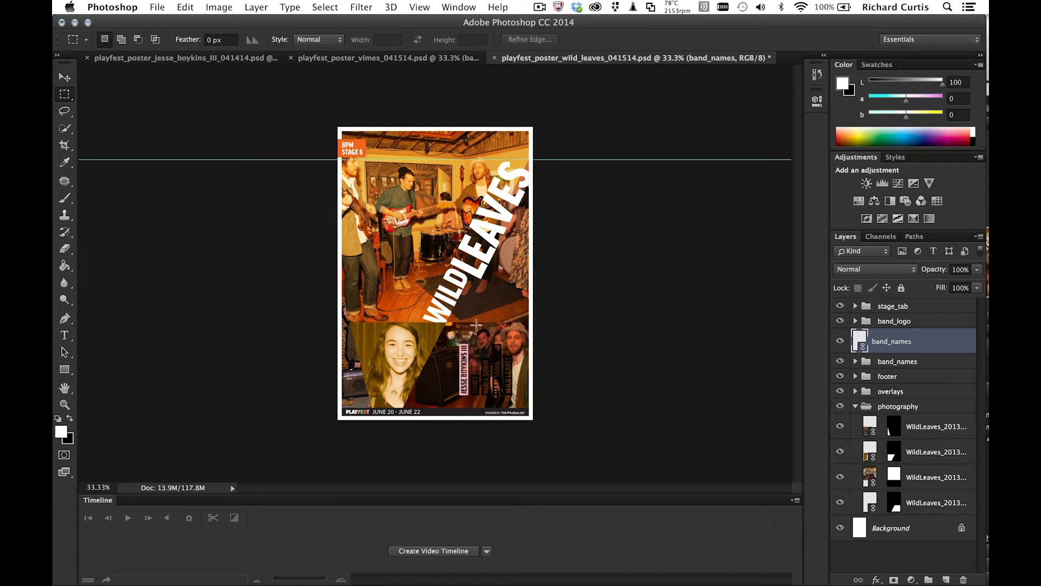
{"action": "mouse_move", "coordinate": [474, 325]}
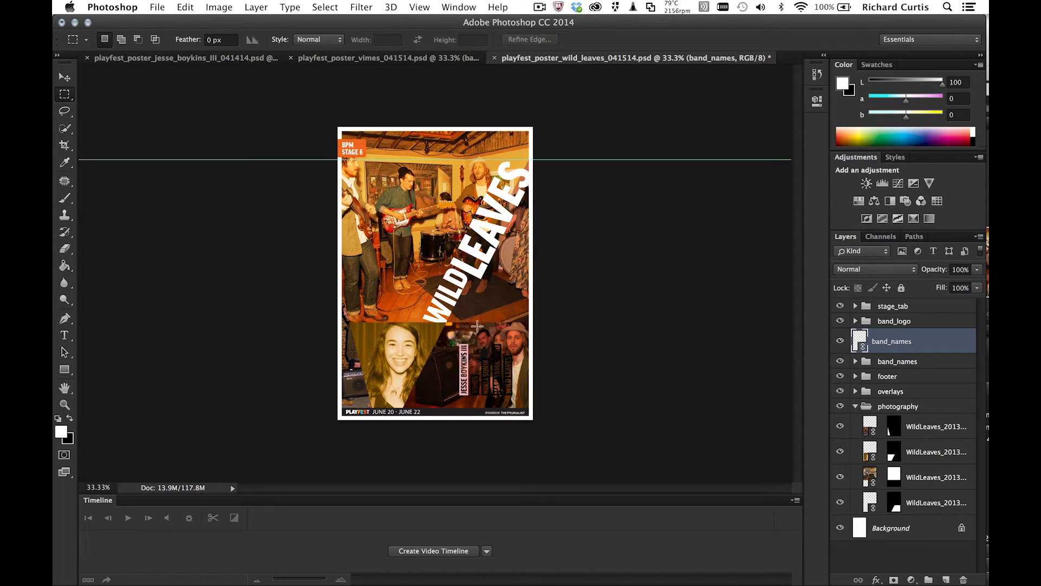
{"action": "mouse_move", "coordinate": [893, 252]}
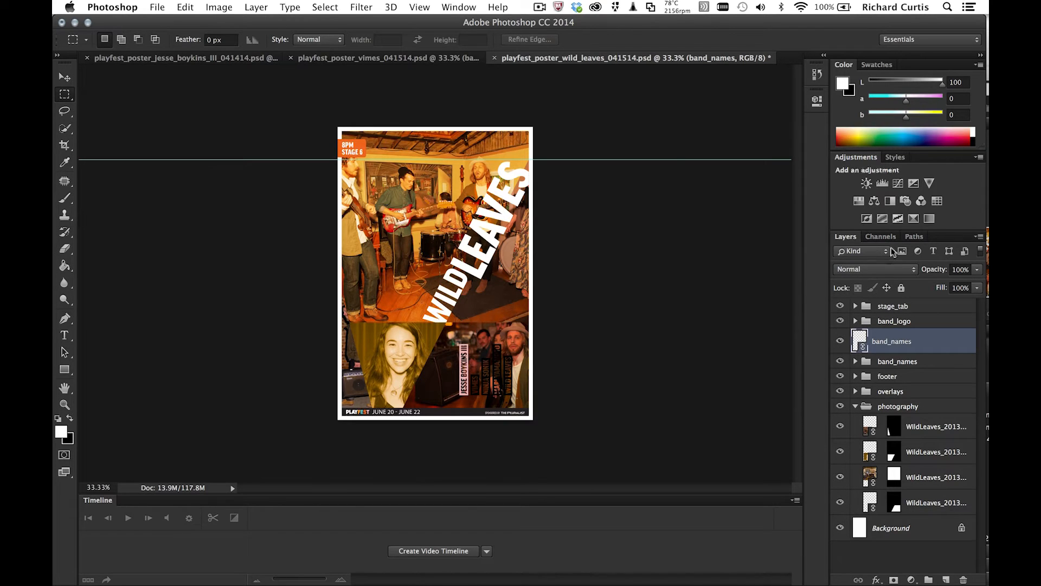
Show the band_names smart object's Properties and inspect its Layer Comp dropdown.
{"action": "left_click", "coordinate": [459, 7]}
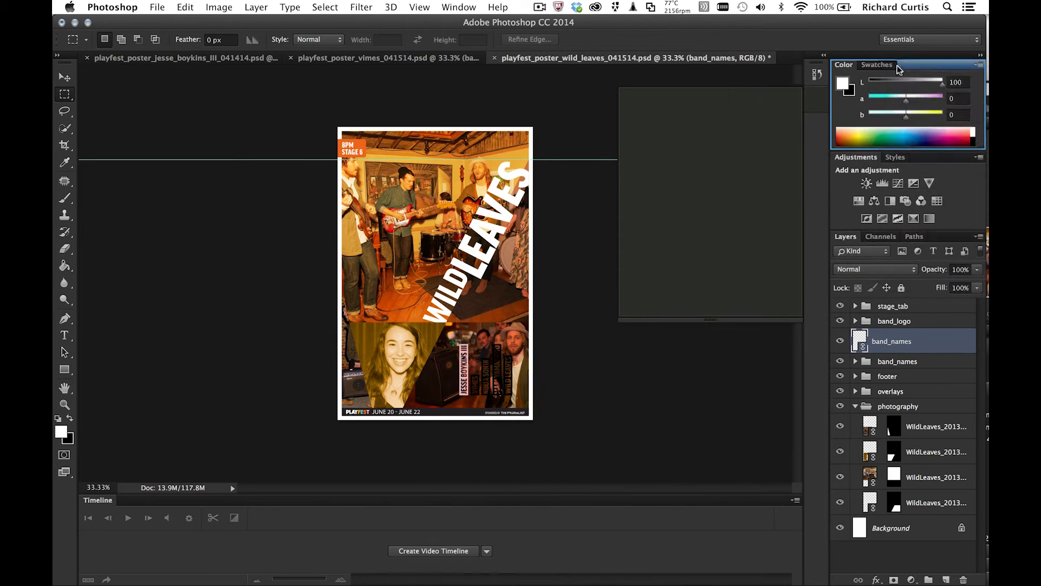
{"action": "left_click", "coordinate": [919, 65]}
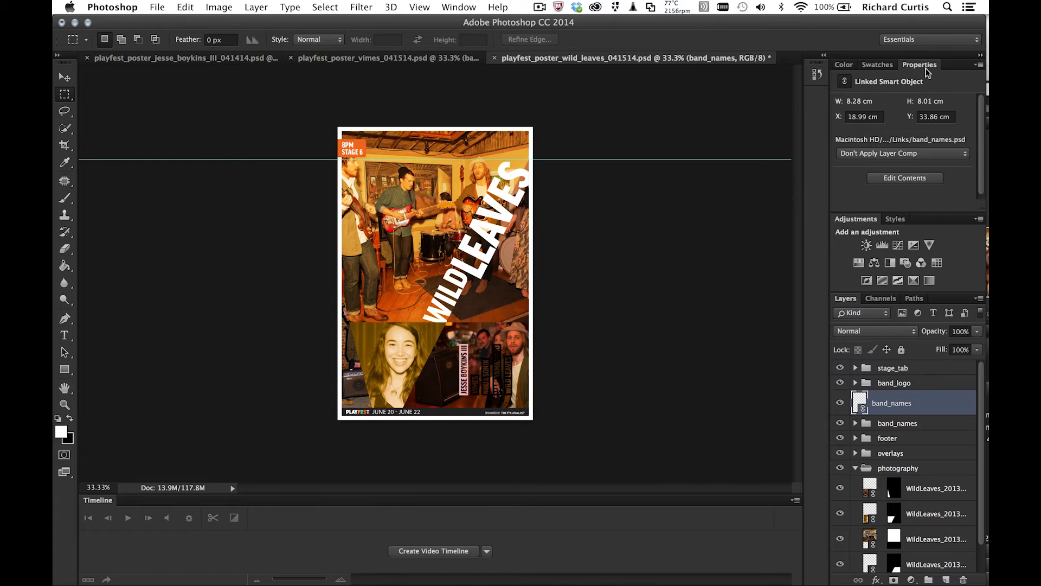
{"action": "mouse_move", "coordinate": [918, 192]}
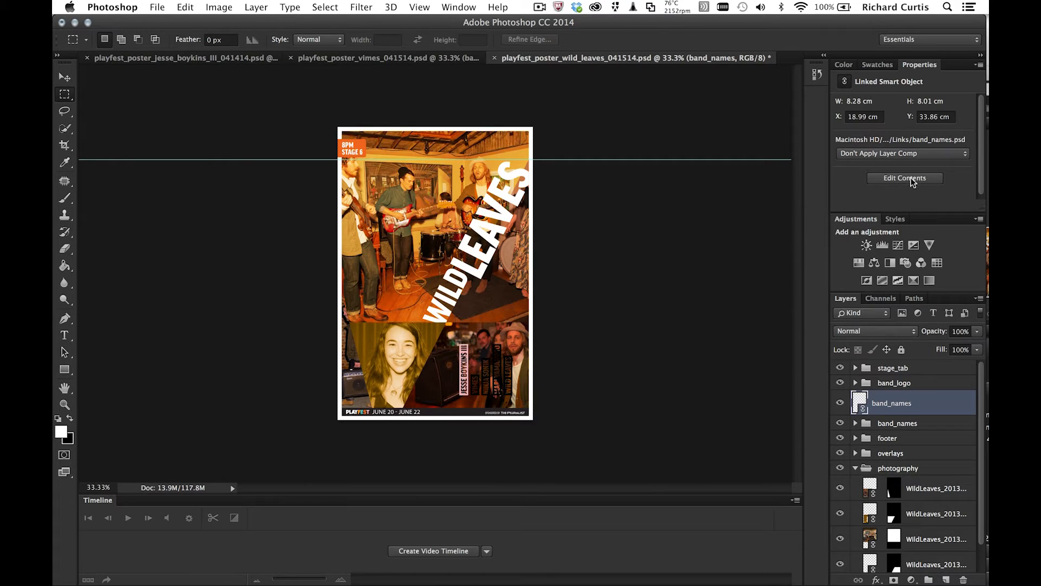
{"action": "mouse_move", "coordinate": [905, 178]}
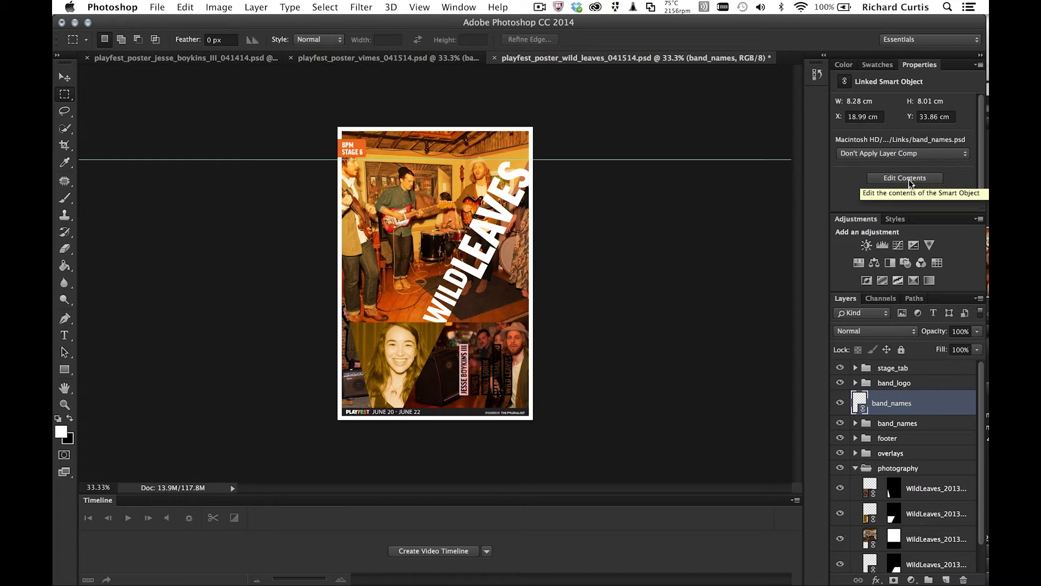
{"action": "left_click", "coordinate": [961, 153]}
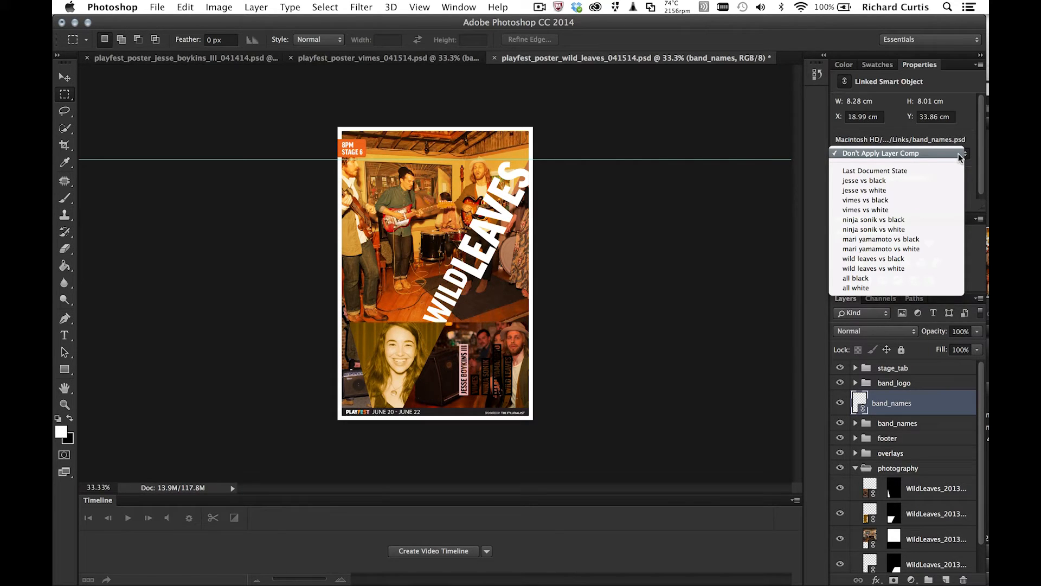
{"action": "mouse_move", "coordinate": [958, 160]}
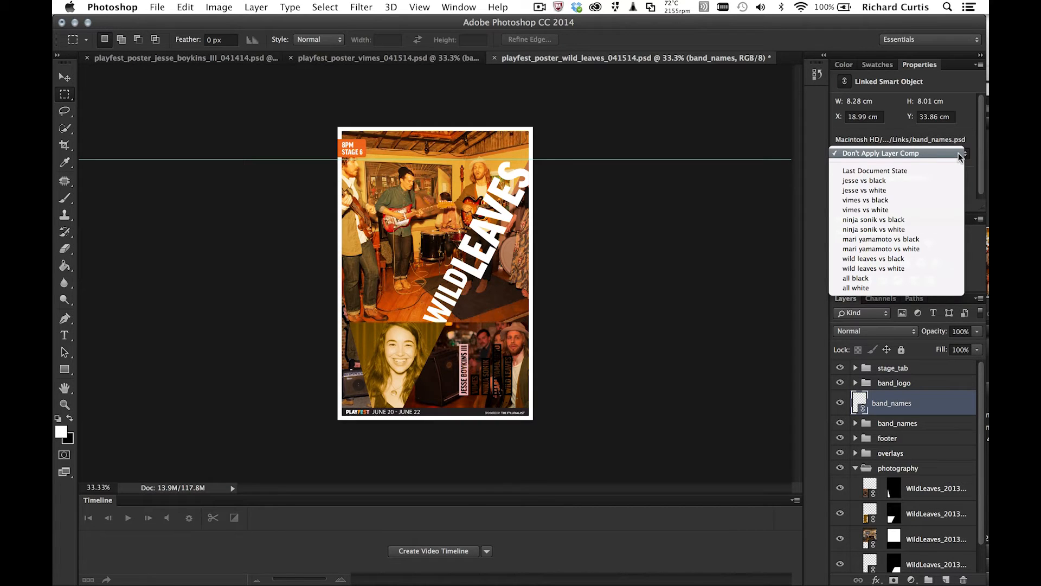
{"action": "mouse_move", "coordinate": [962, 157]}
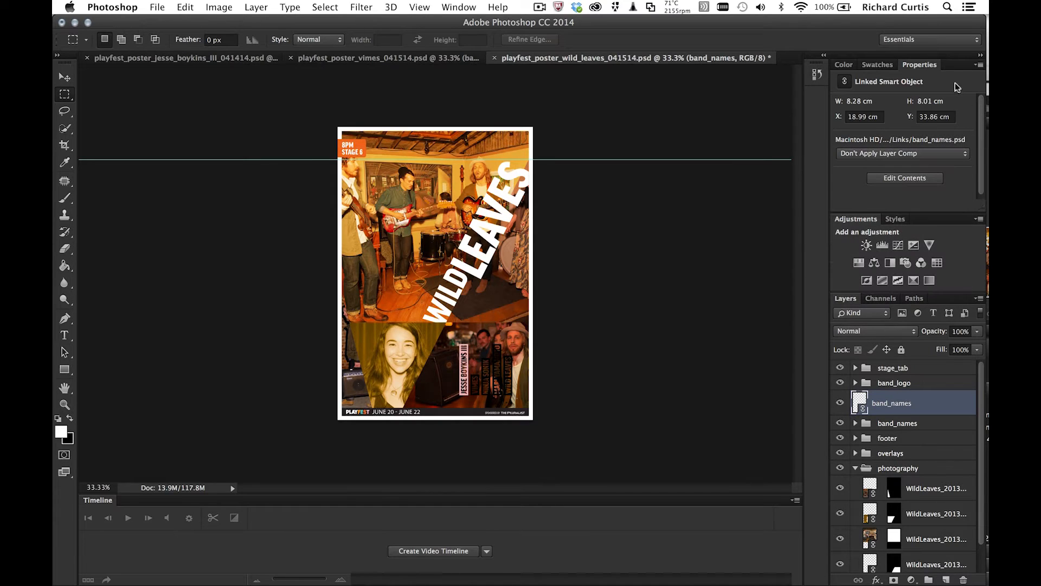
{"action": "mouse_move", "coordinate": [907, 304]}
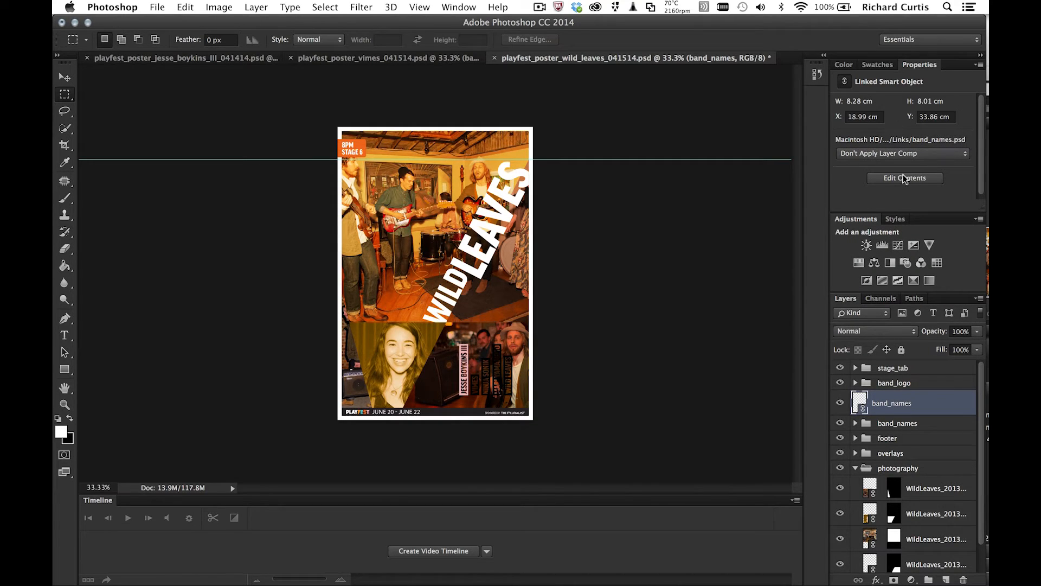
{"action": "mouse_move", "coordinate": [621, 252]}
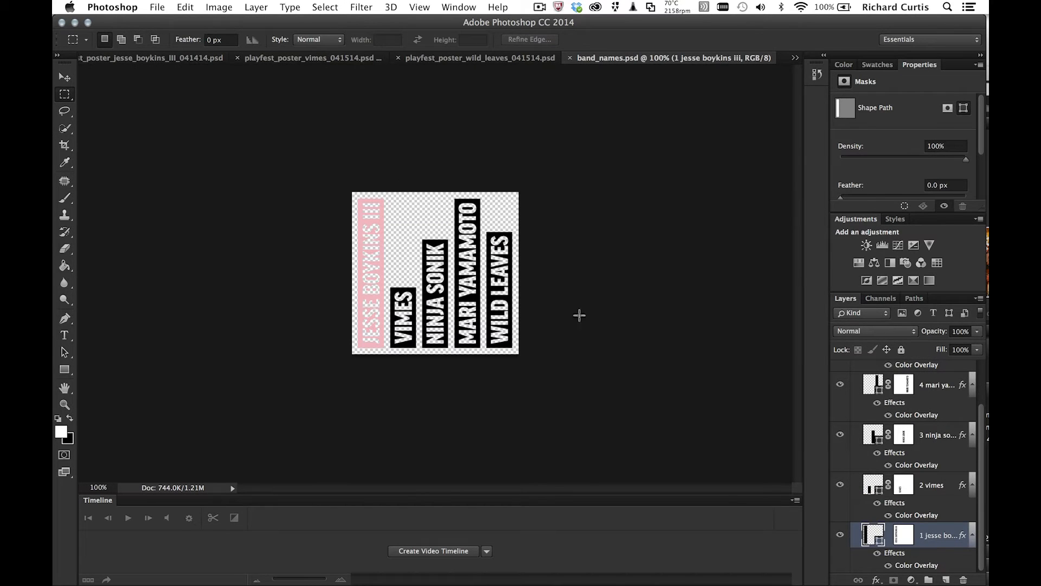
Open the linked band_names.psd for editing, scrolling the panel up.
{"action": "scroll", "scroll_direction": "up", "scroll_amount": 3}
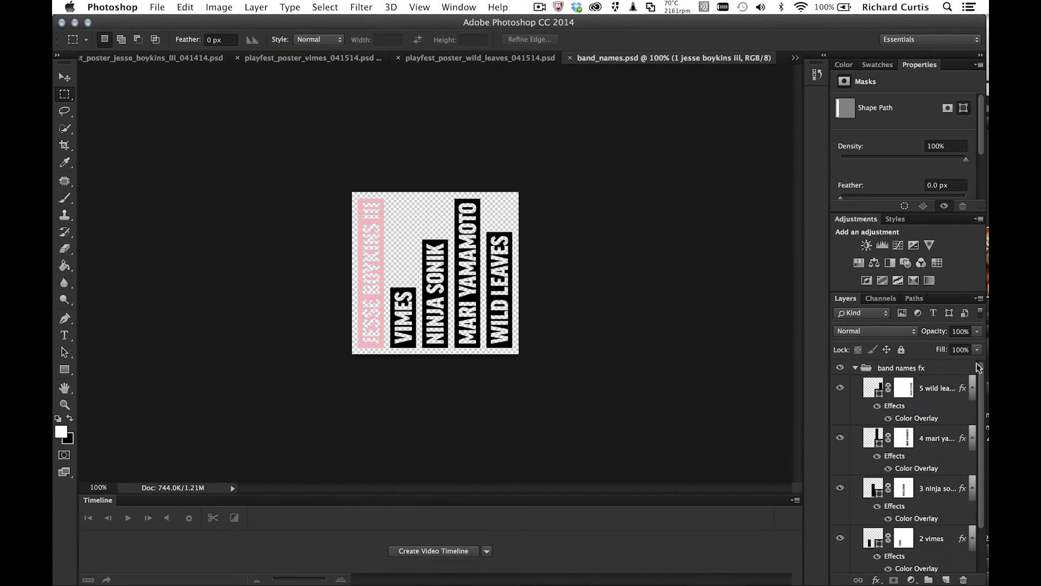
{"action": "mouse_move", "coordinate": [572, 83]}
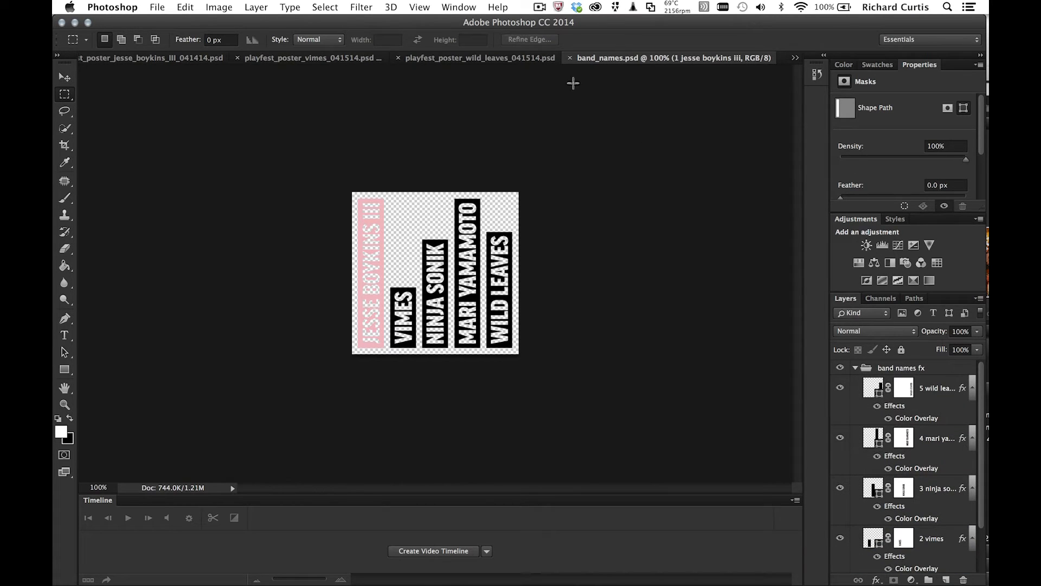
Show the Layer Comps panel and try the jesse vs white and vimes vs black comps.
{"action": "left_click", "coordinate": [458, 7]}
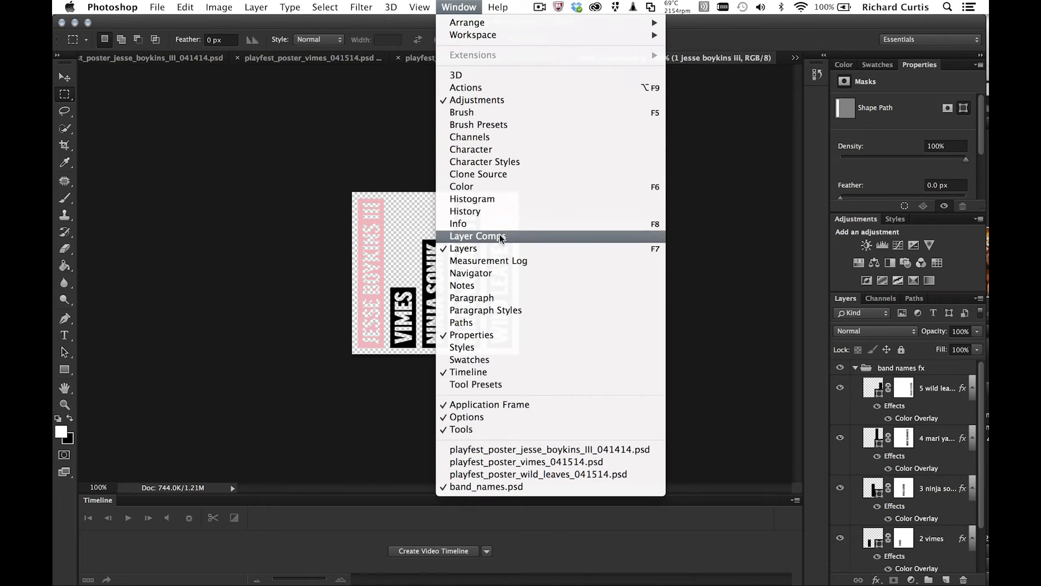
{"action": "left_click", "coordinate": [477, 236]}
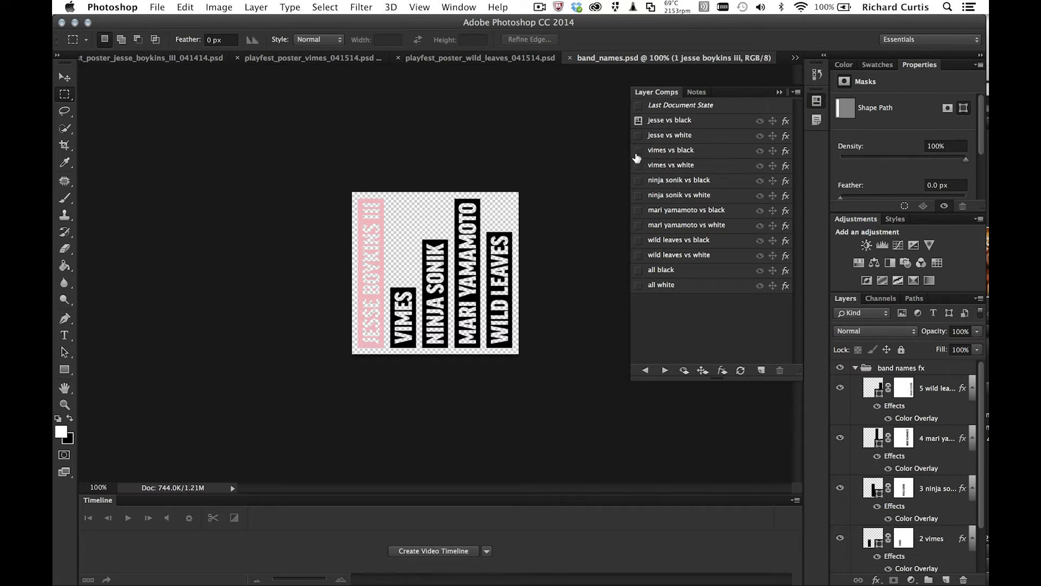
{"action": "left_click", "coordinate": [669, 135]}
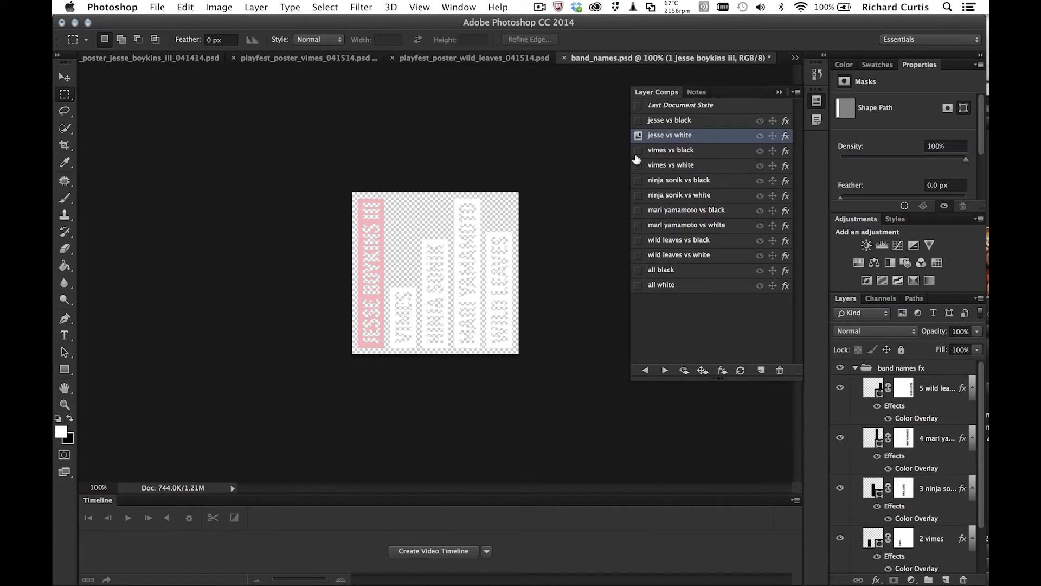
{"action": "left_click", "coordinate": [671, 150]}
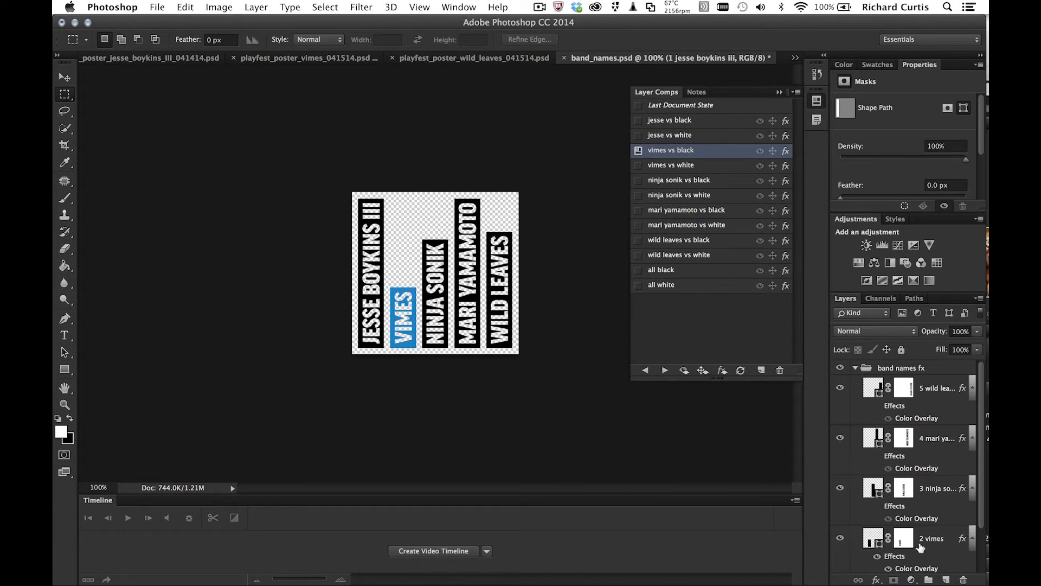
{"action": "mouse_move", "coordinate": [894, 376]}
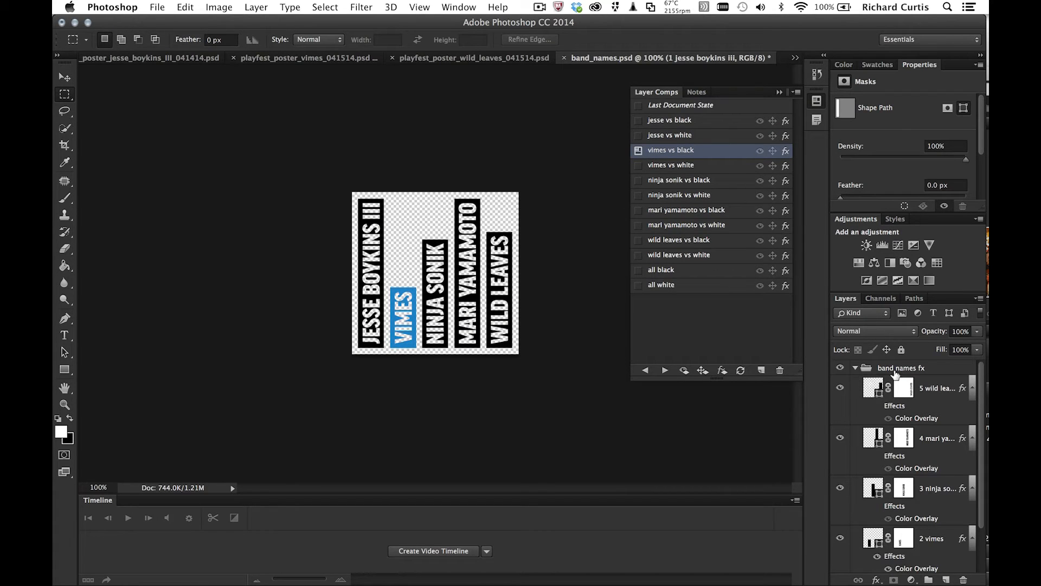
{"action": "left_click", "coordinate": [671, 165]}
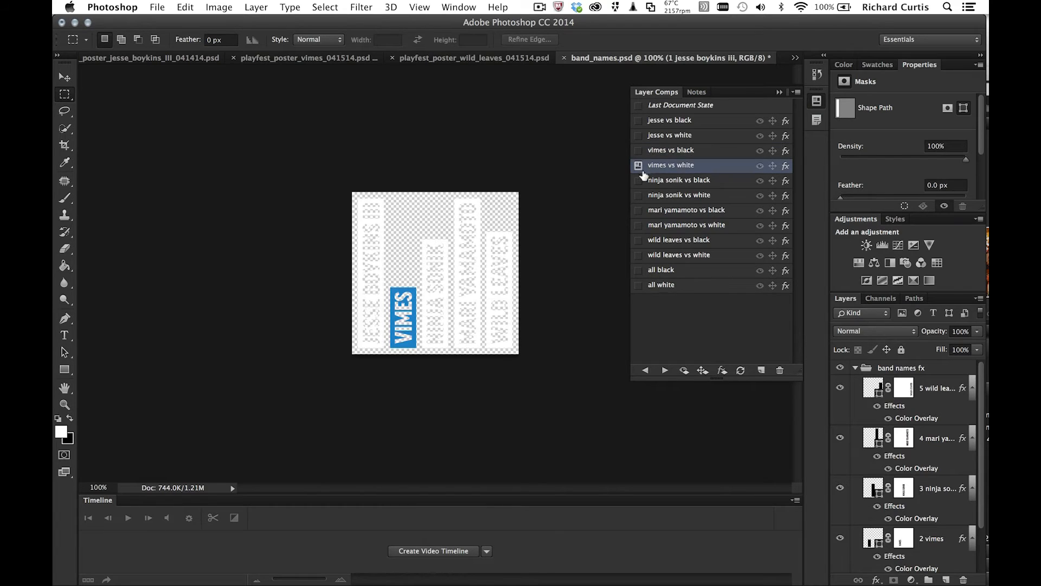
{"action": "left_click", "coordinate": [686, 210]}
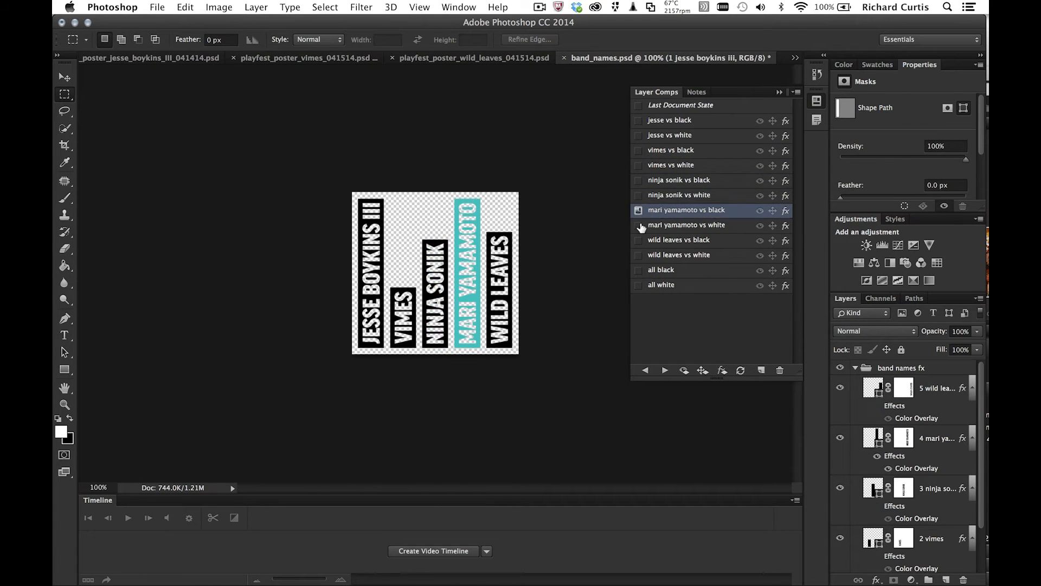
{"action": "left_click", "coordinate": [661, 285]}
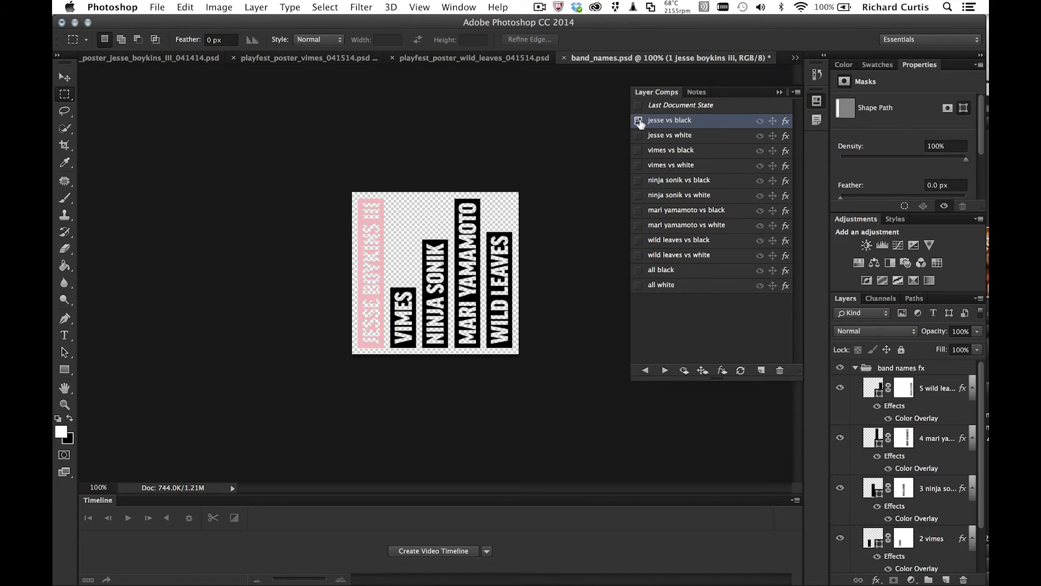
{"action": "mouse_move", "coordinate": [689, 81]}
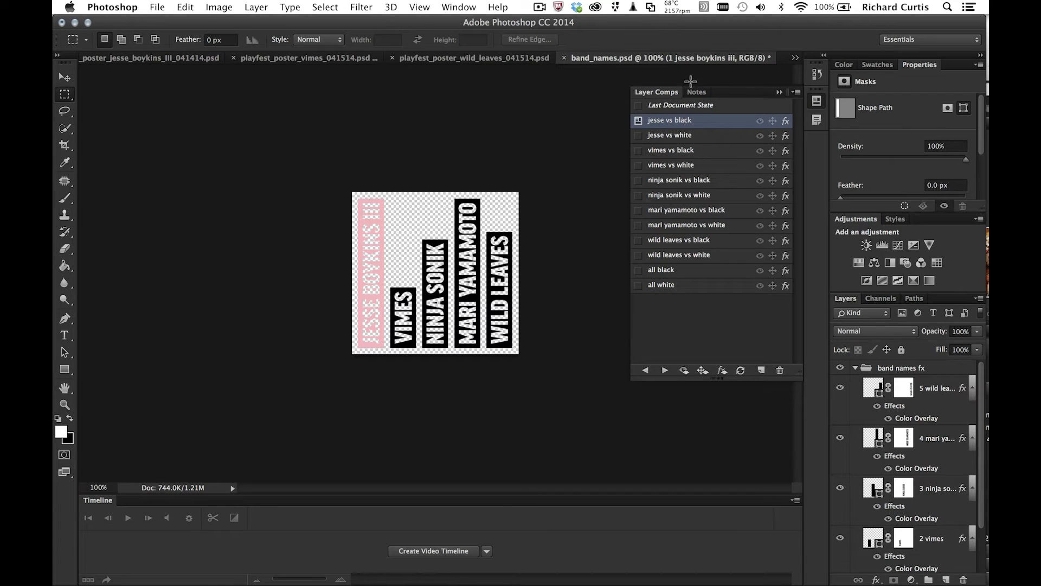
{"action": "mouse_move", "coordinate": [656, 137]}
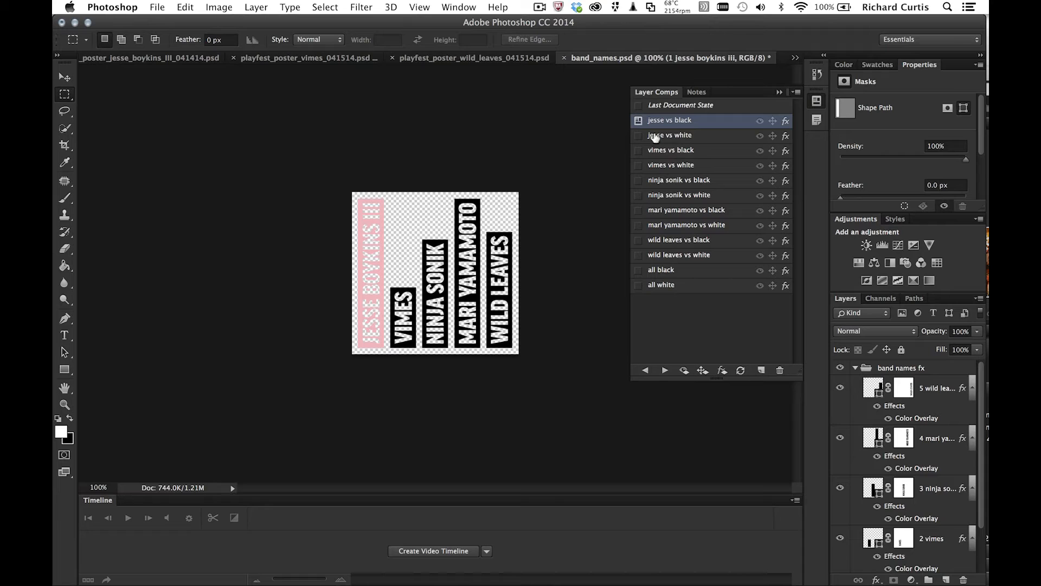
{"action": "mouse_move", "coordinate": [730, 136]}
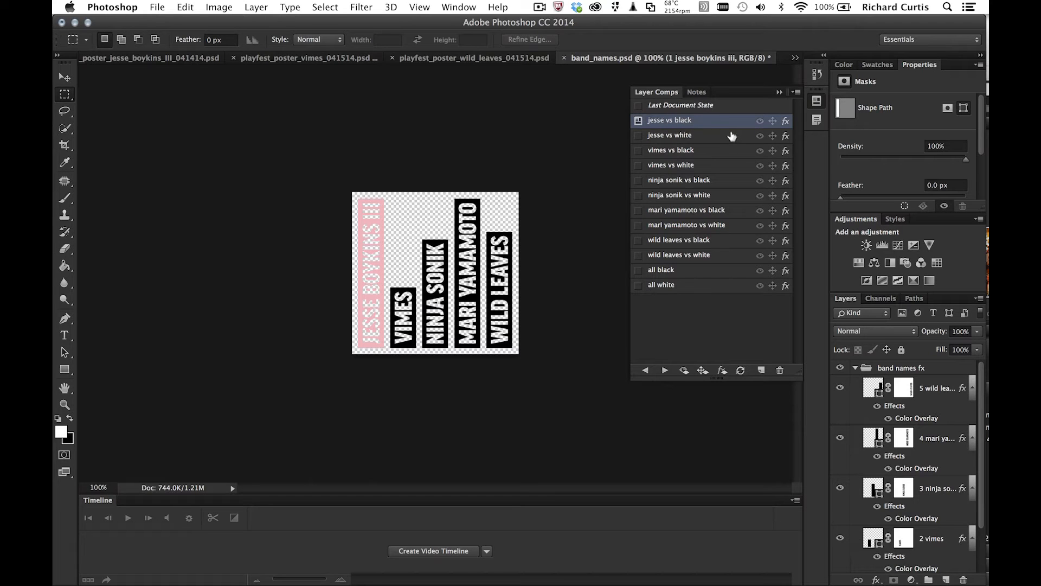
{"action": "mouse_move", "coordinate": [769, 131]}
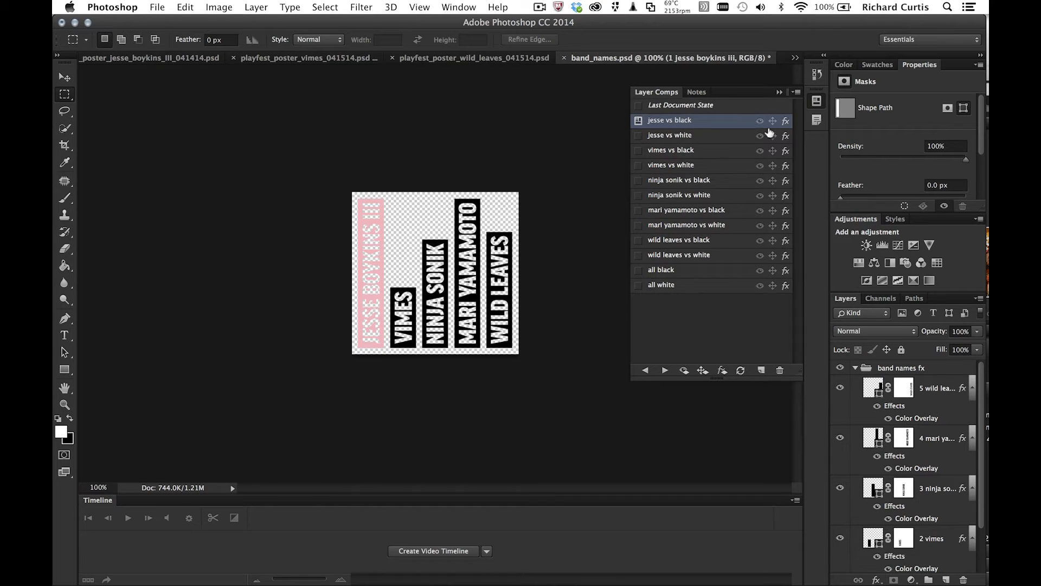
{"action": "mouse_move", "coordinate": [796, 145]}
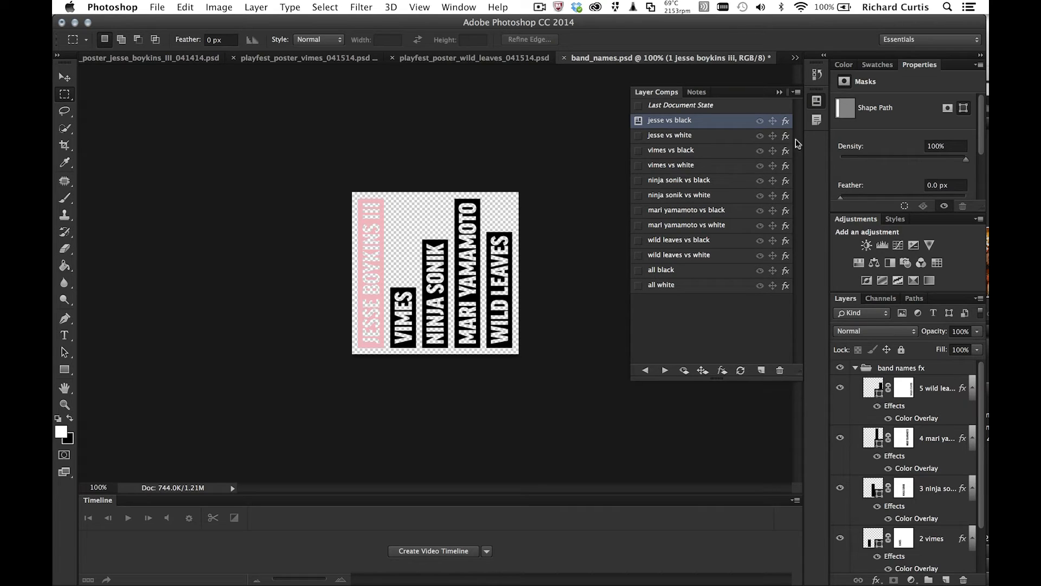
{"action": "mouse_move", "coordinate": [785, 147]}
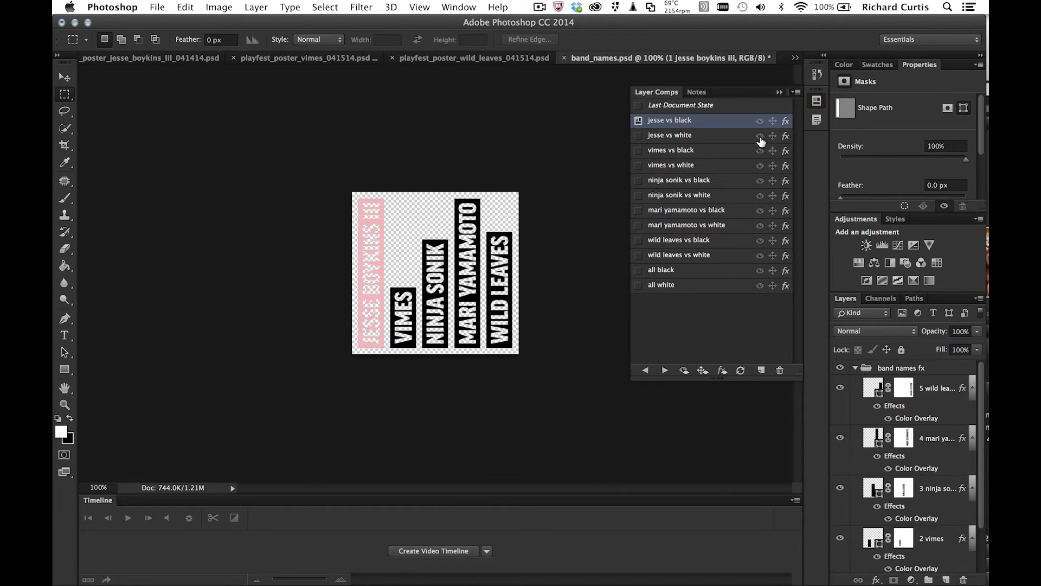
{"action": "mouse_move", "coordinate": [740, 120]}
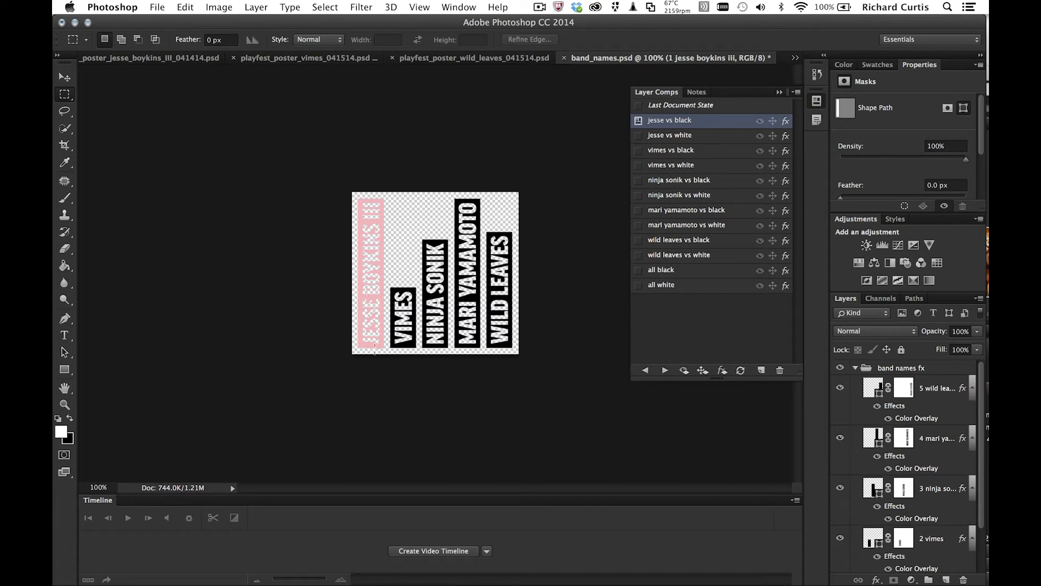
{"action": "left_click", "coordinate": [669, 135]}
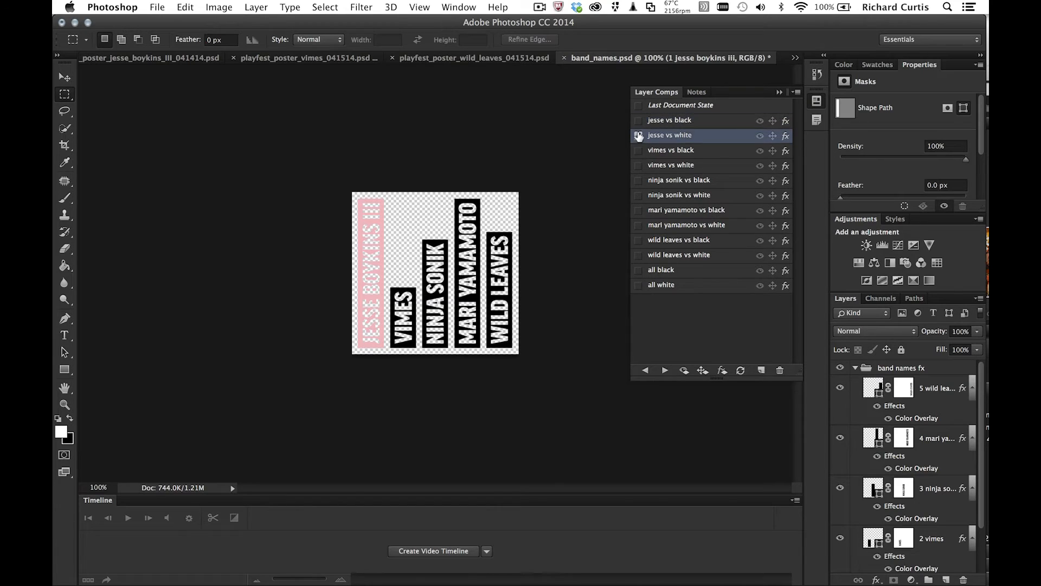
{"action": "left_click", "coordinate": [636, 135]}
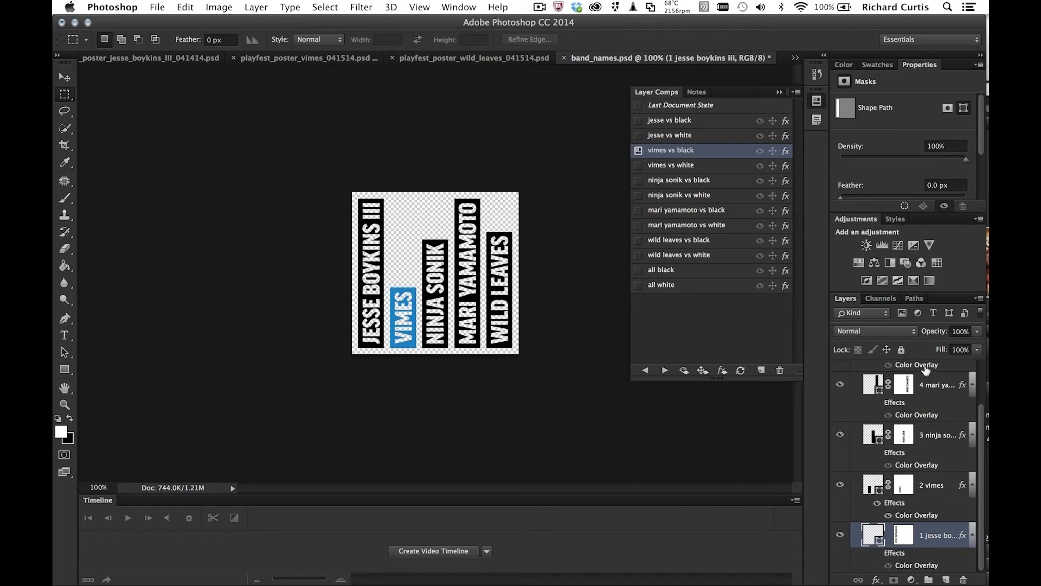
{"action": "mouse_move", "coordinate": [929, 404]}
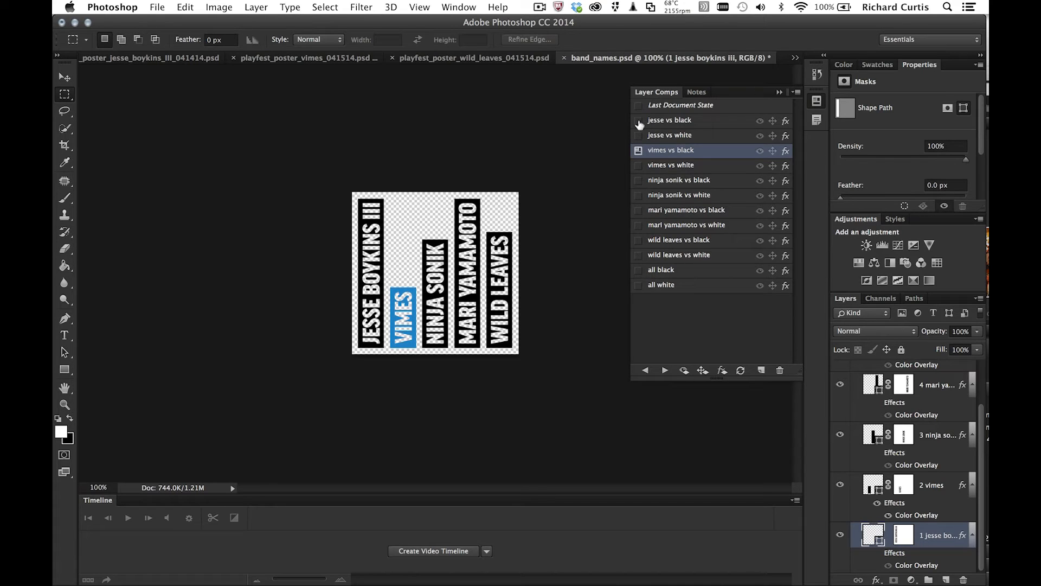
Apply jesse vs black and set the jesse layer's Color Overlay to deep red.
{"action": "left_click", "coordinate": [669, 119]}
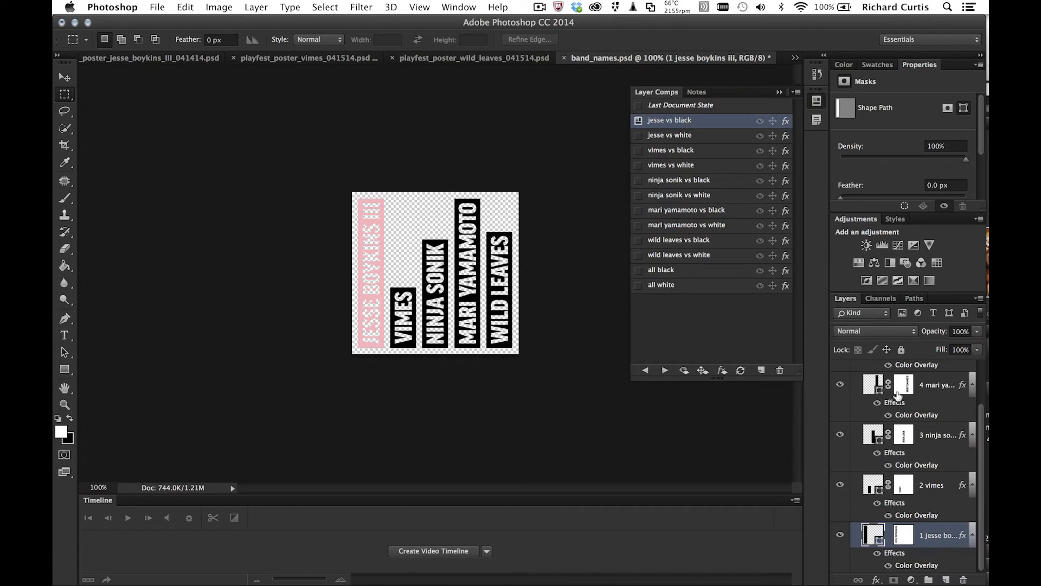
{"action": "mouse_move", "coordinate": [985, 494]}
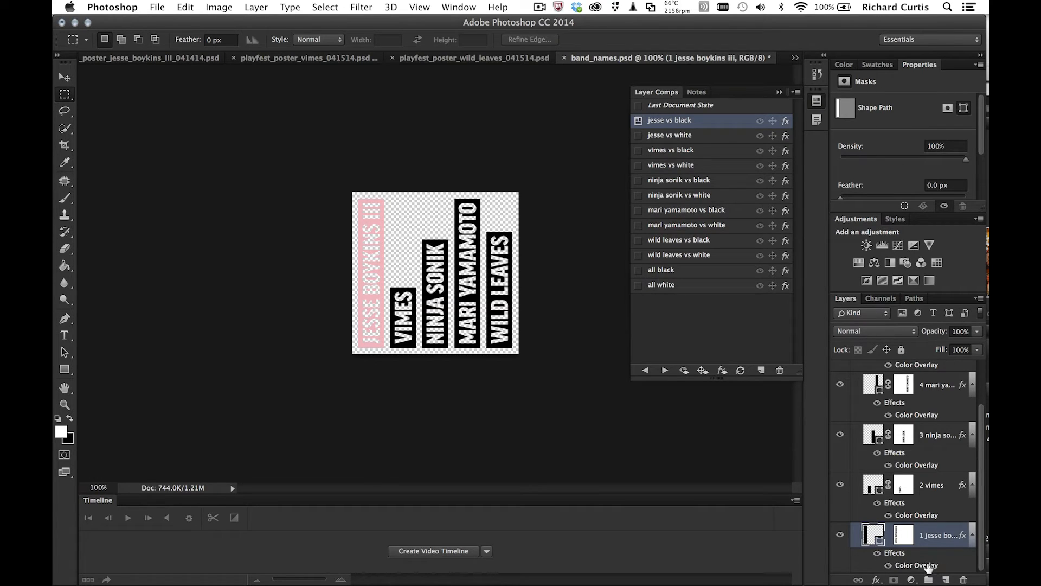
{"action": "double_click", "coordinate": [917, 566]}
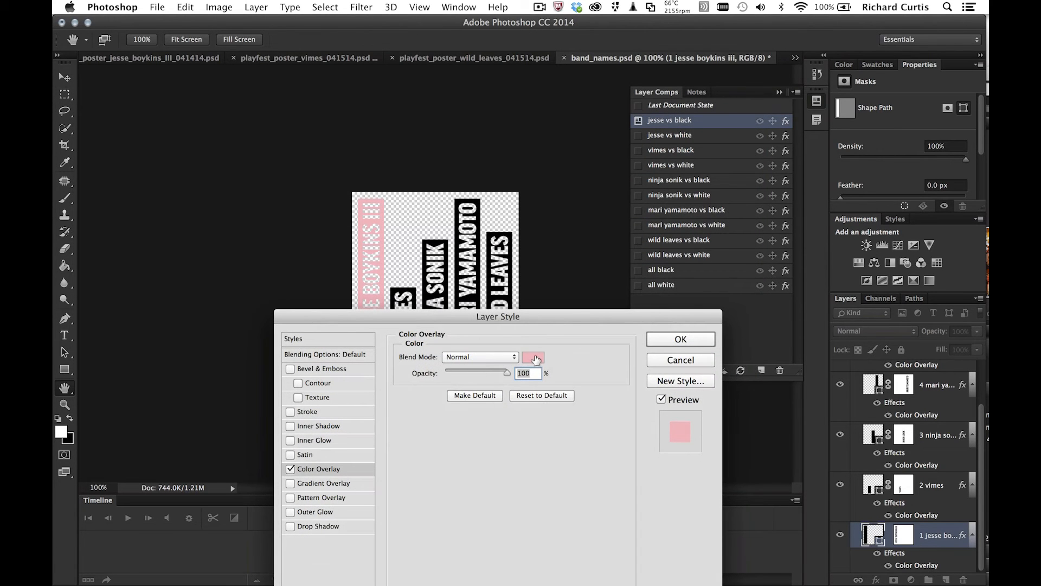
{"action": "left_click", "coordinate": [531, 358]}
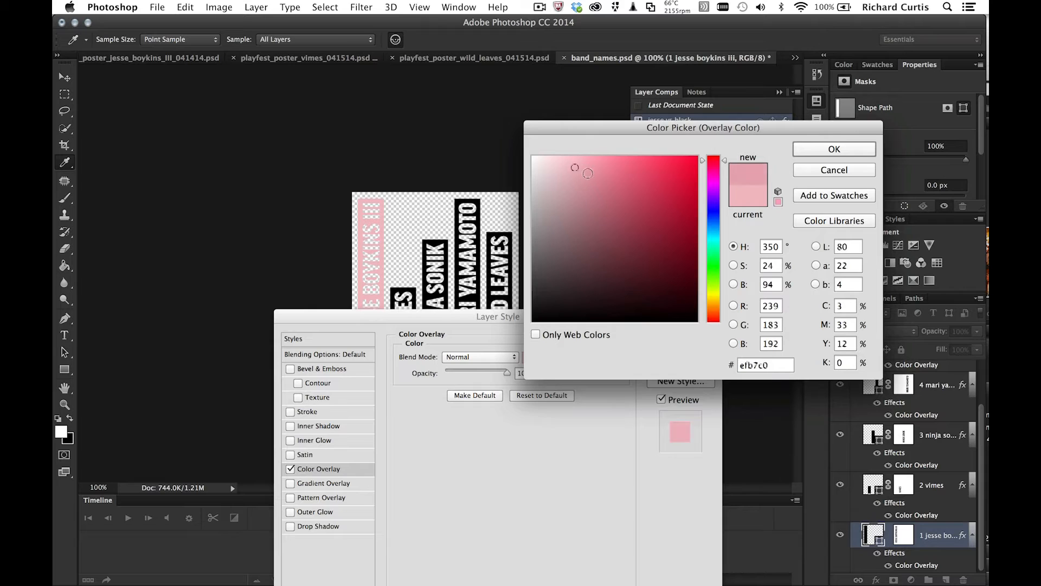
{"action": "left_click", "coordinate": [672, 175]}
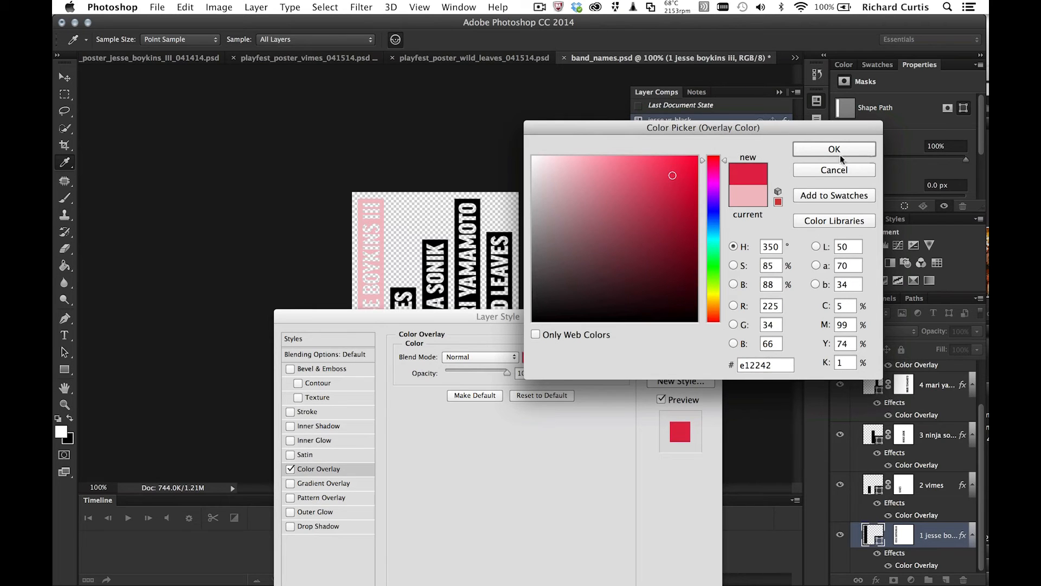
{"action": "left_click", "coordinate": [834, 148]}
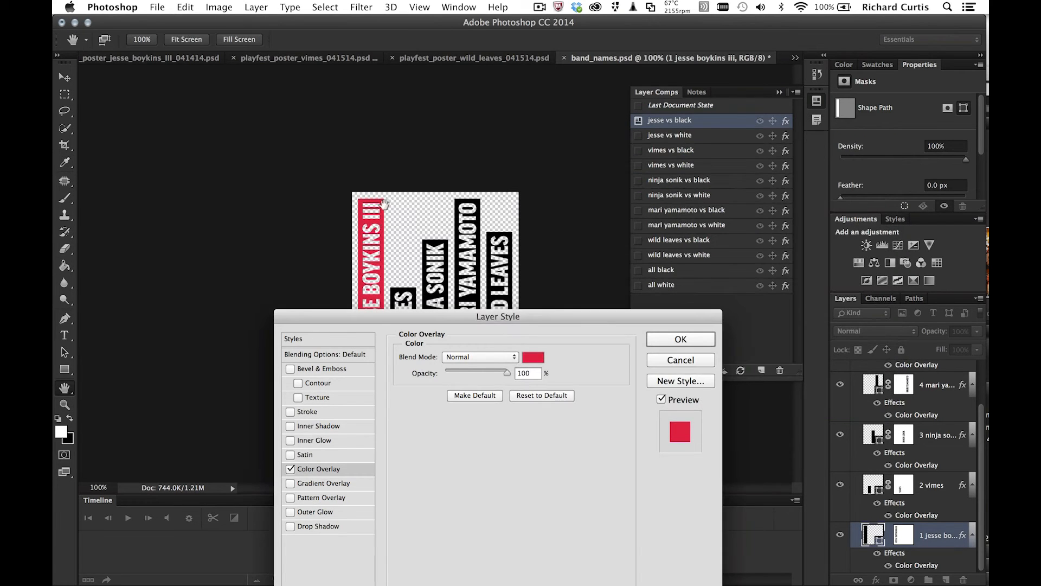
{"action": "mouse_move", "coordinate": [648, 299]}
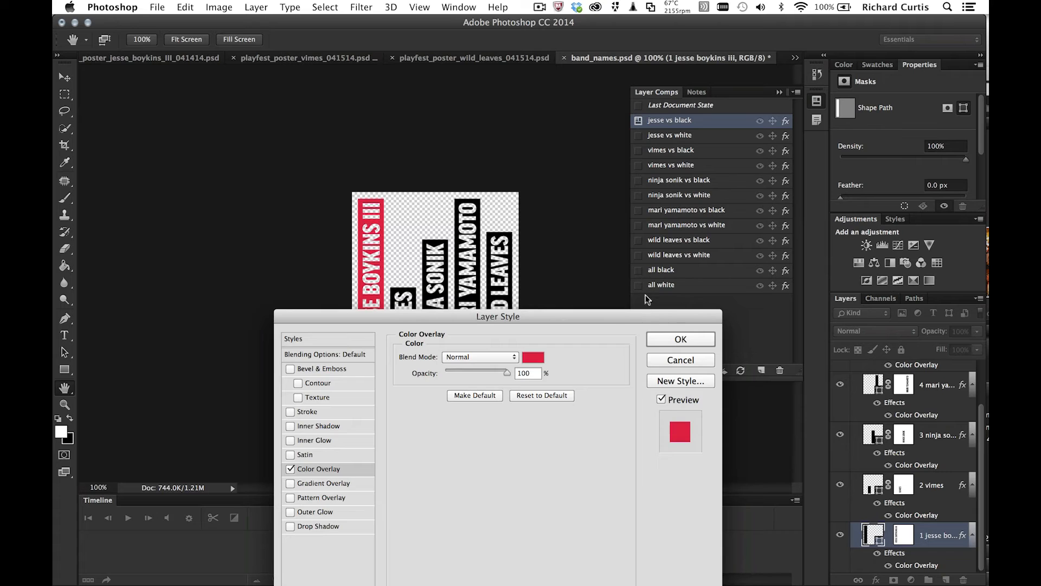
{"action": "mouse_move", "coordinate": [706, 290]}
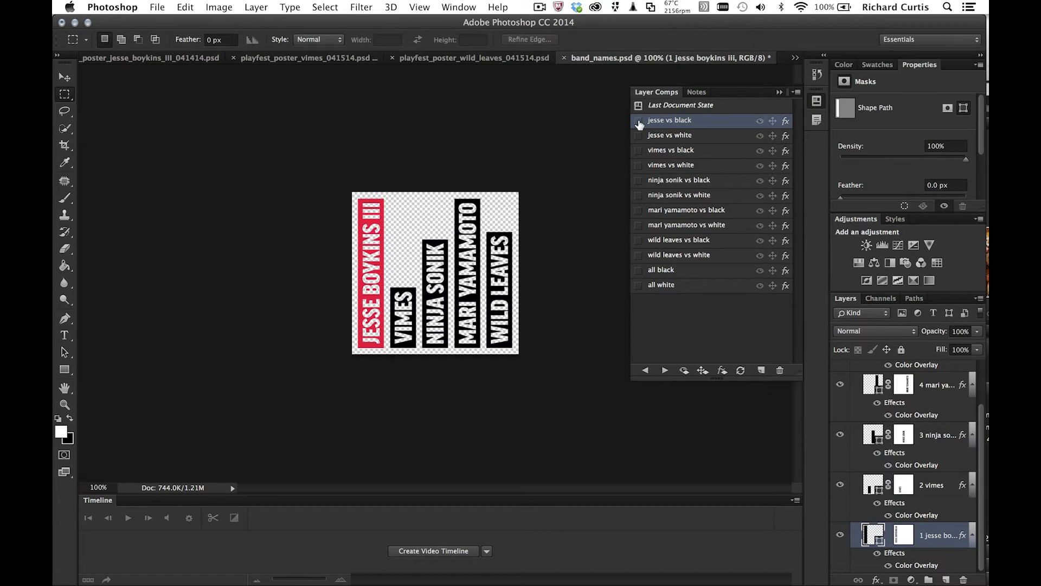
Reapply the jesse vs black layer comp, returning the Jesse Boykins III banner to pale pink.
{"action": "left_click", "coordinate": [639, 121]}
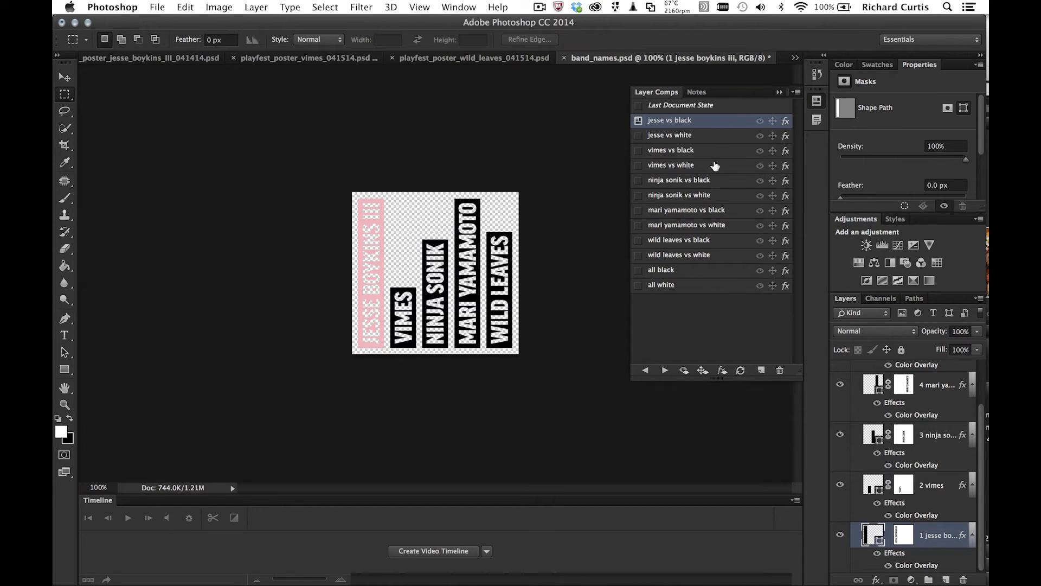
{"action": "mouse_move", "coordinate": [695, 107]}
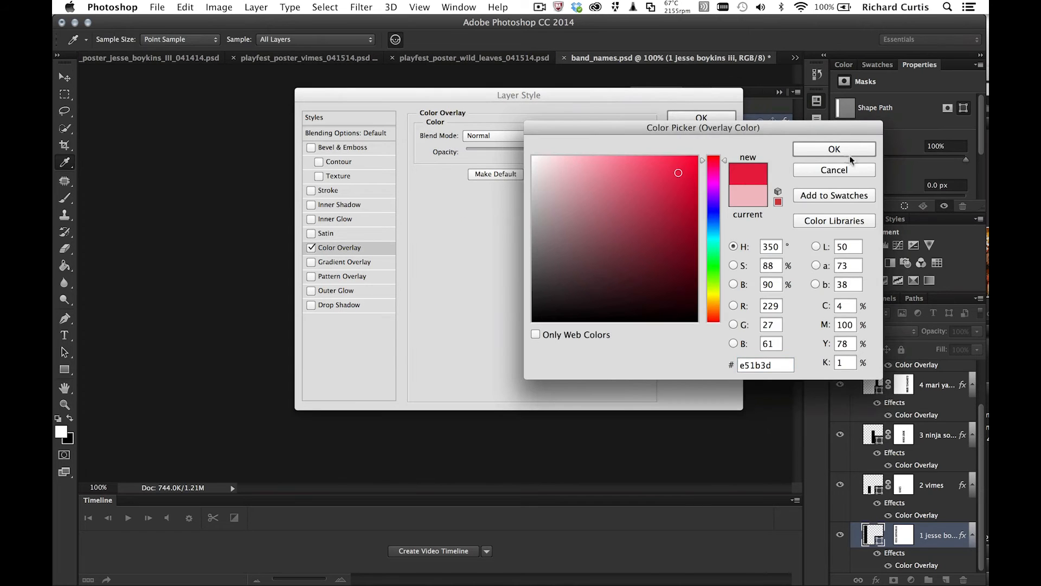
Confirm red #e51b3d as the Jesse Boykins III banner's overlay colour.
{"action": "left_click", "coordinate": [834, 148]}
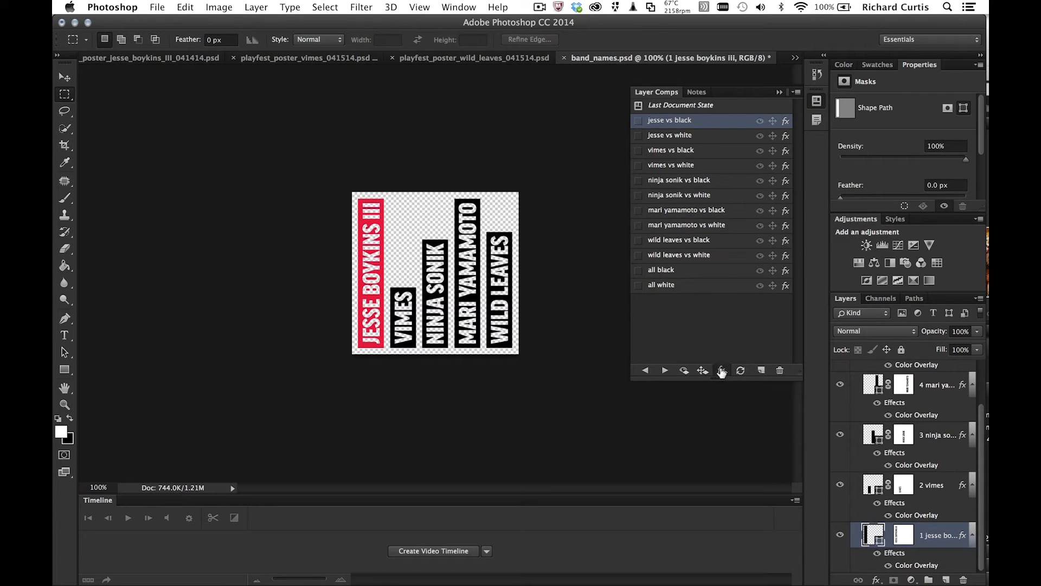
Update the jesse vs black comp with the red banner and verify it against jesse vs white.
{"action": "left_click", "coordinate": [669, 135]}
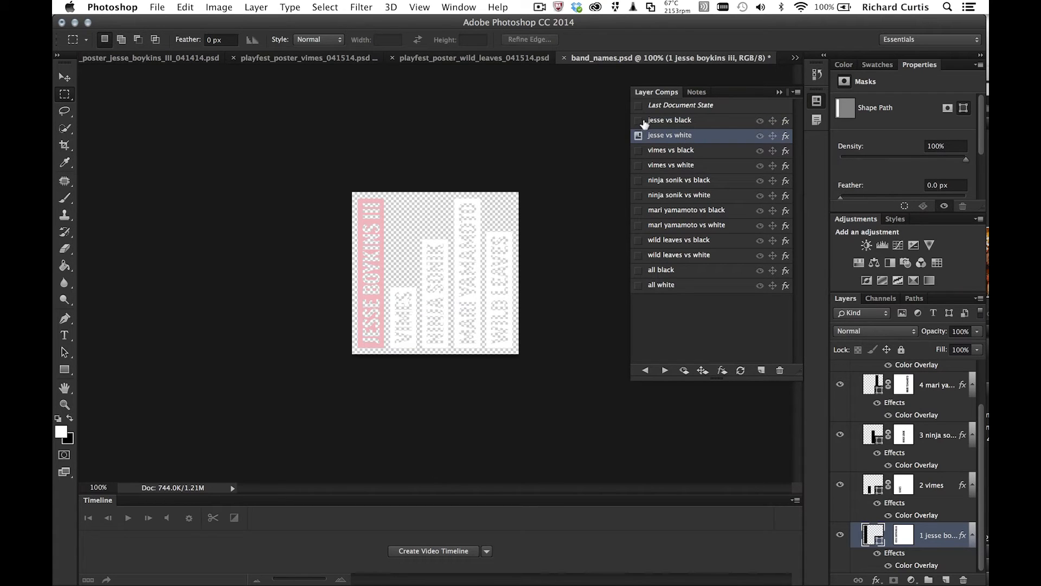
{"action": "left_click", "coordinate": [669, 120]}
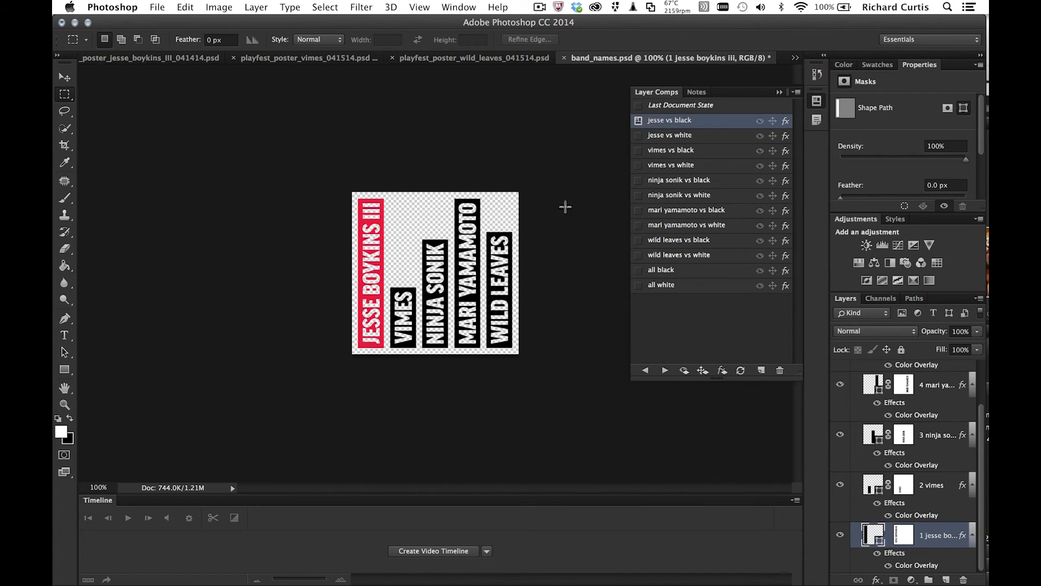
{"action": "left_click", "coordinate": [669, 135]}
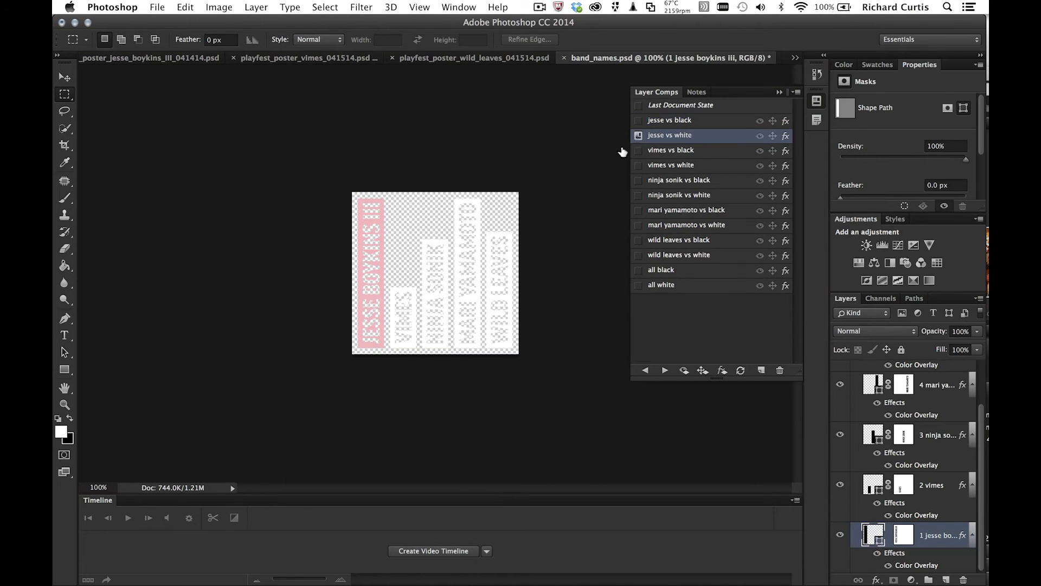
{"action": "left_click", "coordinate": [668, 119]}
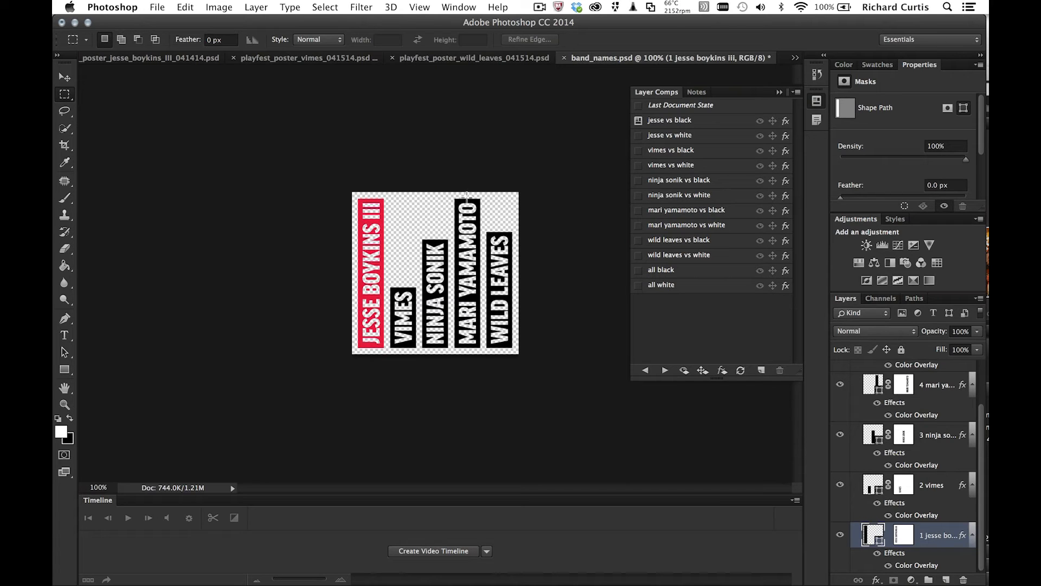
{"action": "left_click", "coordinate": [638, 121]}
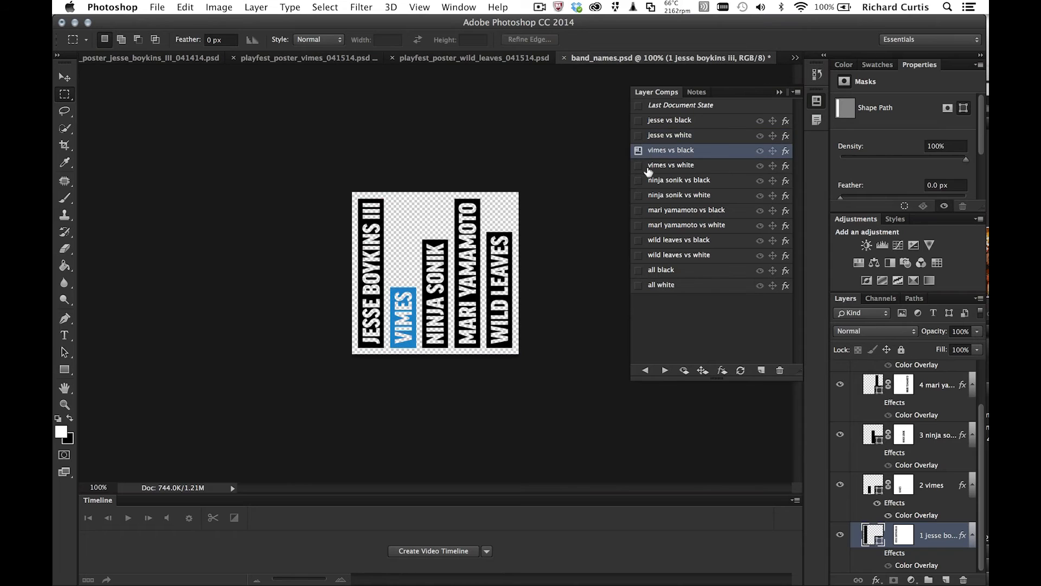
{"action": "left_click", "coordinate": [679, 194]}
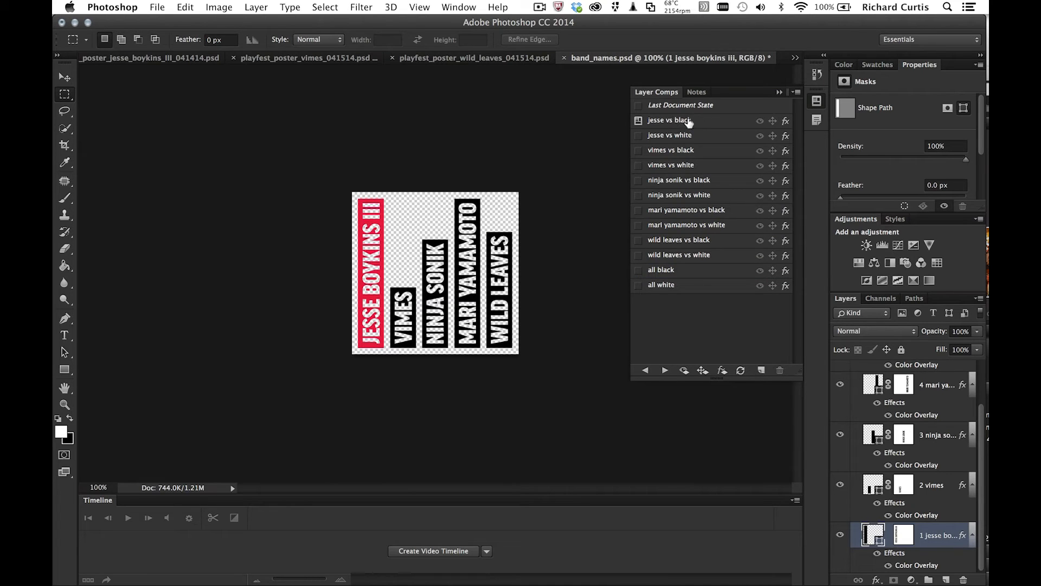
{"action": "mouse_move", "coordinate": [707, 240]}
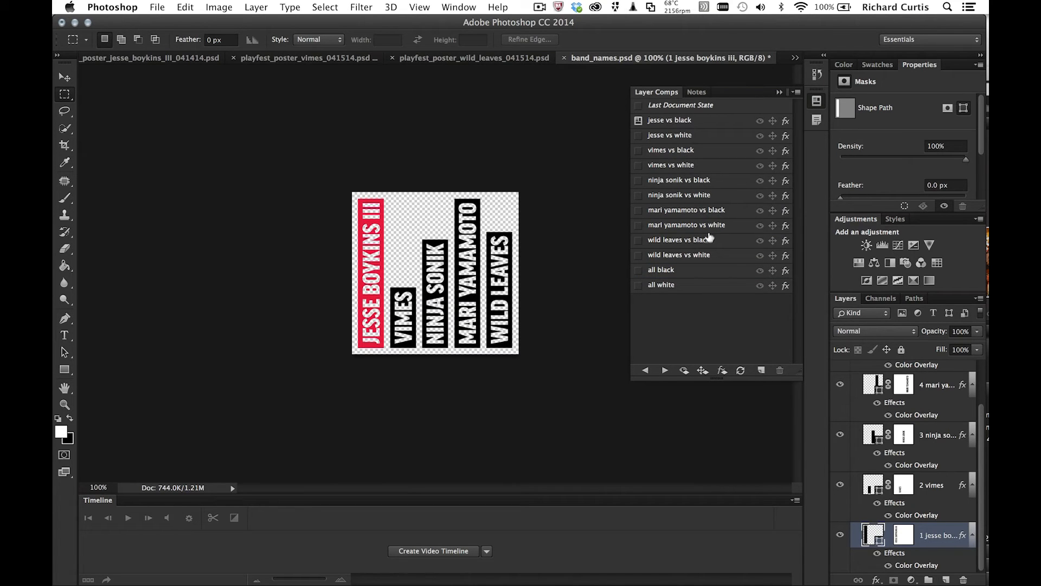
{"action": "mouse_move", "coordinate": [682, 225]}
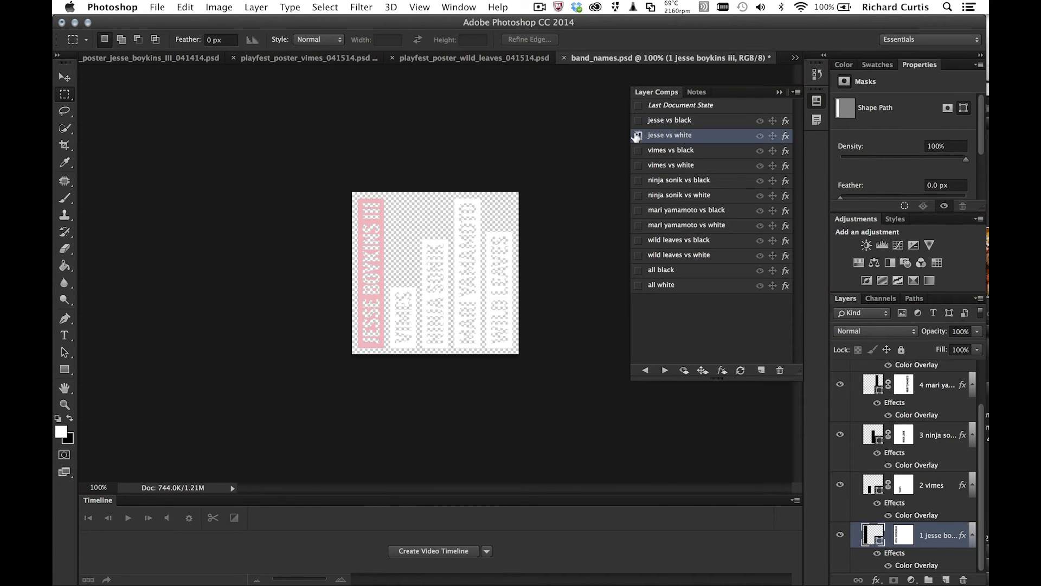
{"action": "left_click", "coordinate": [668, 120]}
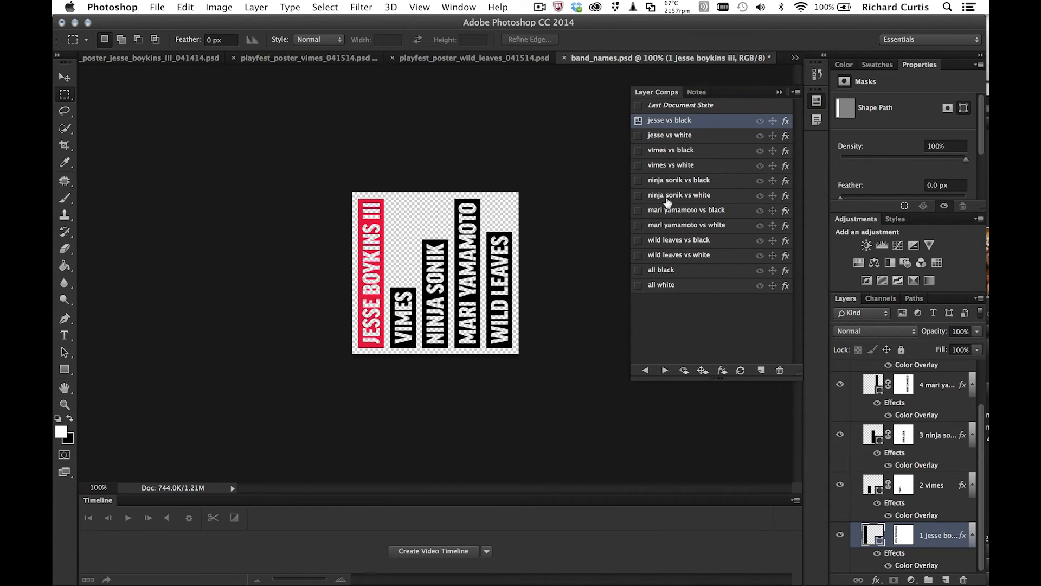
{"action": "mouse_move", "coordinate": [595, 329]}
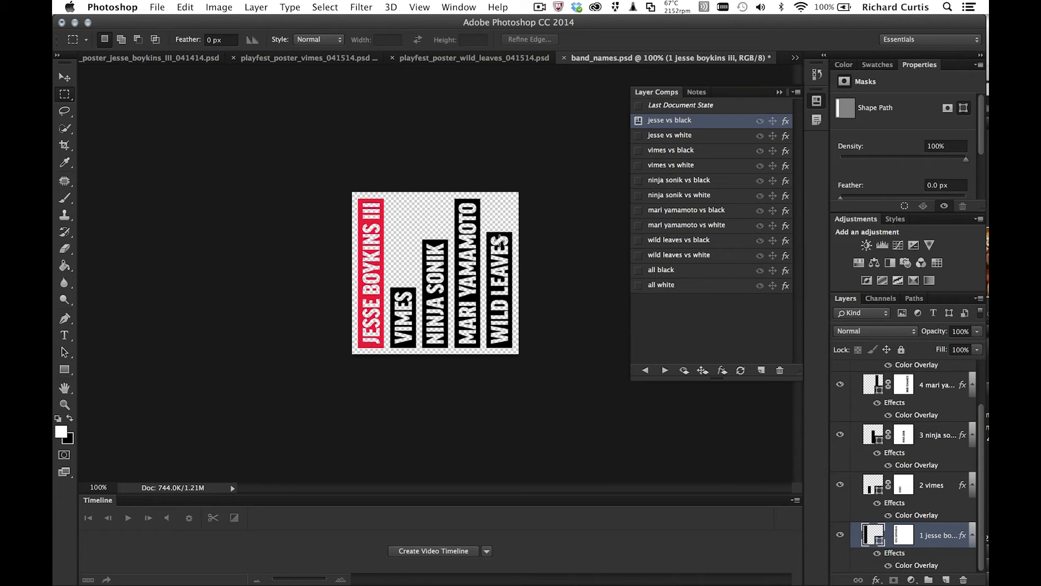
{"action": "mouse_move", "coordinate": [873, 361]}
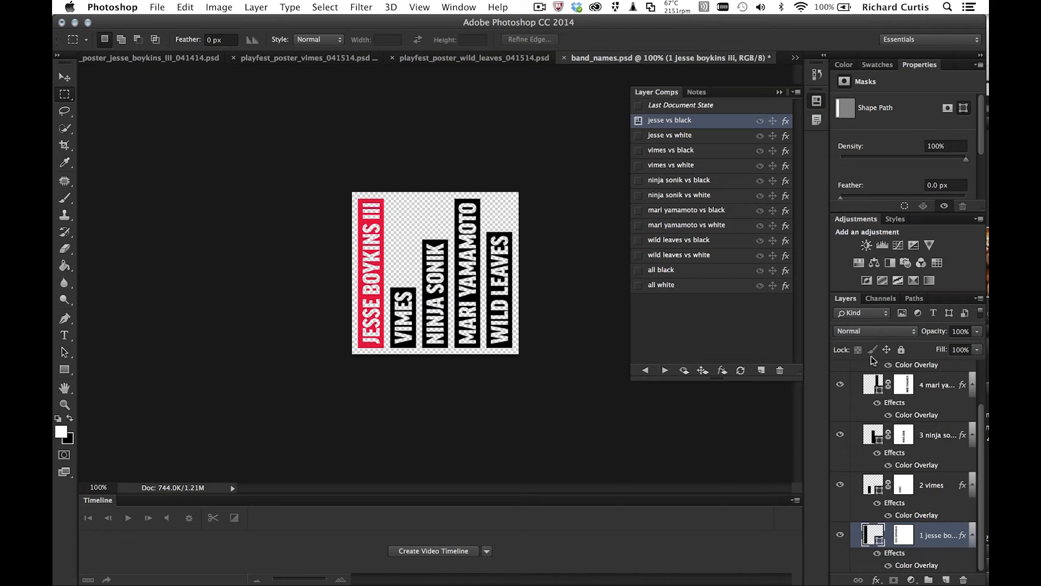
Change the Wild Leaves and Mari Yamamoto colour overlays to dark grey #575555.
{"action": "scroll", "scroll_direction": "down", "scroll_amount": 3}
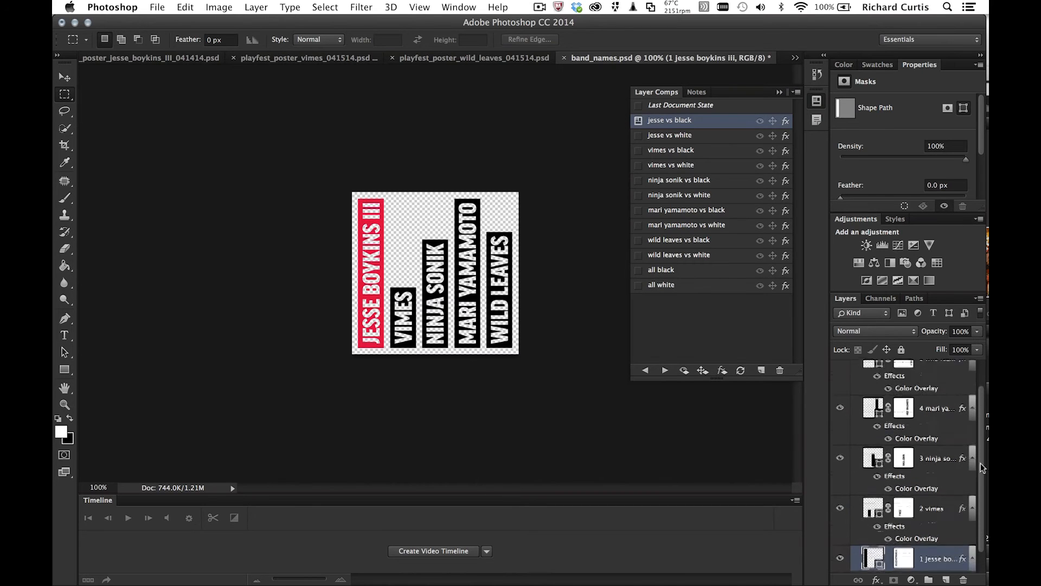
{"action": "scroll", "scroll_direction": "up", "scroll_amount": 3}
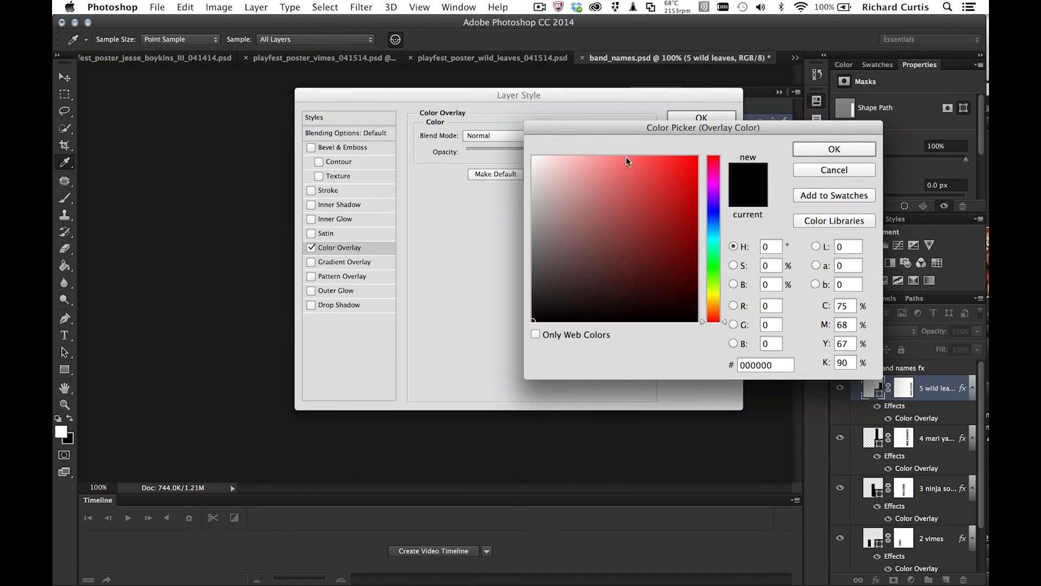
{"action": "left_click", "coordinate": [647, 225]}
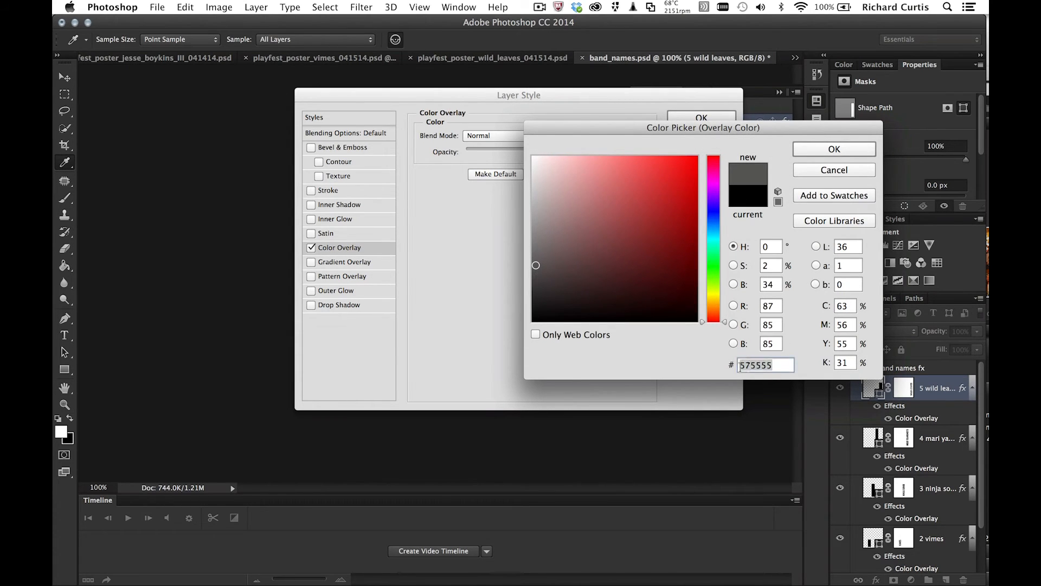
{"action": "left_click", "coordinate": [834, 148]}
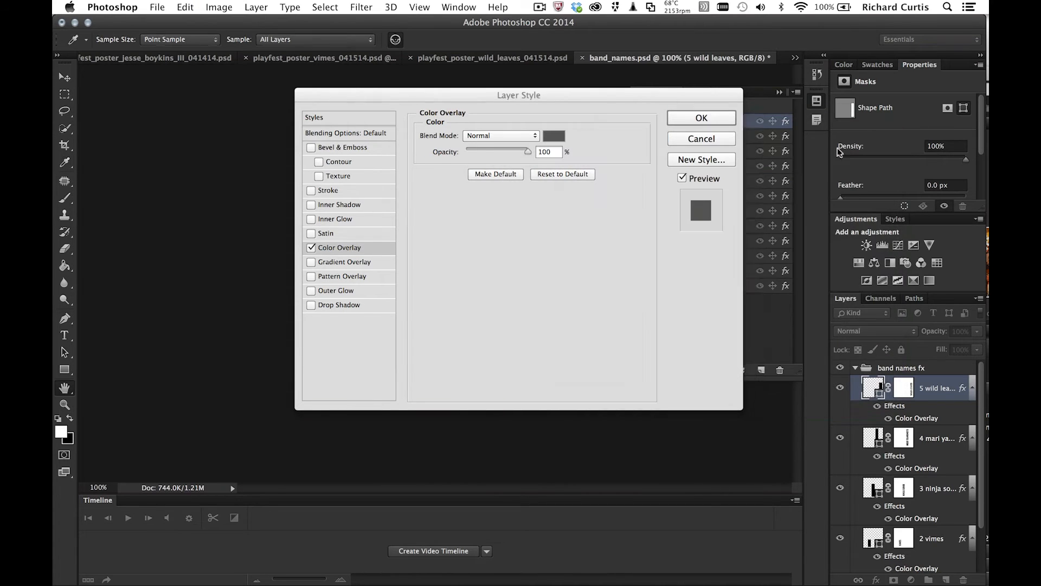
{"action": "left_click", "coordinate": [701, 118]}
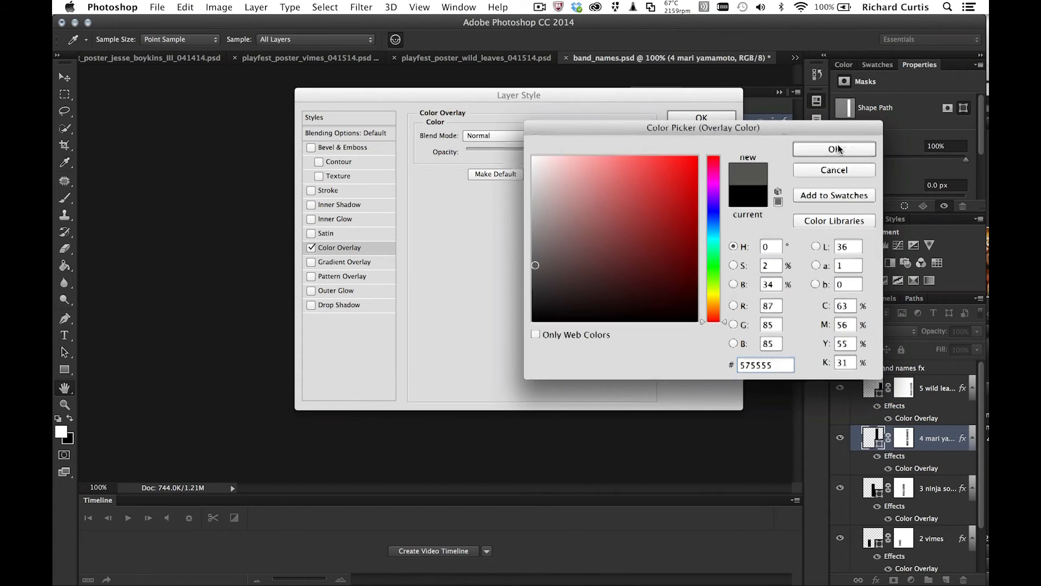
{"action": "left_click", "coordinate": [835, 148]}
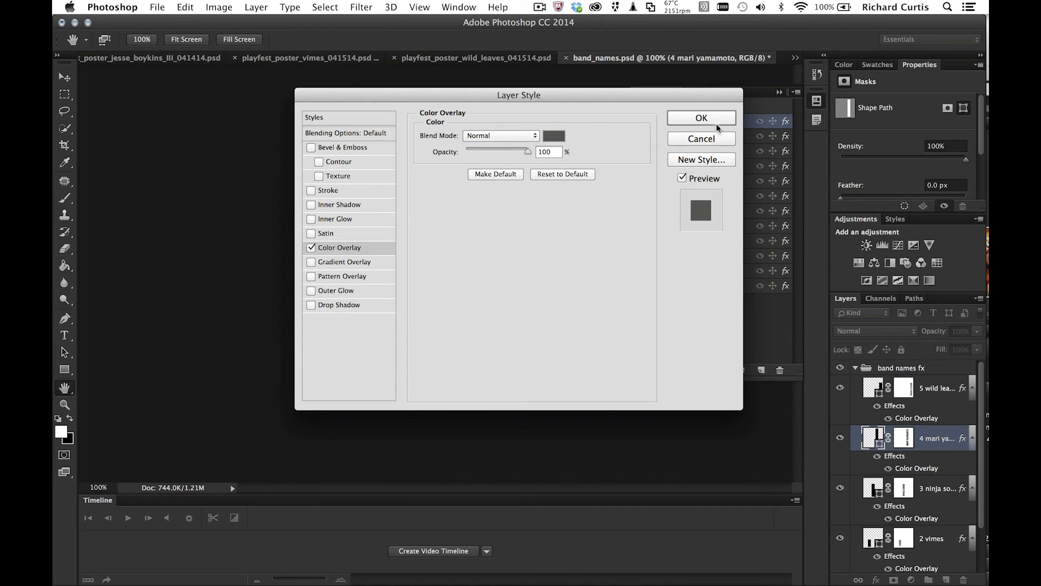
{"action": "left_click", "coordinate": [701, 117]}
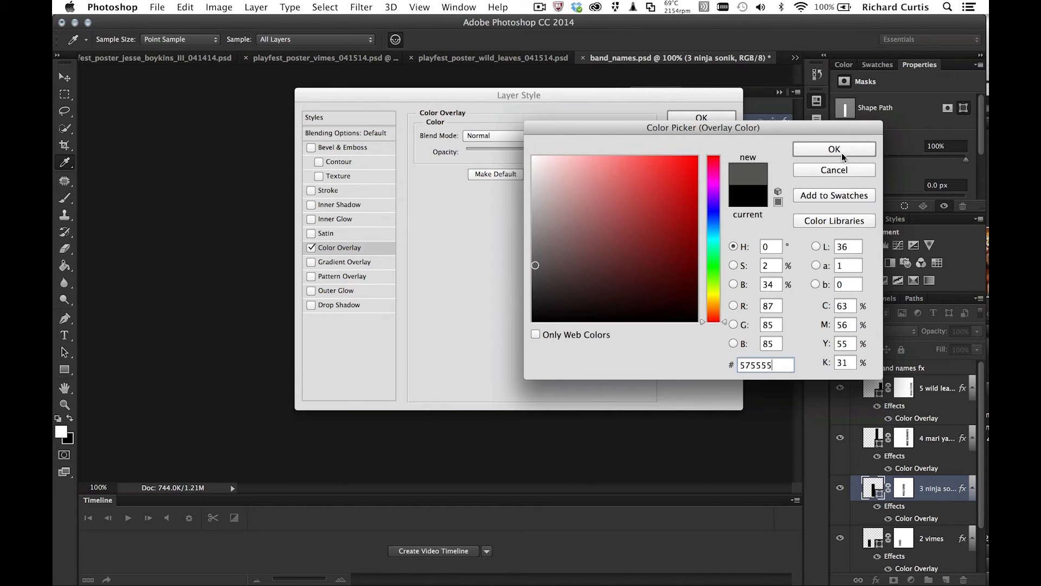
Change the Ninja Sonik and Vimes colour overlays to dark grey #575555.
{"action": "left_click", "coordinate": [834, 149]}
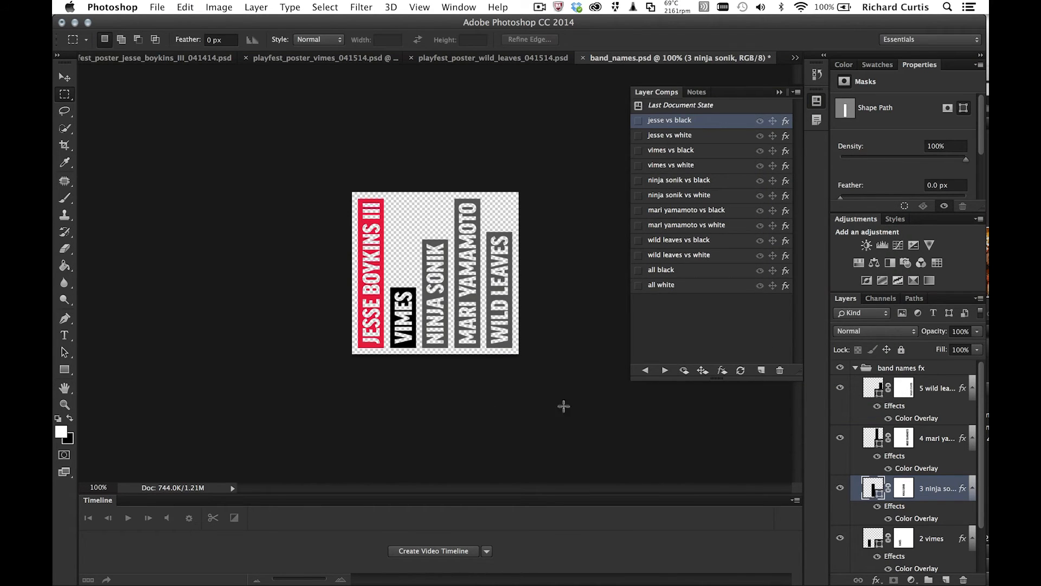
{"action": "double_click", "coordinate": [917, 565]}
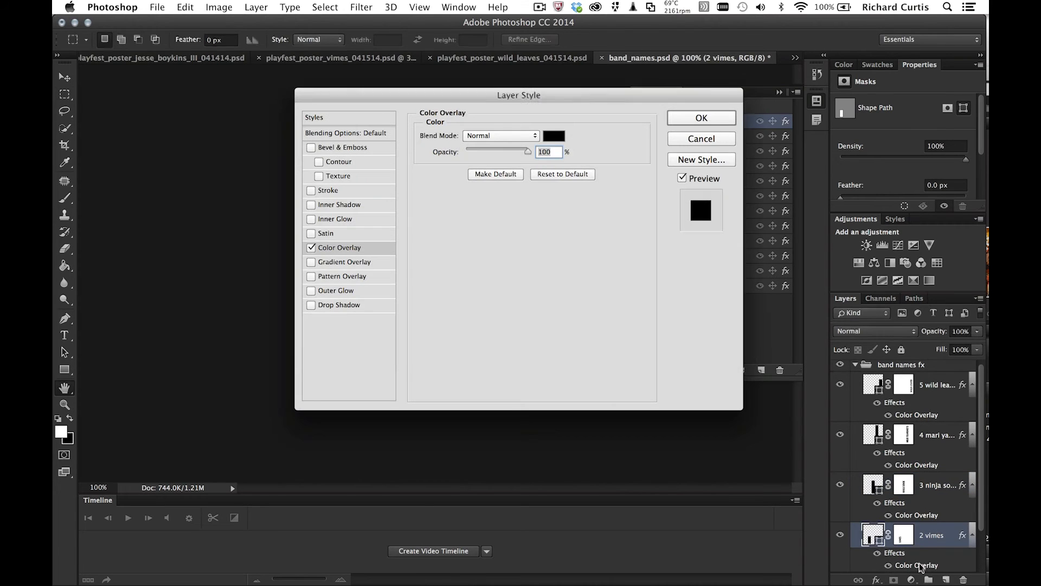
{"action": "left_click", "coordinate": [553, 135]}
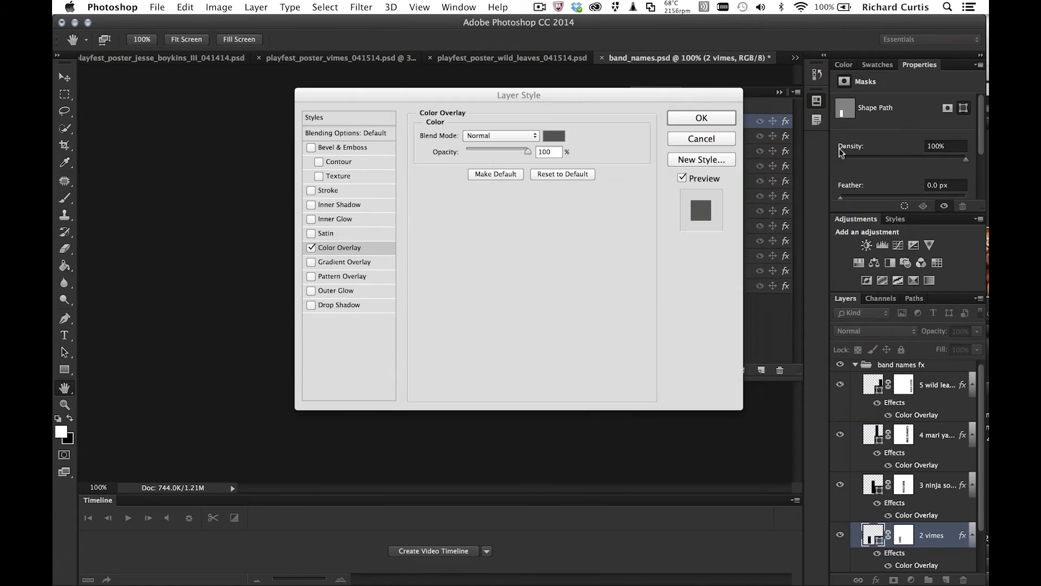
{"action": "left_click", "coordinate": [700, 118]}
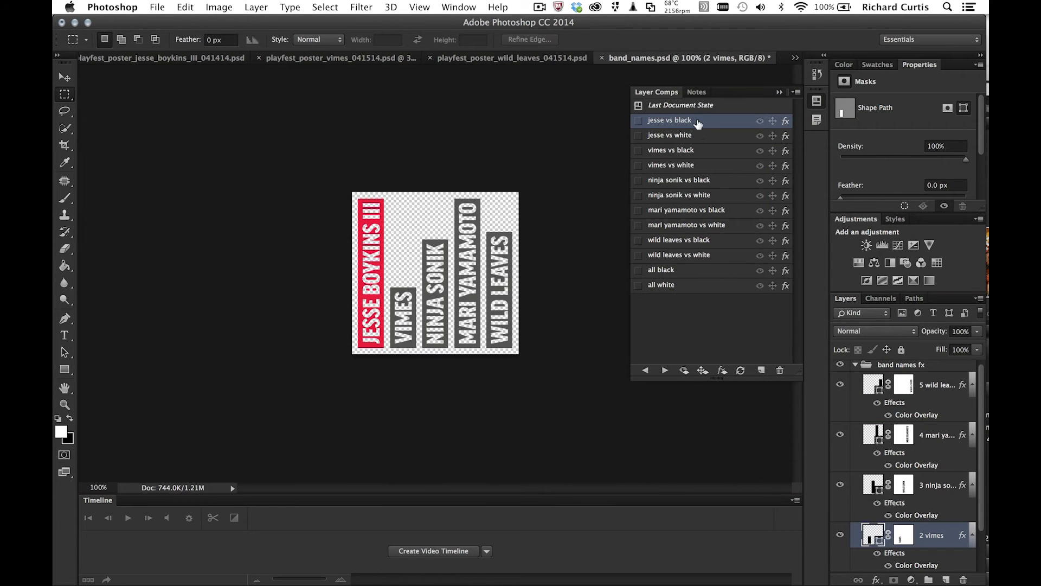
{"action": "mouse_move", "coordinate": [684, 299]}
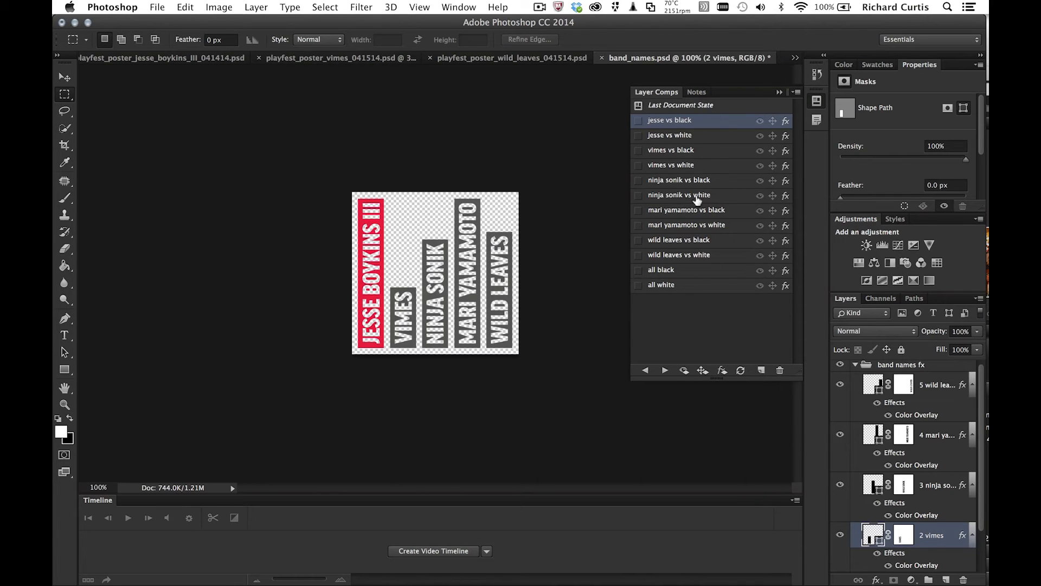
{"action": "mouse_move", "coordinate": [699, 234]}
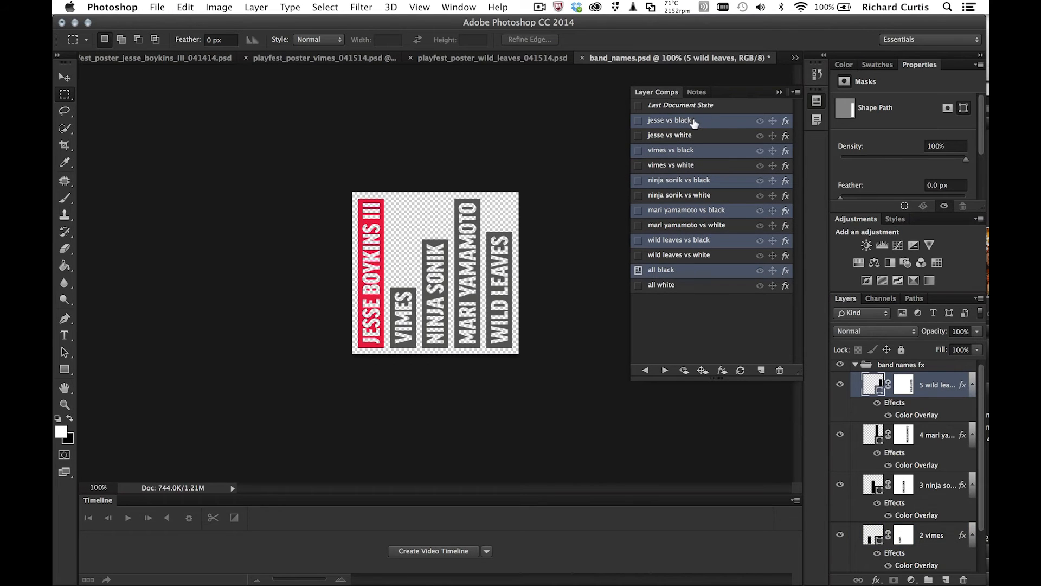
{"action": "mouse_move", "coordinate": [695, 151]}
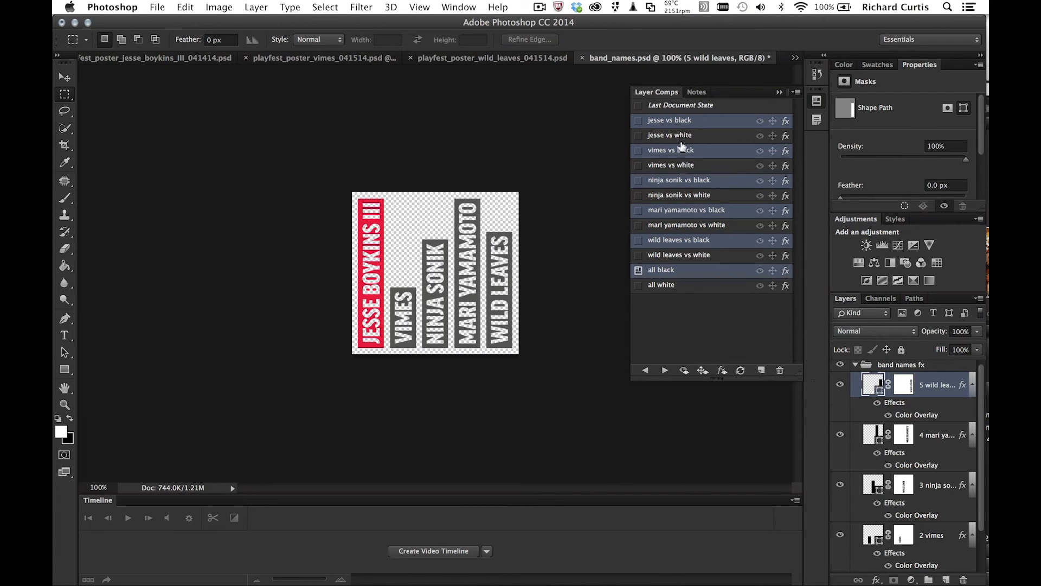
Preview mari yamamoto vs black and jesse vs white, ending on the wild leaves vs white comp.
{"action": "left_click", "coordinate": [671, 150]}
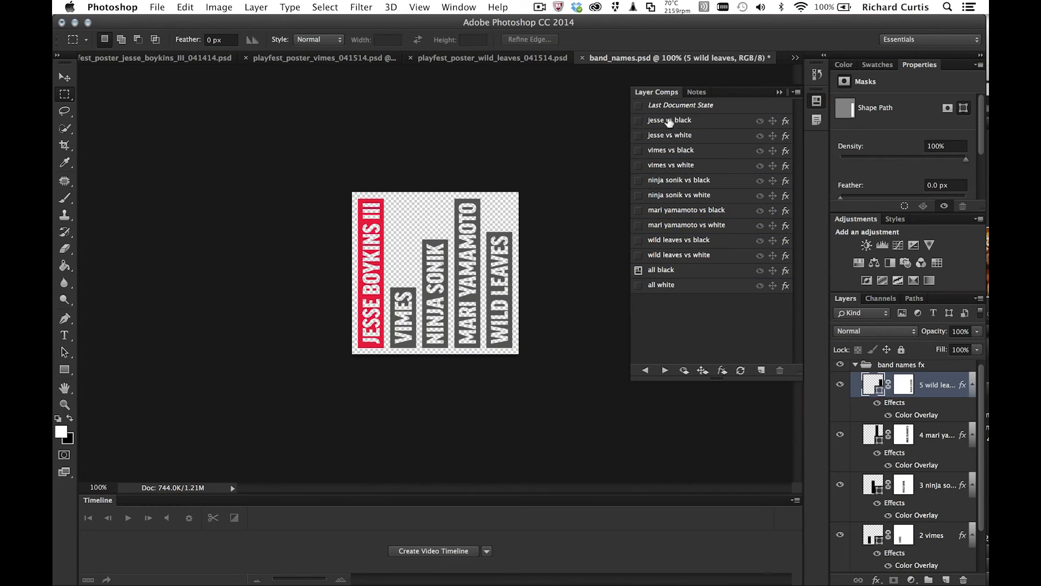
{"action": "left_click", "coordinate": [669, 121]}
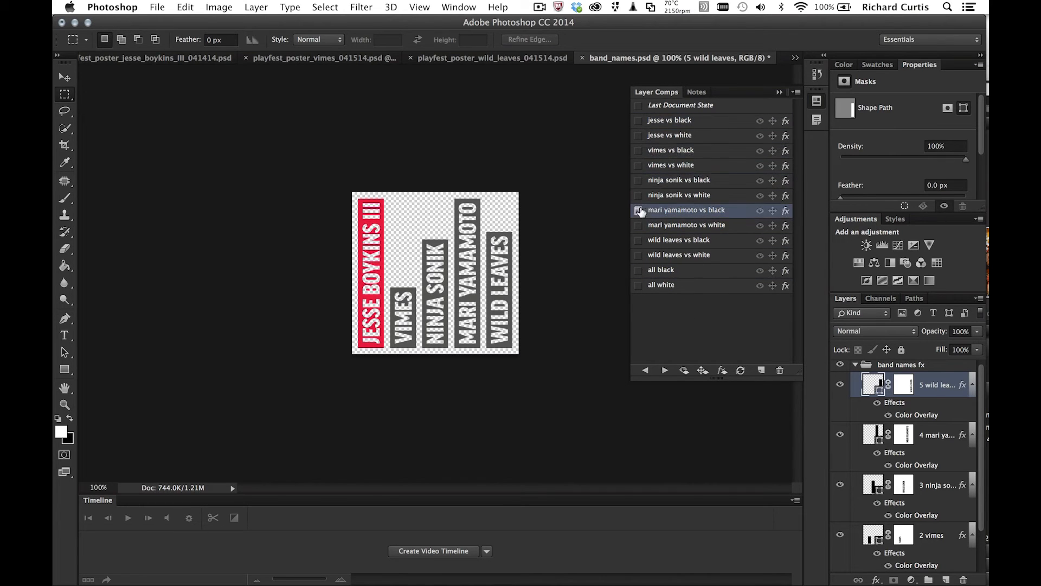
{"action": "left_click", "coordinate": [670, 135]}
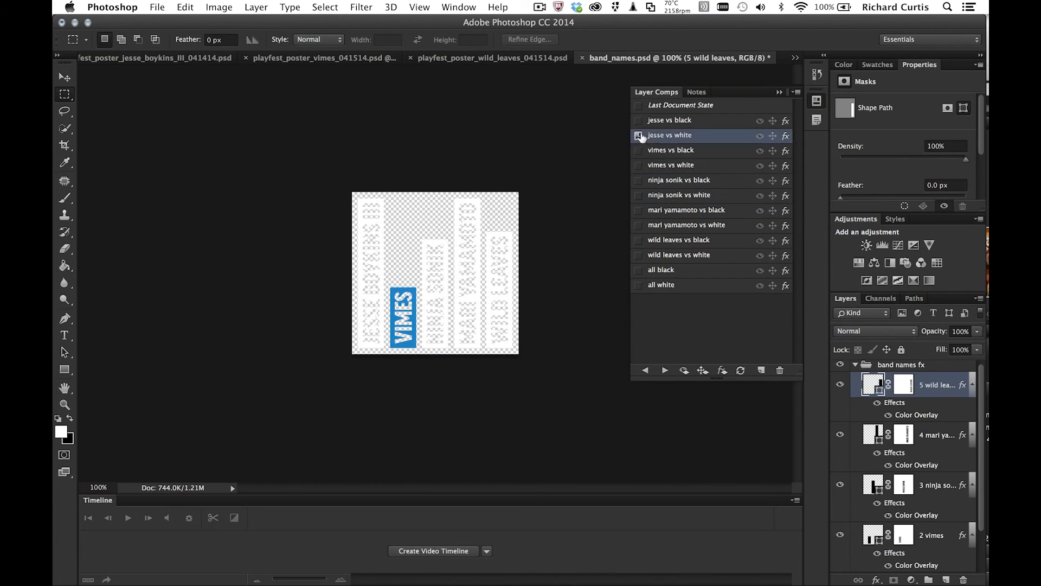
{"action": "left_click", "coordinate": [680, 255]}
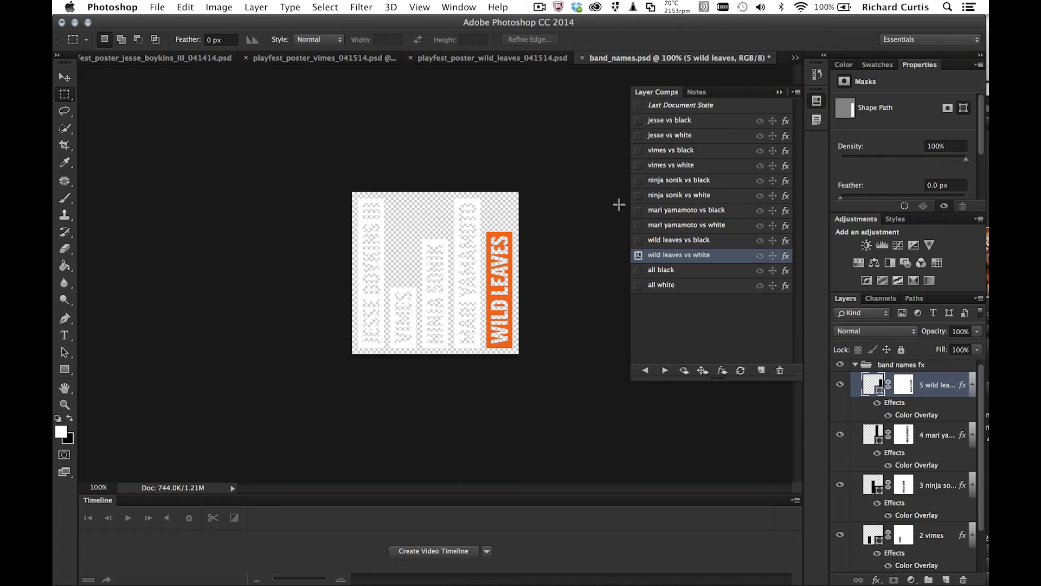
{"action": "mouse_move", "coordinate": [668, 223]}
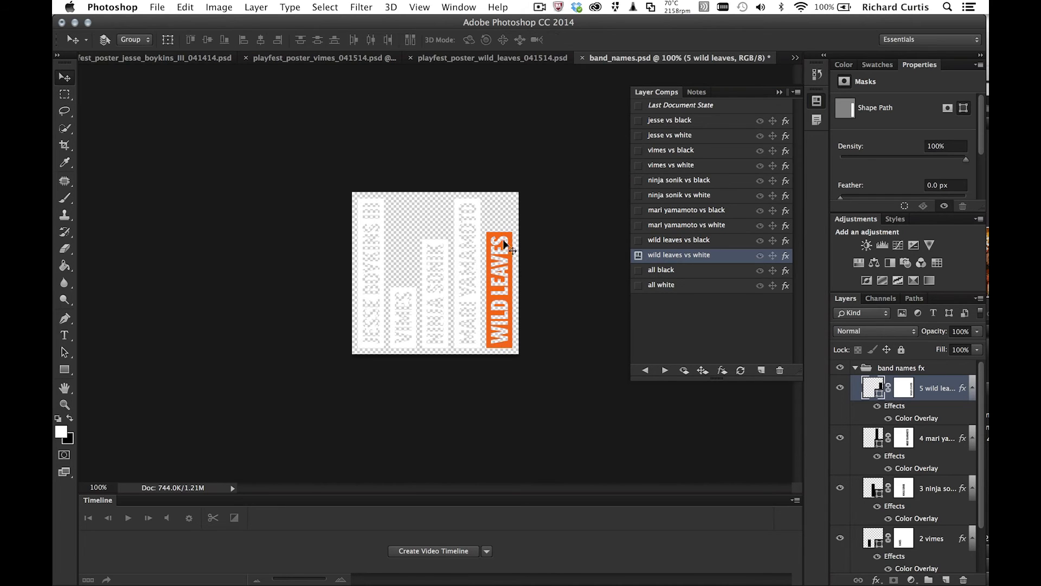
Change the Wild Leaves overlay to burnt orange #c54c0f and reapply wild leaves vs white.
{"action": "right_click", "coordinate": [506, 260]}
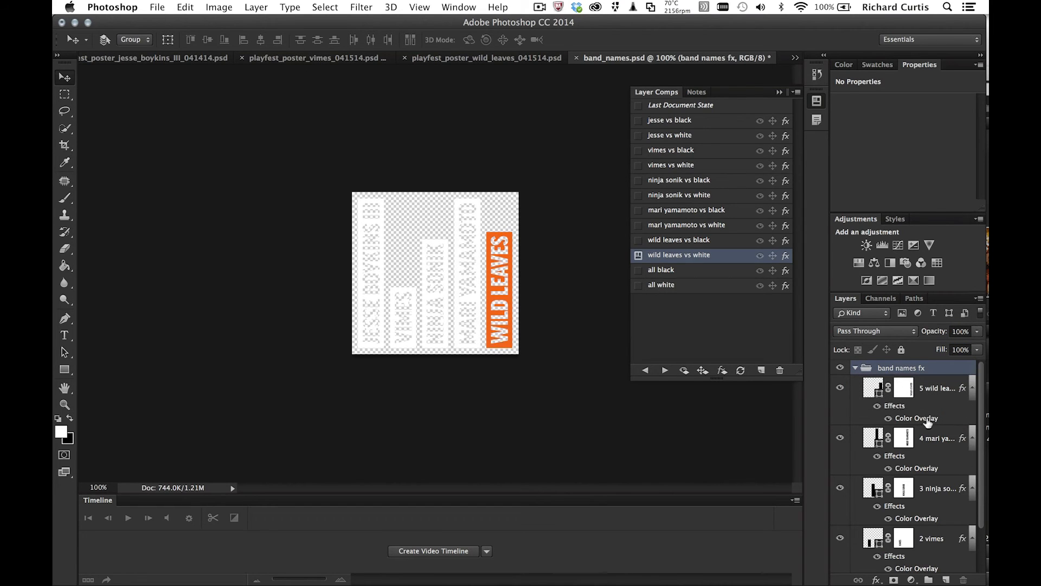
{"action": "double_click", "coordinate": [917, 418]}
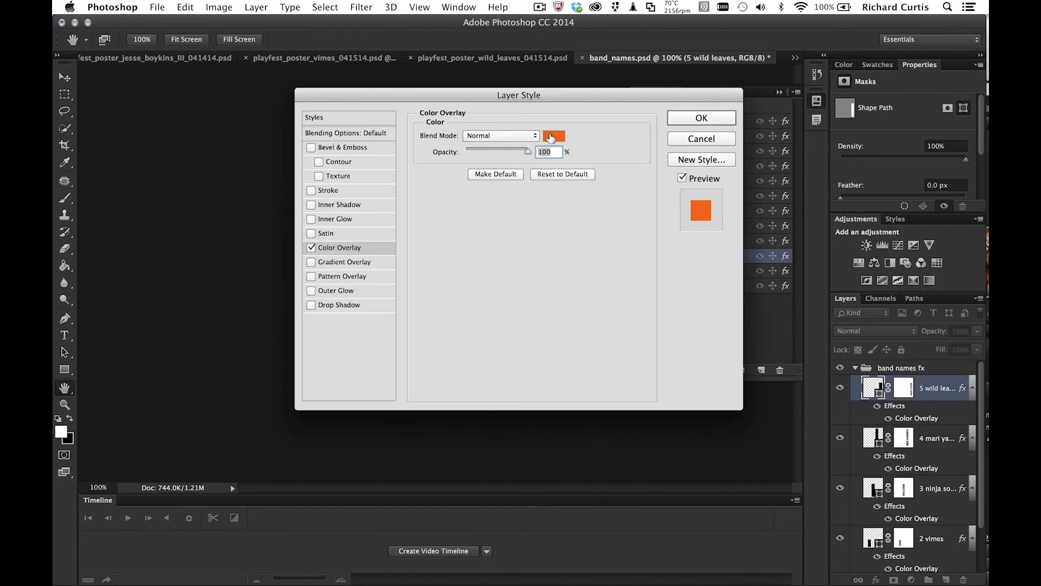
{"action": "left_click", "coordinate": [552, 135]}
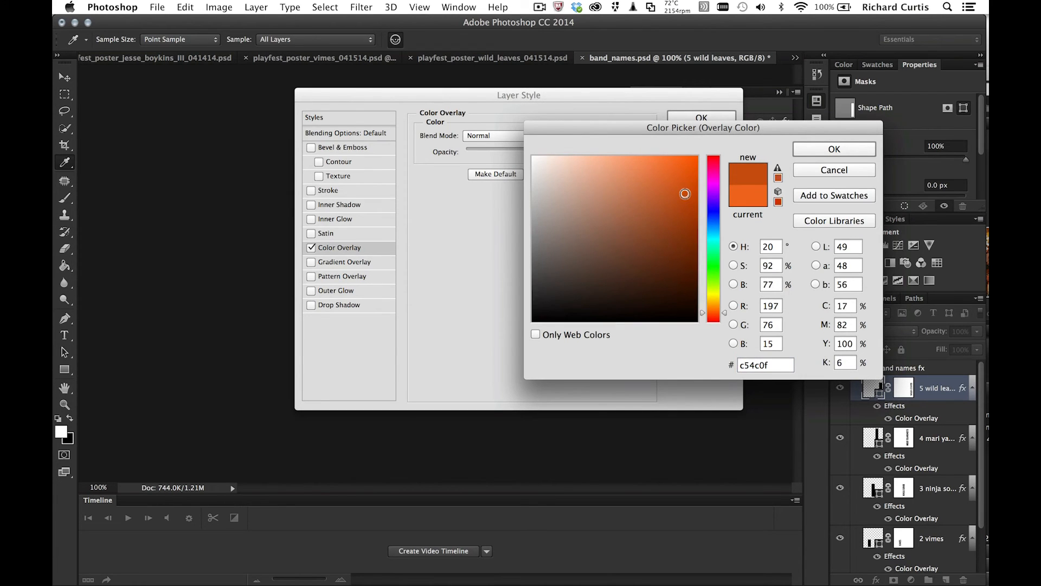
{"action": "left_click", "coordinate": [834, 149]}
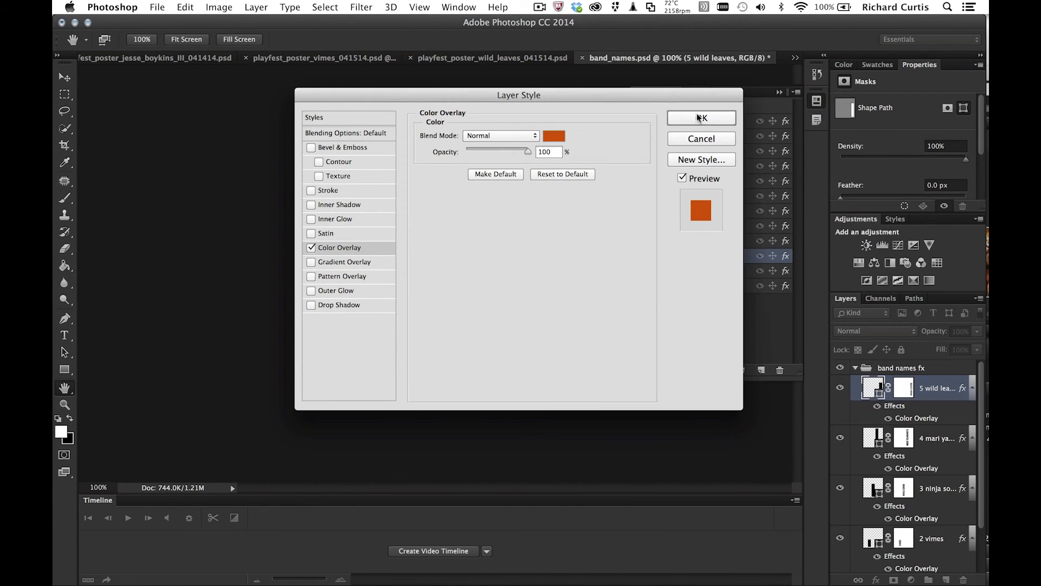
{"action": "left_click", "coordinate": [701, 118]}
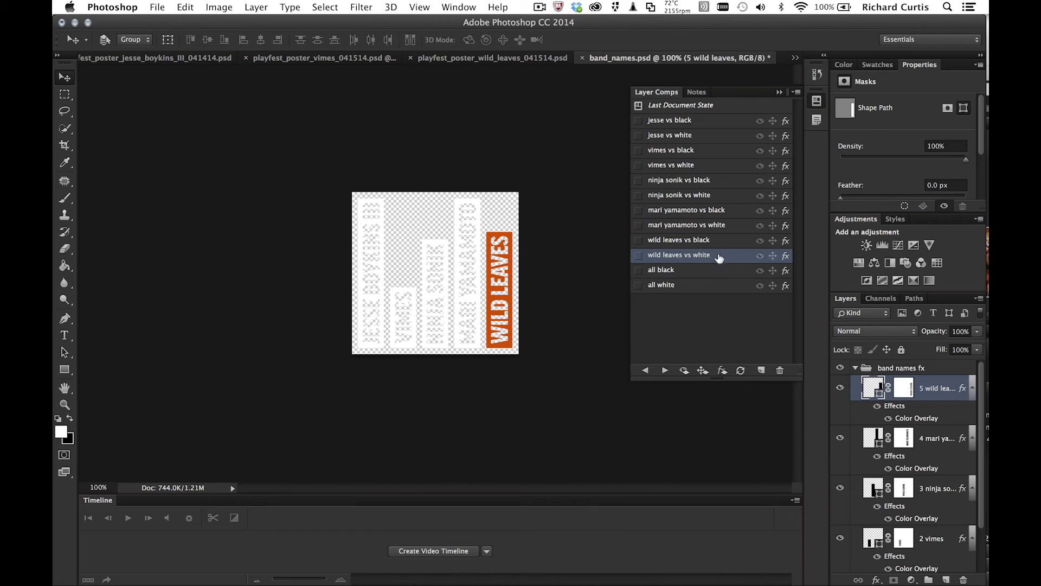
{"action": "mouse_move", "coordinate": [731, 259]}
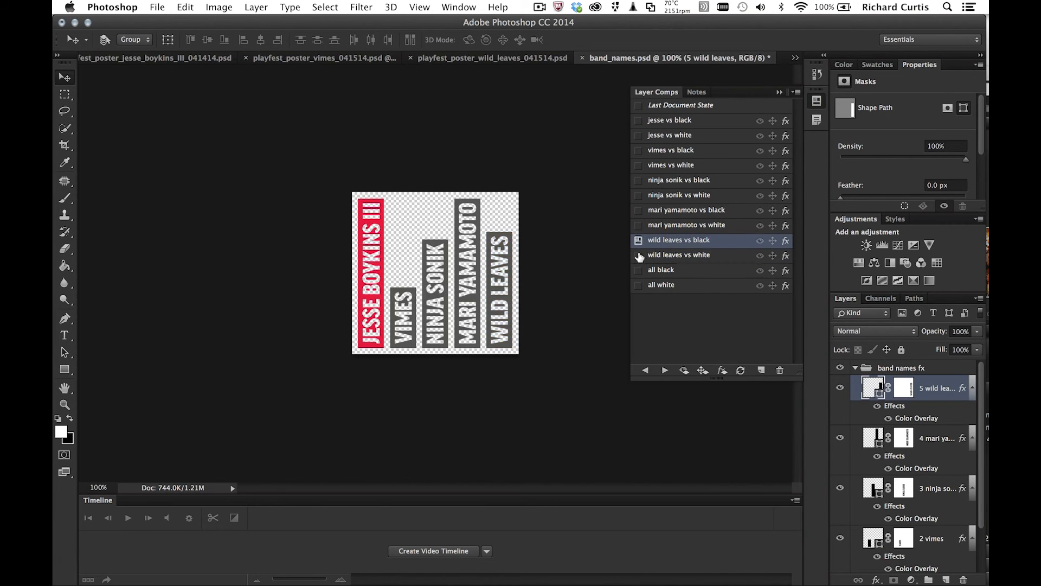
{"action": "left_click", "coordinate": [678, 254]}
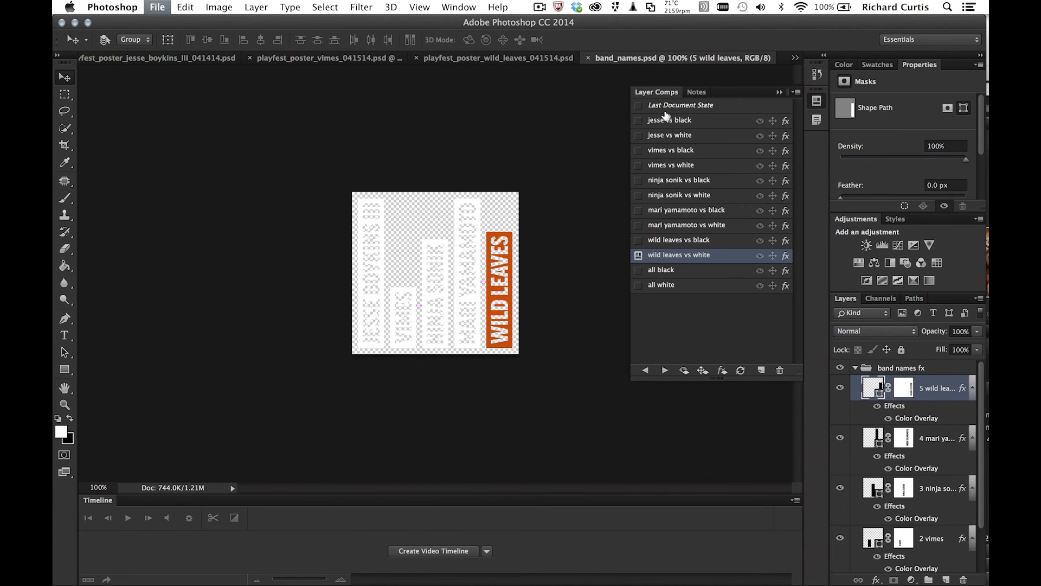
View the Wild Leaves, Vimes and Jesse Boykins III posters to check the updated band names.
{"action": "left_click", "coordinate": [497, 58]}
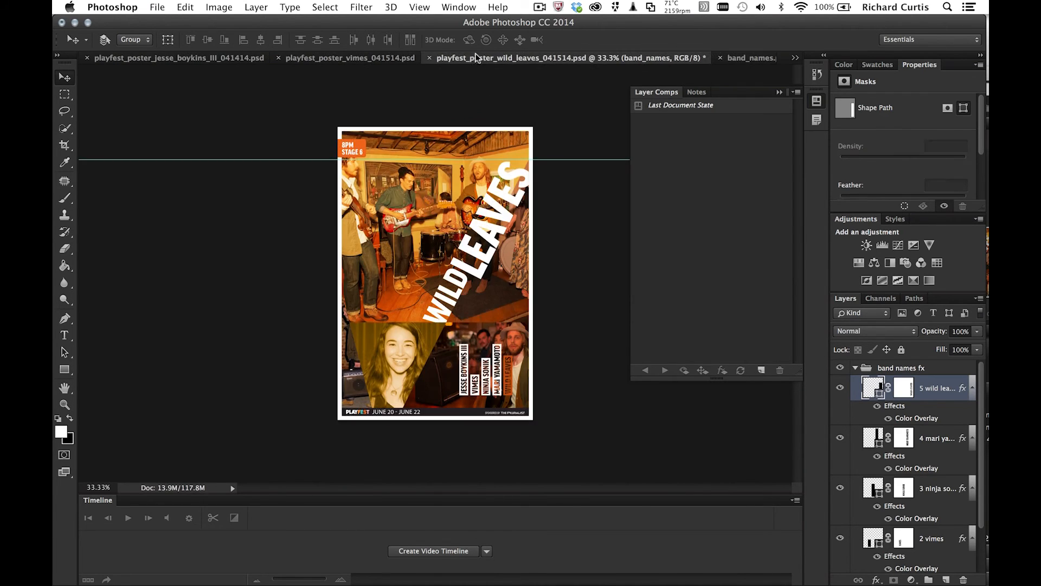
{"action": "left_click", "coordinate": [349, 58]}
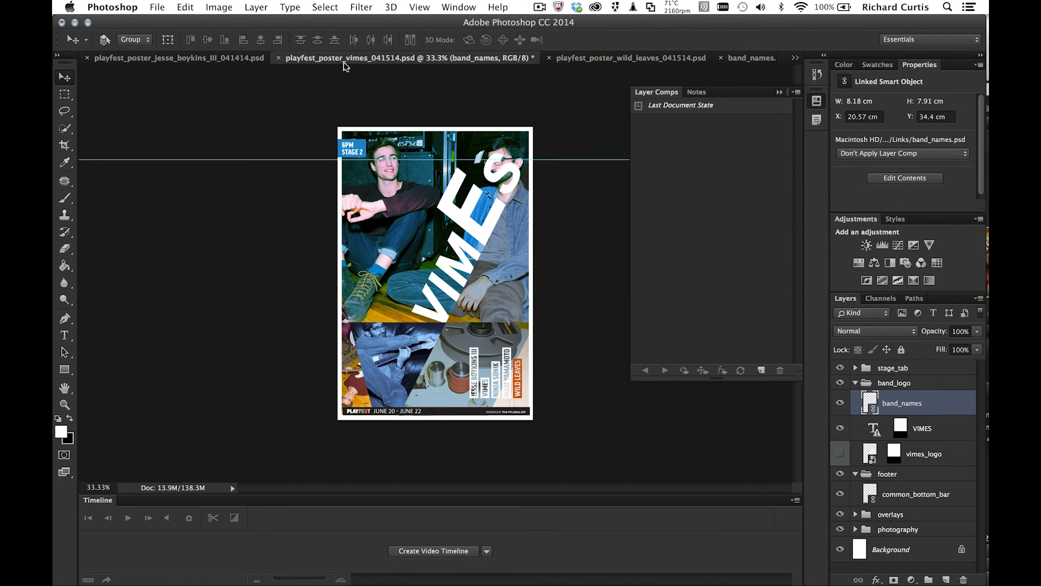
{"action": "left_click", "coordinate": [179, 58]}
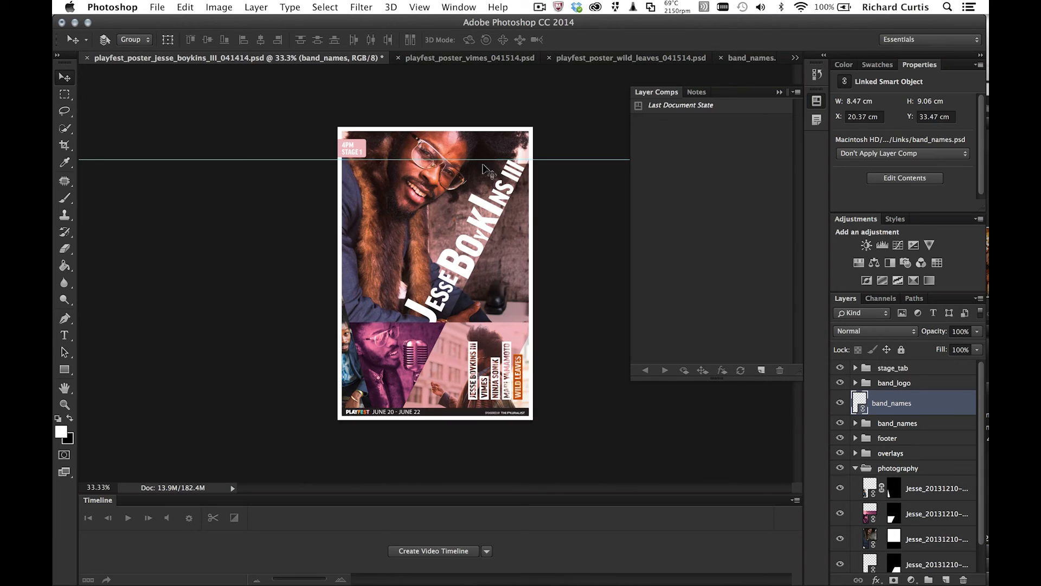
{"action": "mouse_move", "coordinate": [498, 303]}
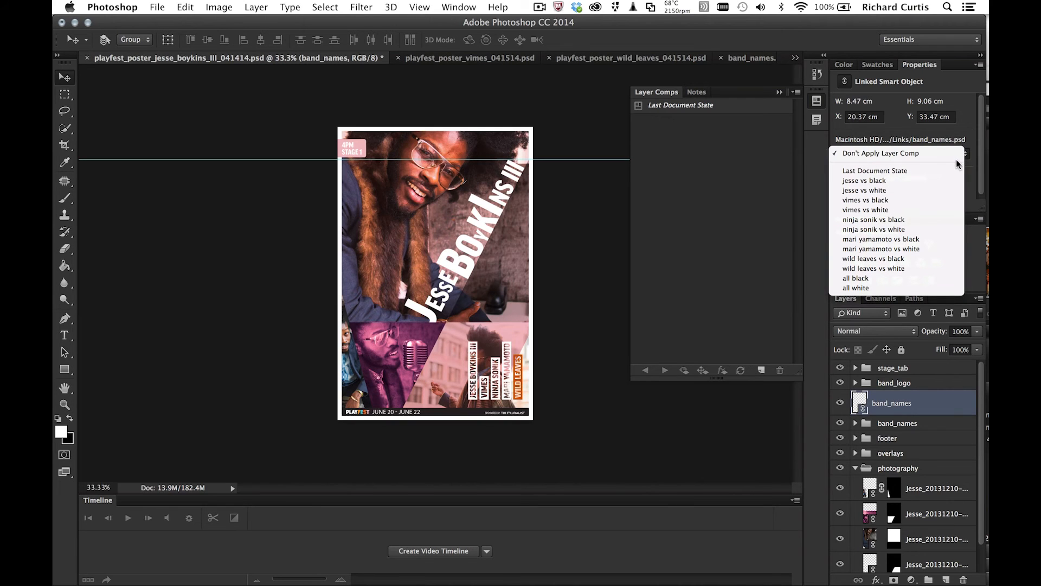
Set the Jesse Boykins III poster's band names to the jesse vs white comp.
{"action": "left_click", "coordinate": [864, 190]}
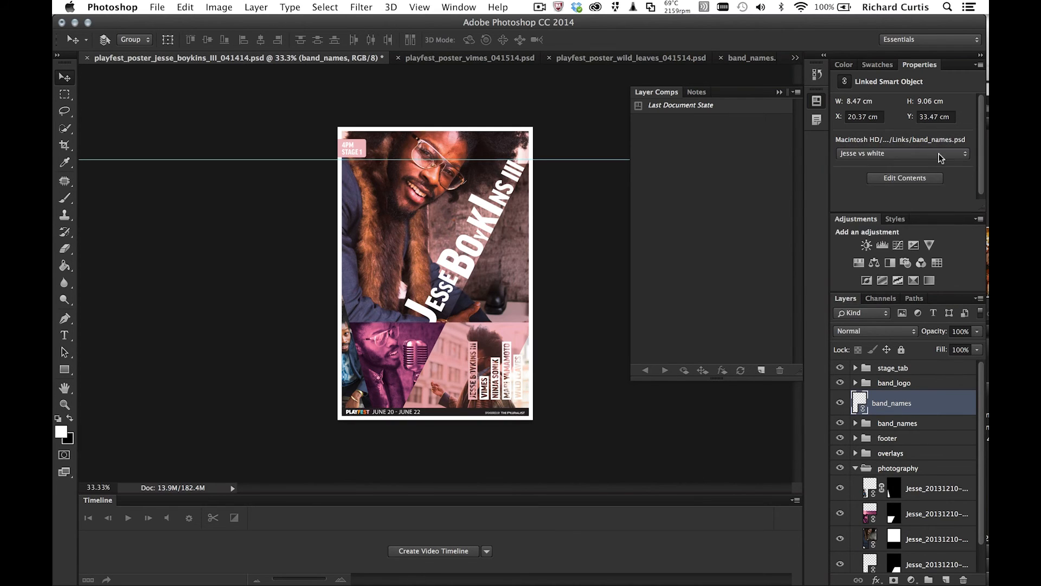
{"action": "left_click", "coordinate": [900, 153]}
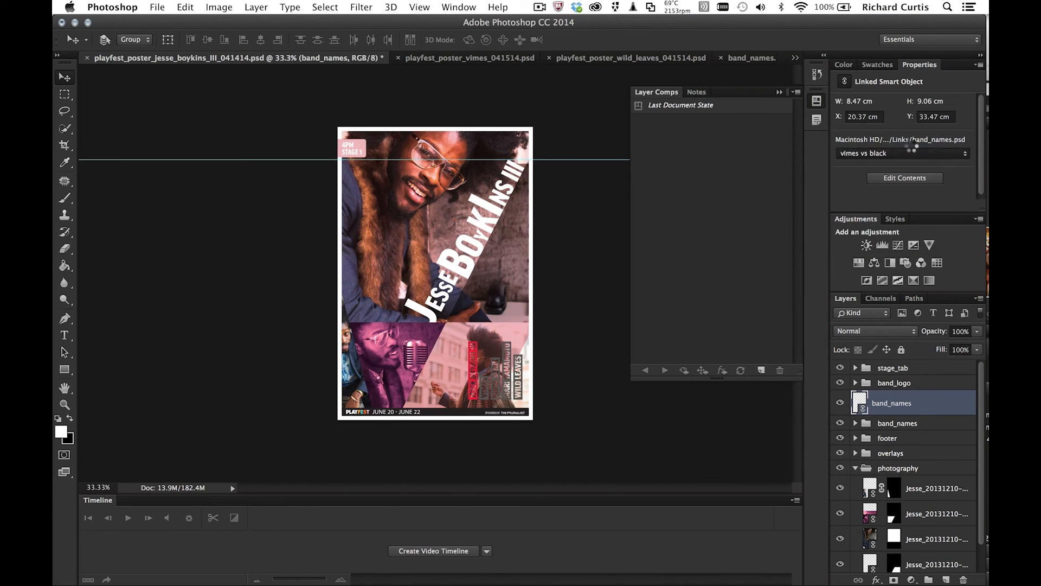
{"action": "left_click", "coordinate": [901, 153]}
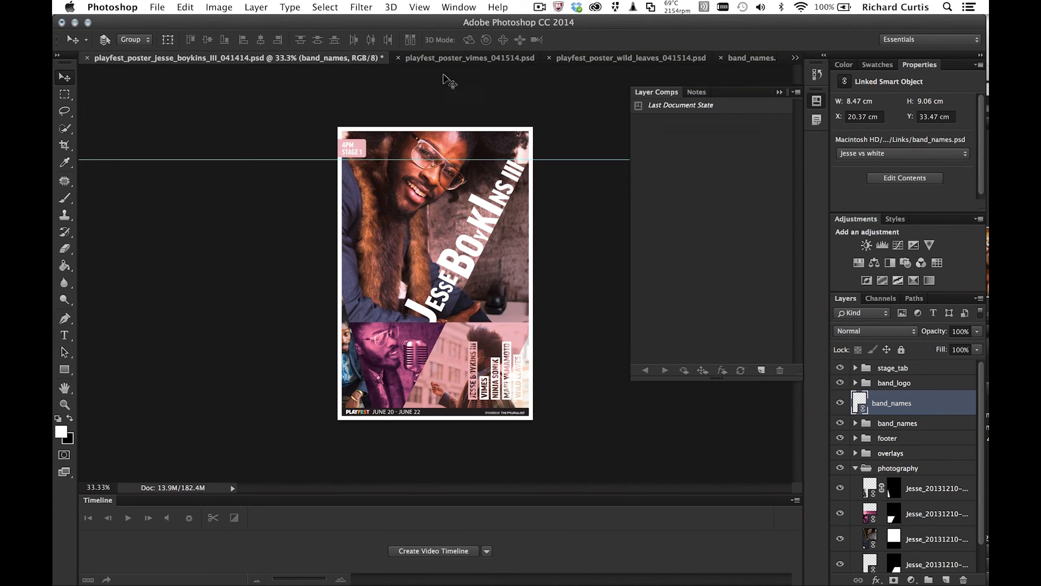
Apply the vimes vs white comp to the Vimes poster, then bring up Wild Leaves.
{"action": "left_click", "coordinate": [469, 58]}
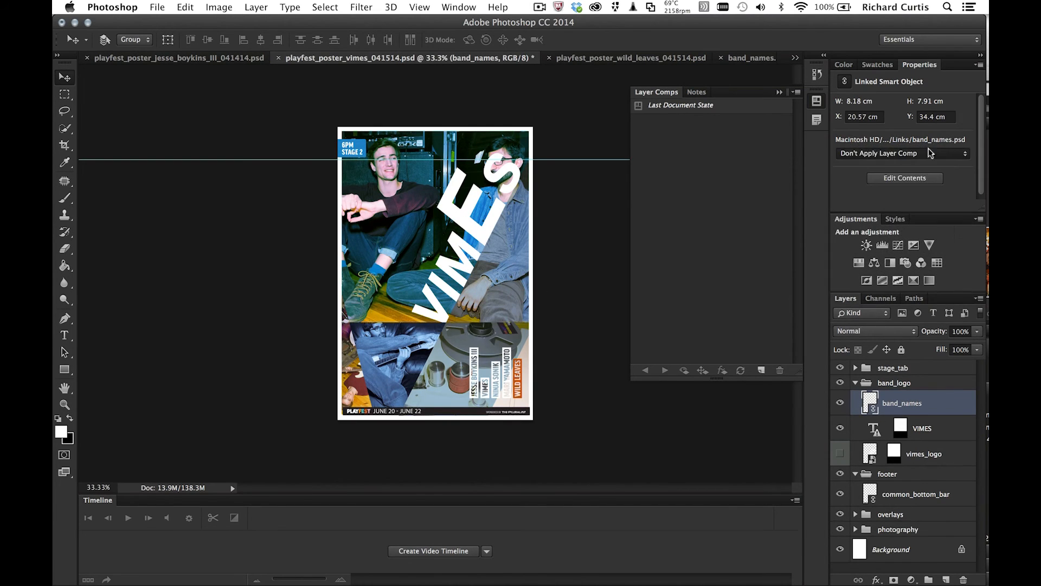
{"action": "left_click", "coordinate": [930, 154]}
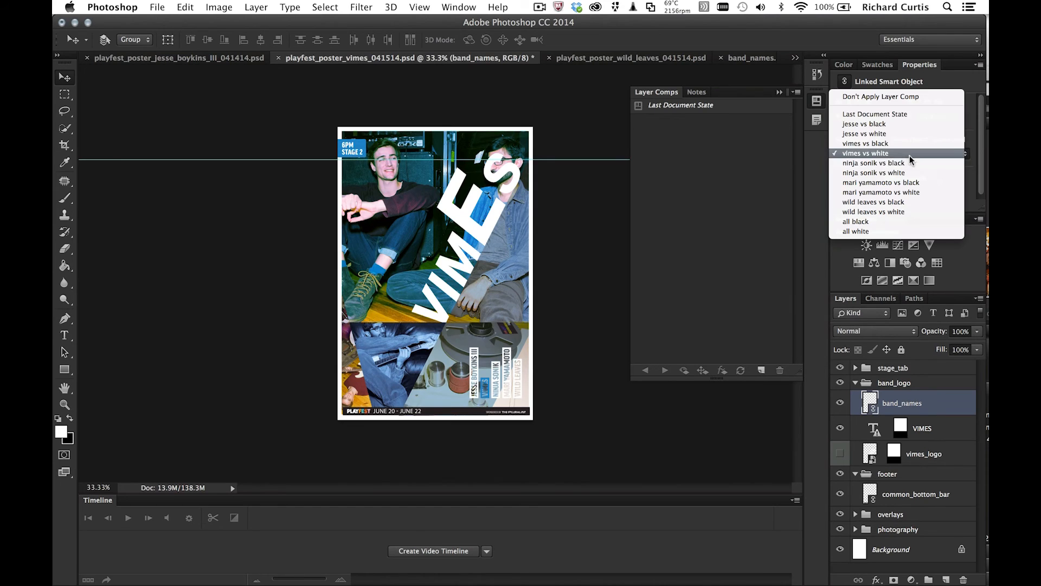
{"action": "left_click", "coordinate": [865, 153]}
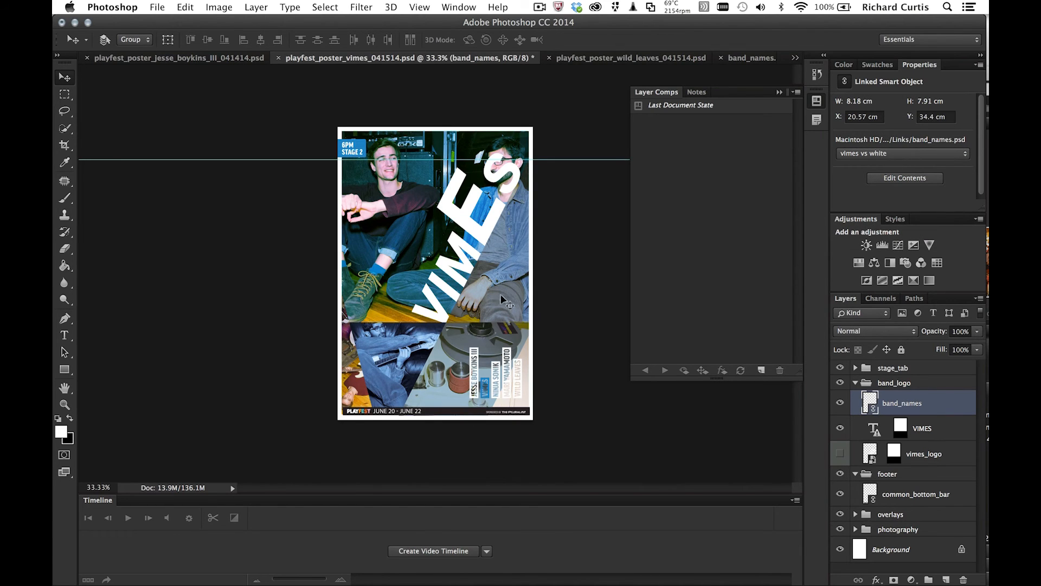
{"action": "left_click", "coordinate": [629, 58]}
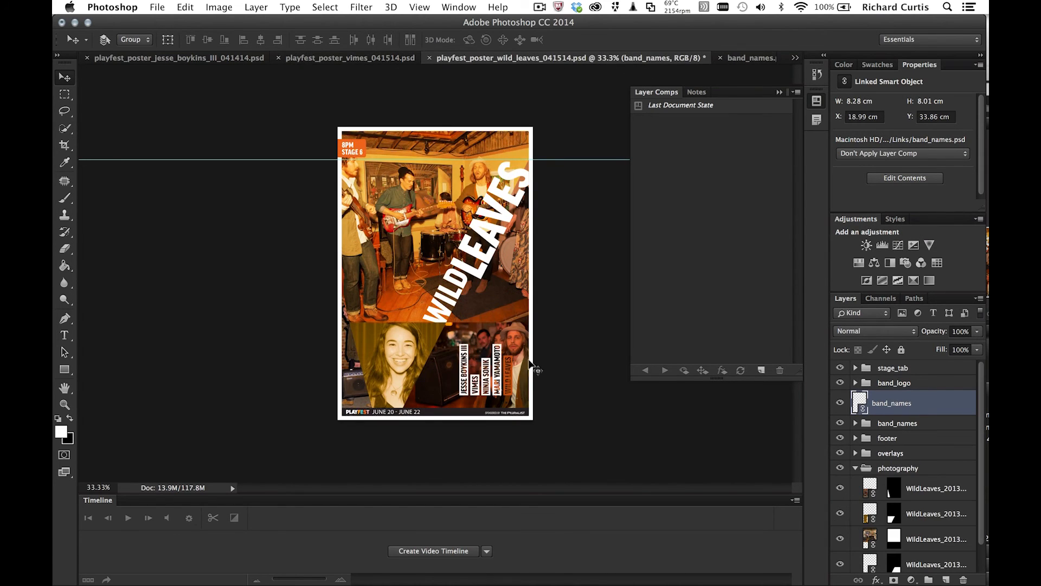
Set the Wild Leaves poster's band names to the mari yamamoto vs white comp.
{"action": "left_click", "coordinate": [902, 153]}
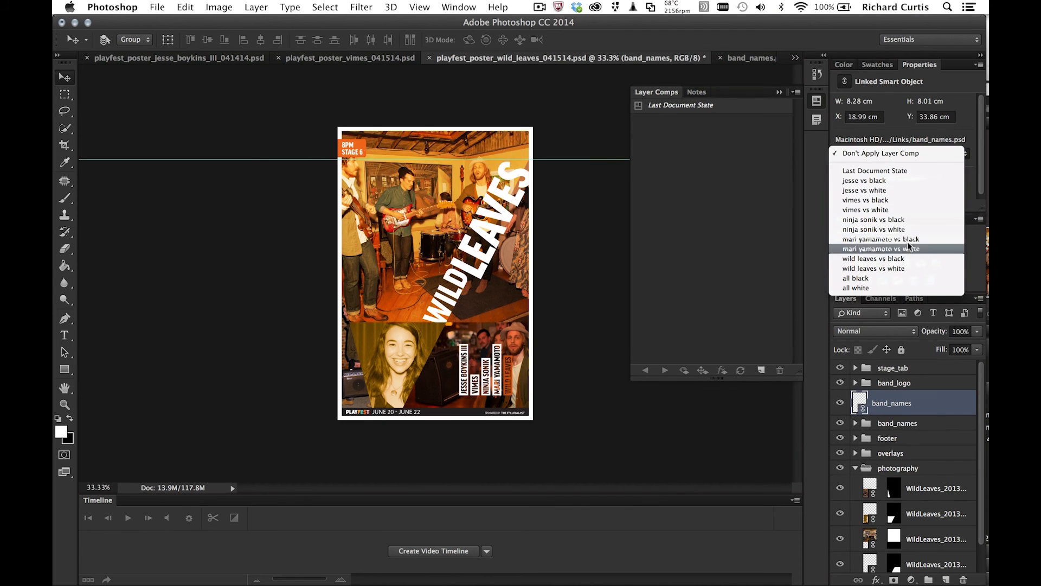
{"action": "left_click", "coordinate": [881, 240]}
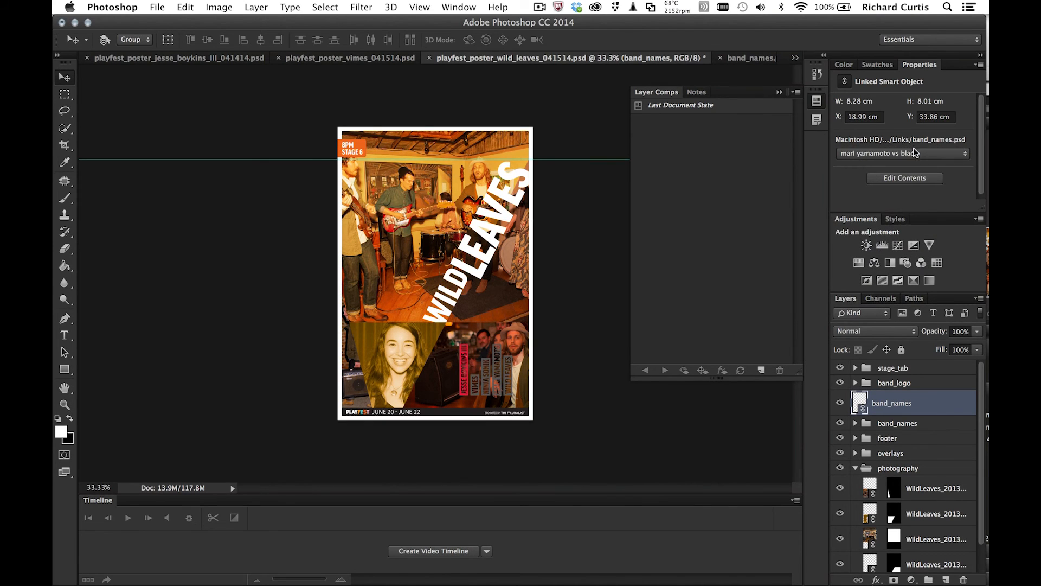
{"action": "left_click", "coordinate": [901, 153]}
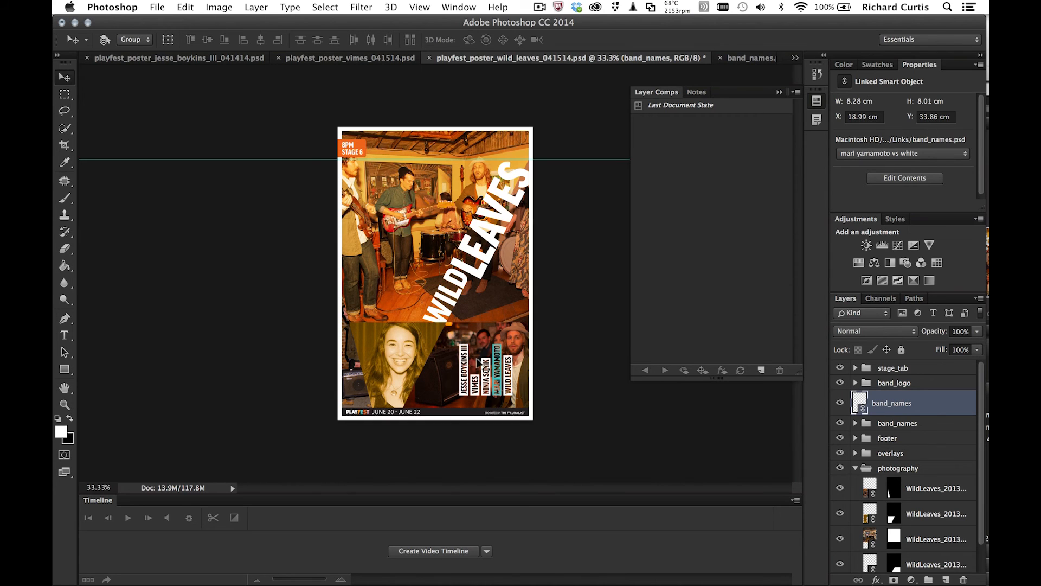
{"action": "mouse_move", "coordinate": [557, 260]}
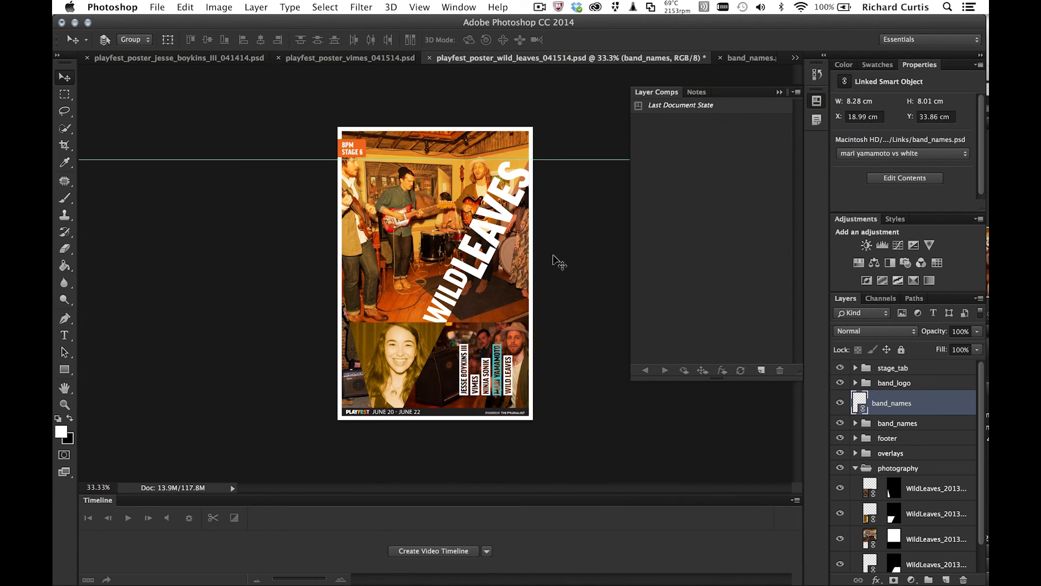
Start packaging the Vimes poster with File > Package.
{"action": "left_click", "coordinate": [345, 57]}
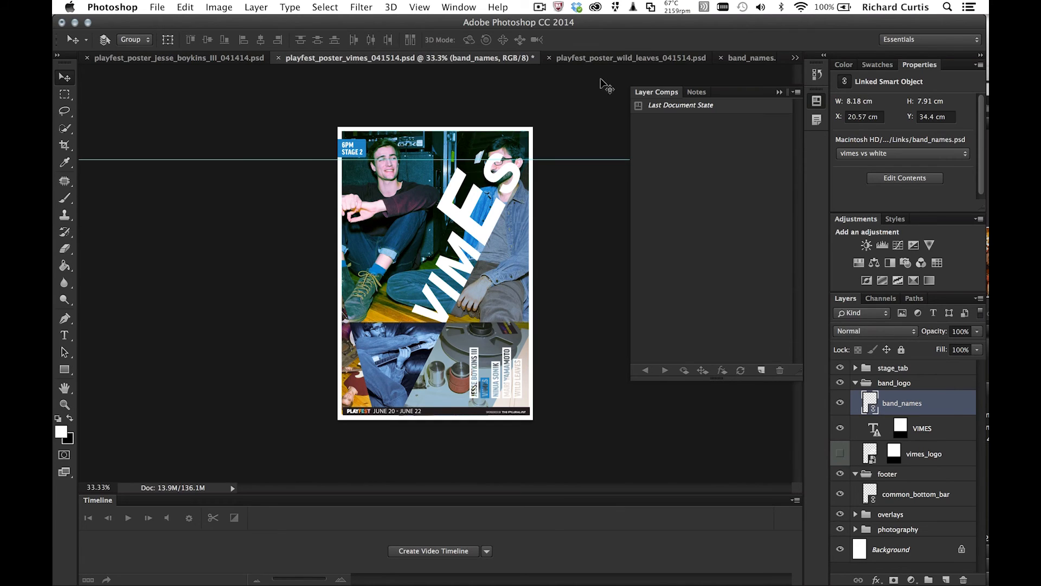
{"action": "mouse_move", "coordinate": [623, 35]}
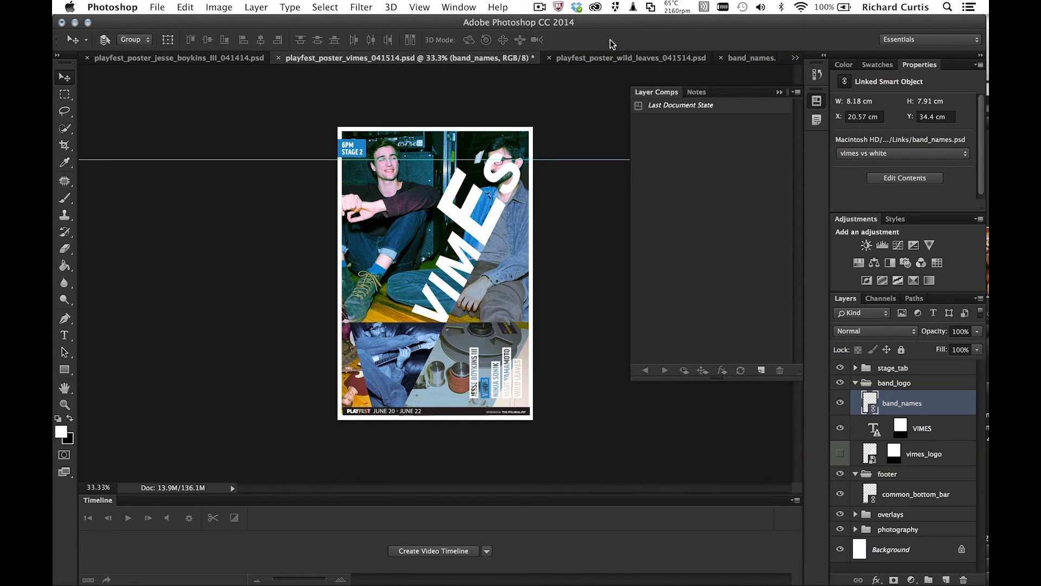
{"action": "mouse_move", "coordinate": [157, 8]}
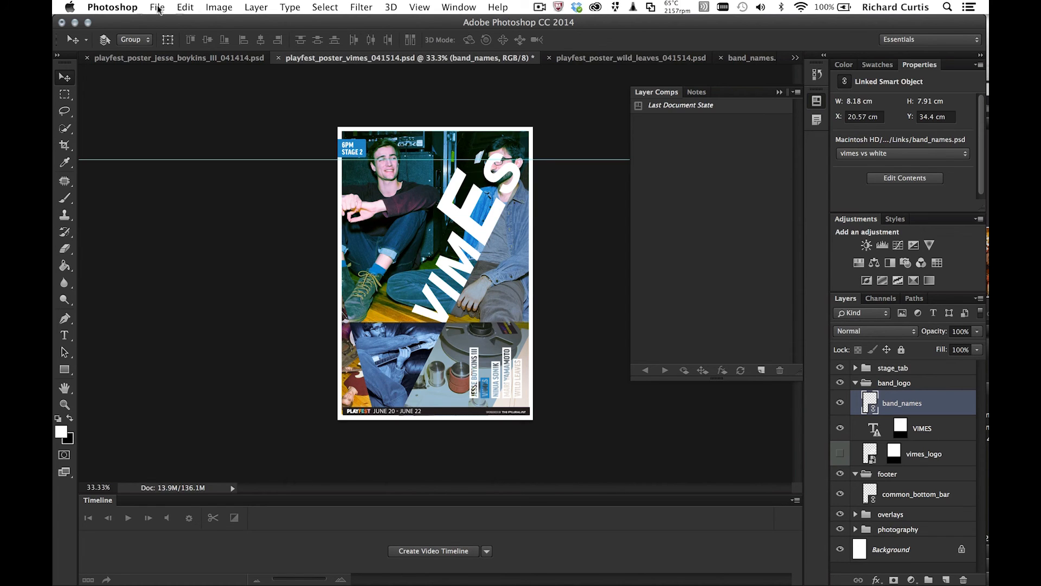
{"action": "left_click", "coordinate": [158, 7]}
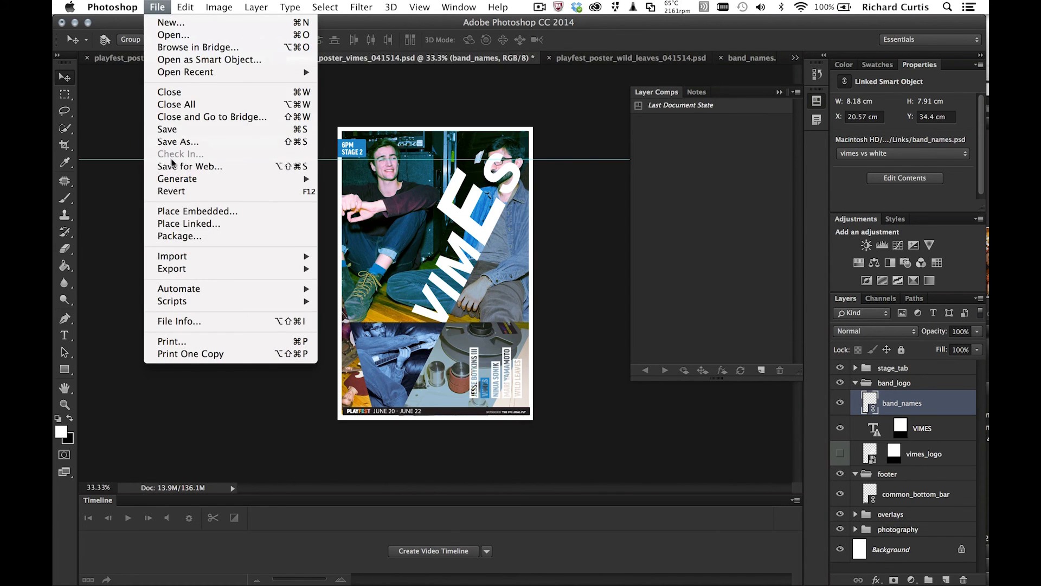
{"action": "mouse_move", "coordinate": [193, 239]}
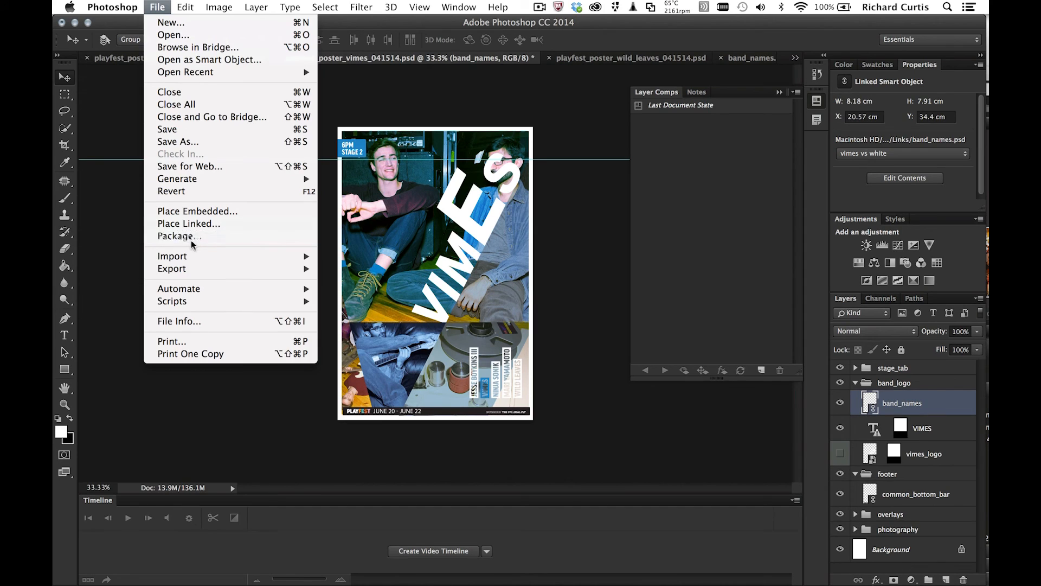
{"action": "left_click", "coordinate": [179, 236]}
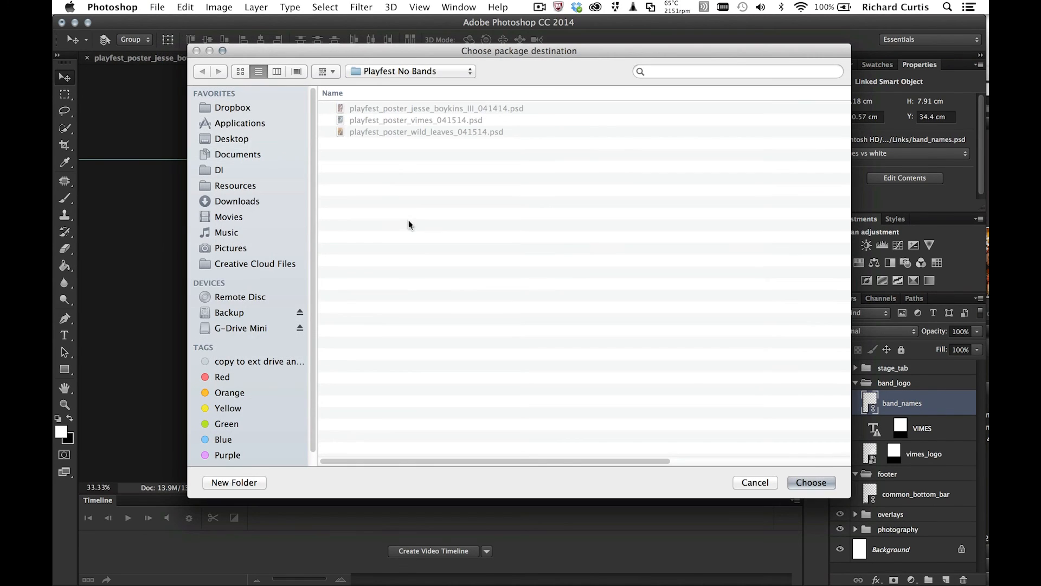
{"action": "mouse_move", "coordinate": [433, 151]}
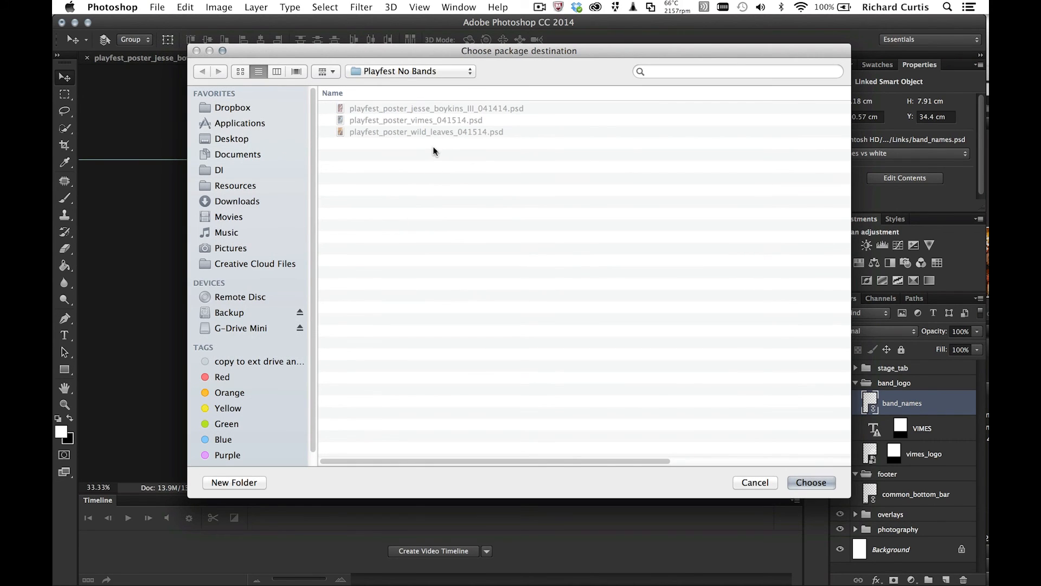
{"action": "mouse_move", "coordinate": [429, 156]}
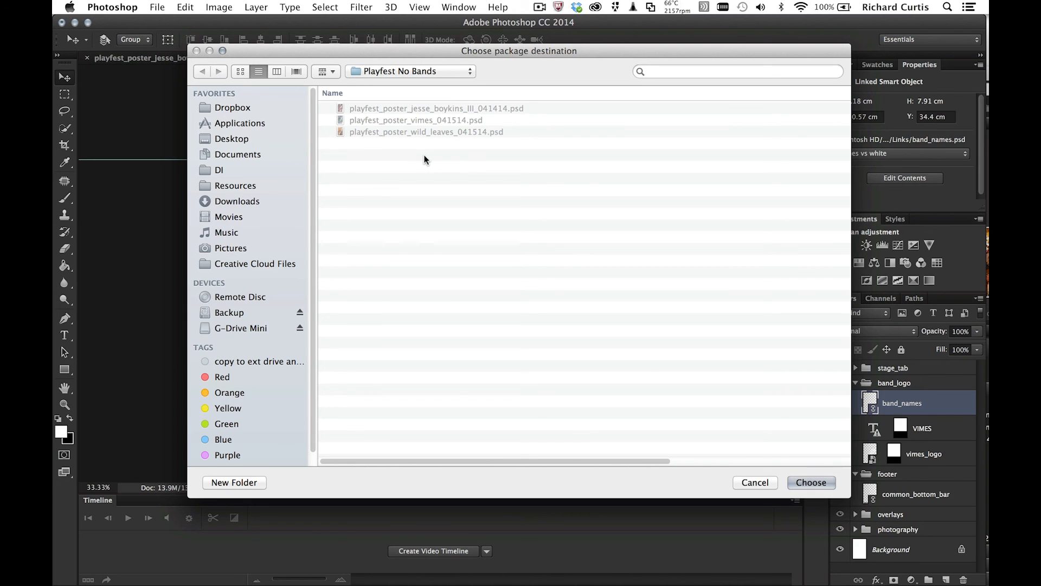
Create a Playfest folder on the Desktop as the Vimes package destination.
{"action": "left_click", "coordinate": [233, 139]}
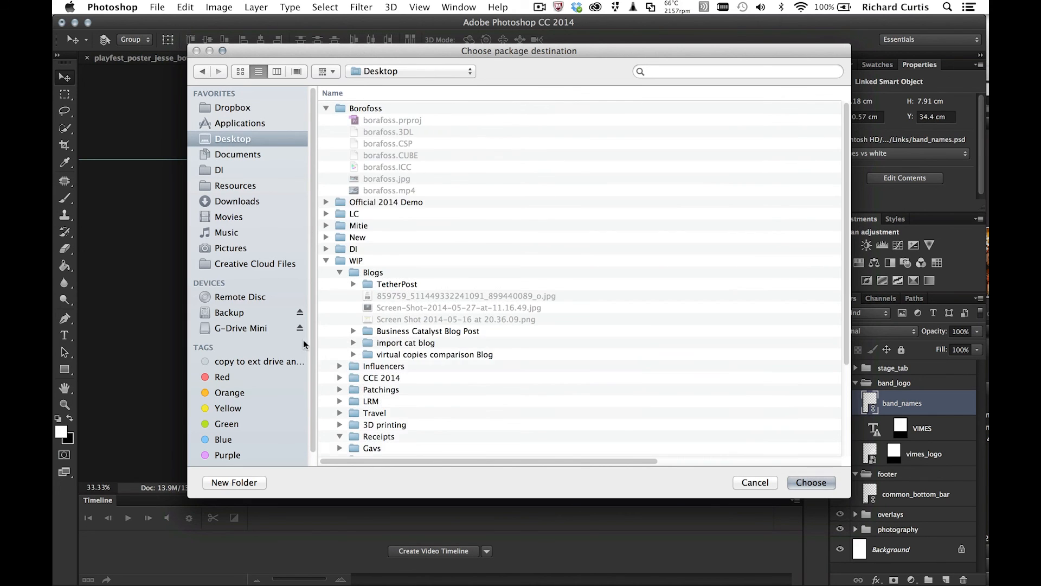
{"action": "left_click", "coordinate": [234, 482]}
{"action": "type", "text": "Playfest"}
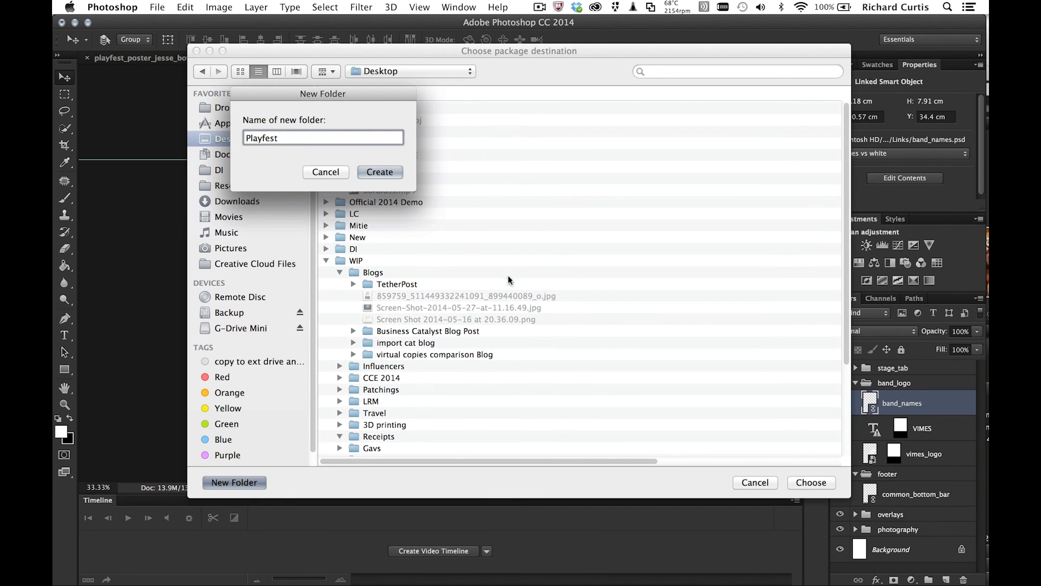
{"action": "left_click", "coordinate": [379, 172]}
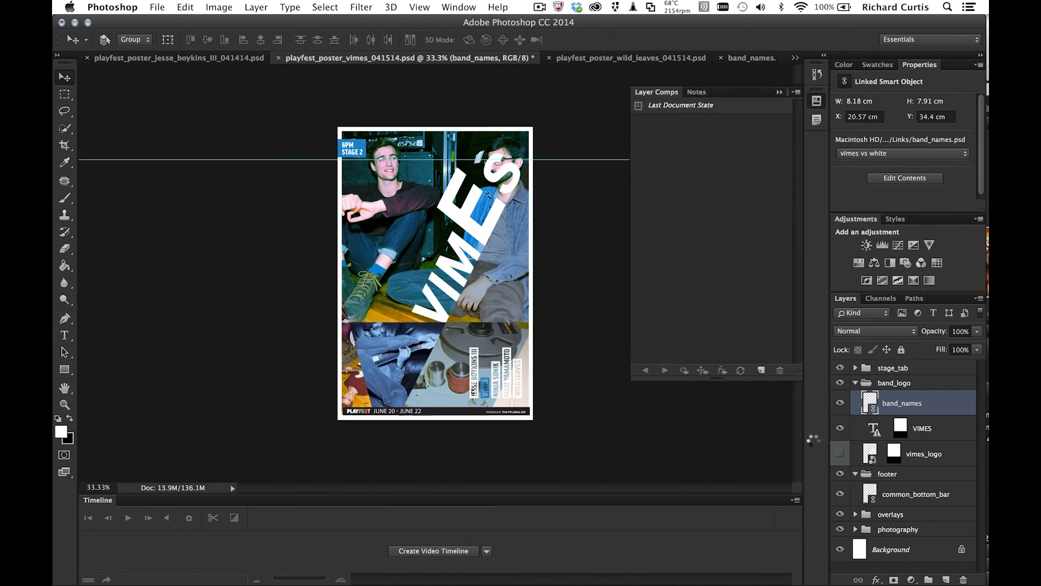
{"action": "left_click", "coordinate": [904, 177]}
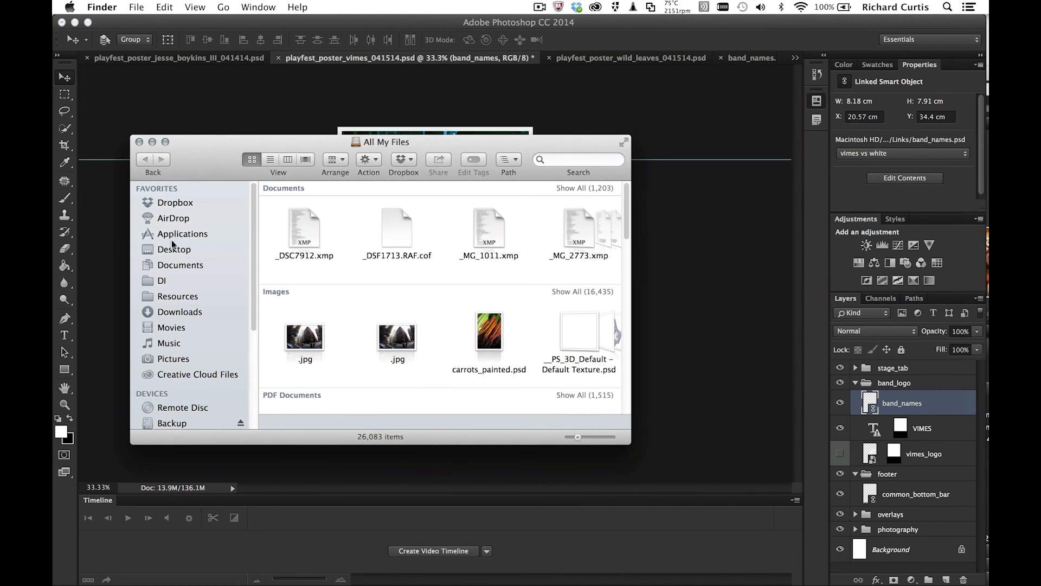
Open the Desktop's Playfest folder and expand the packaged Vimes poster folder.
{"action": "left_click", "coordinate": [174, 249]}
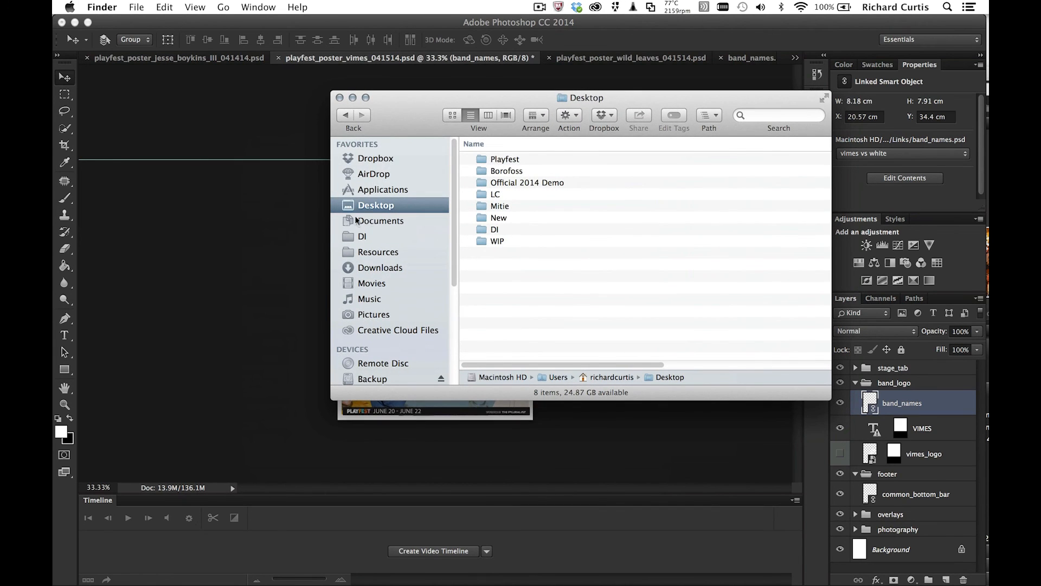
{"action": "double_click", "coordinate": [505, 159]}
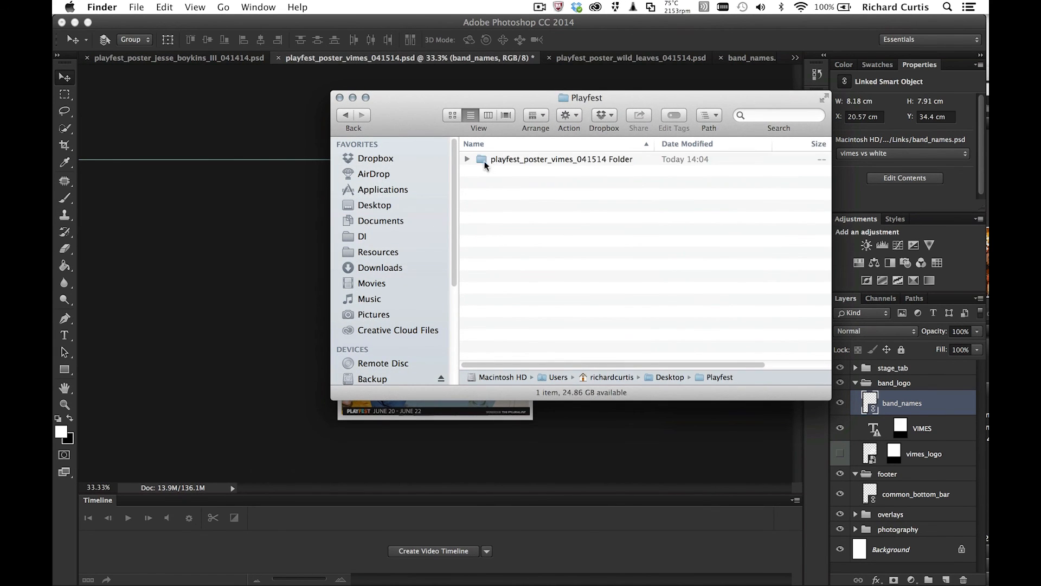
{"action": "left_click", "coordinate": [467, 159]}
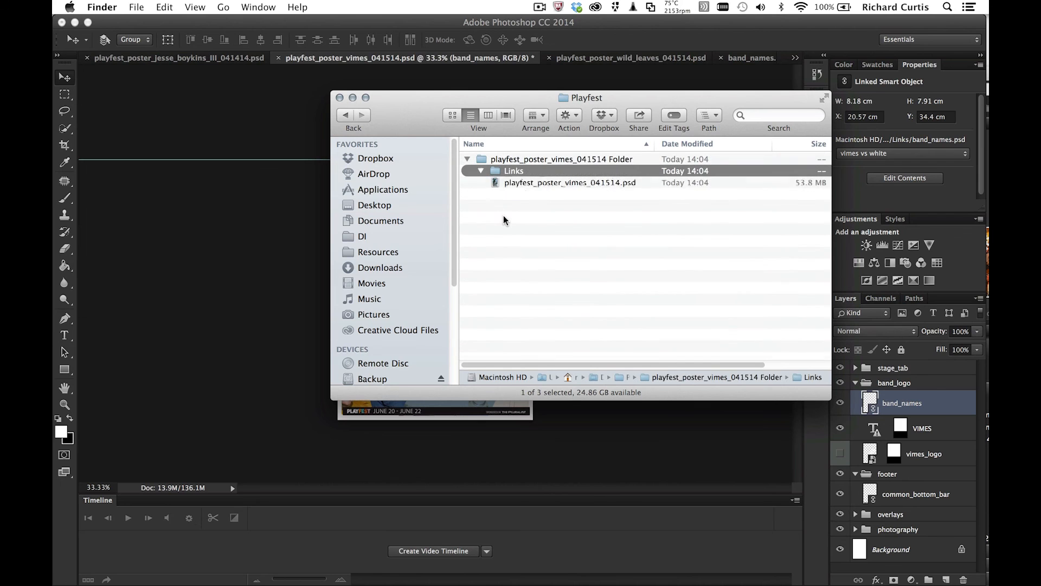
Quick Look the linked band names file, common_bottom_bar.psd, and a Vimes photo.
{"action": "key", "text": "space"}
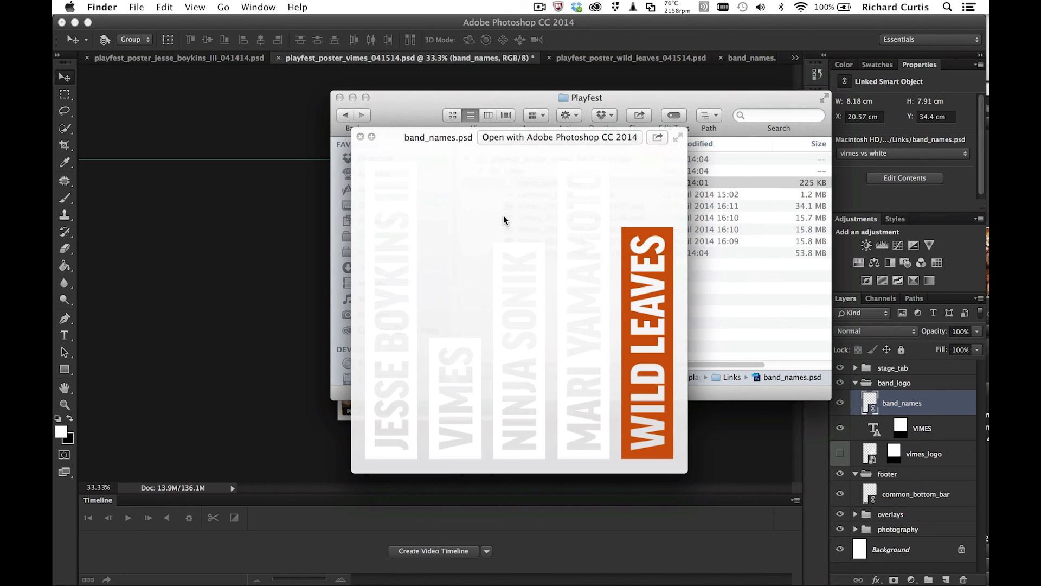
{"action": "left_click", "coordinate": [565, 194]}
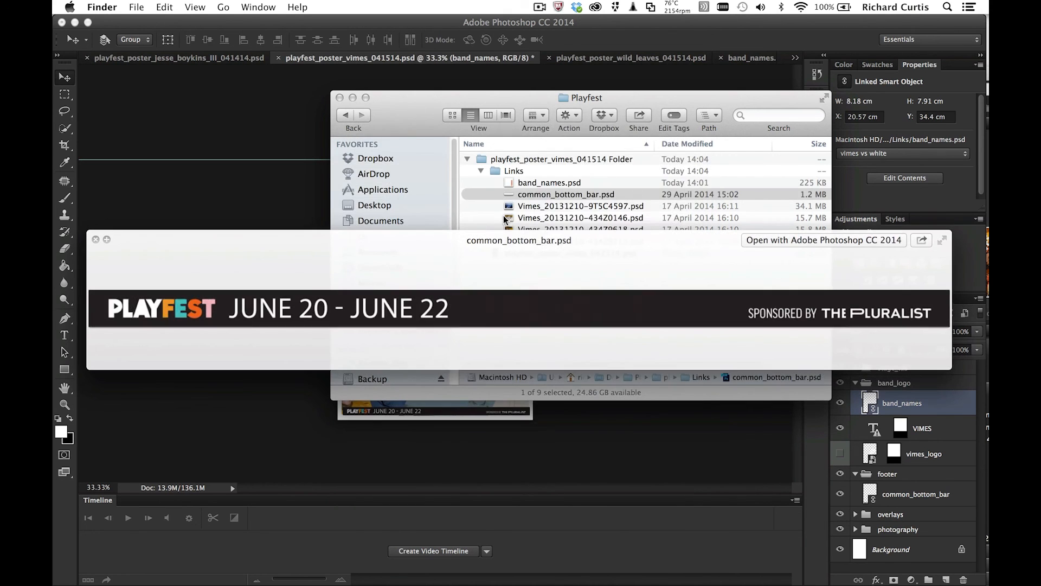
{"action": "left_click", "coordinate": [579, 217]}
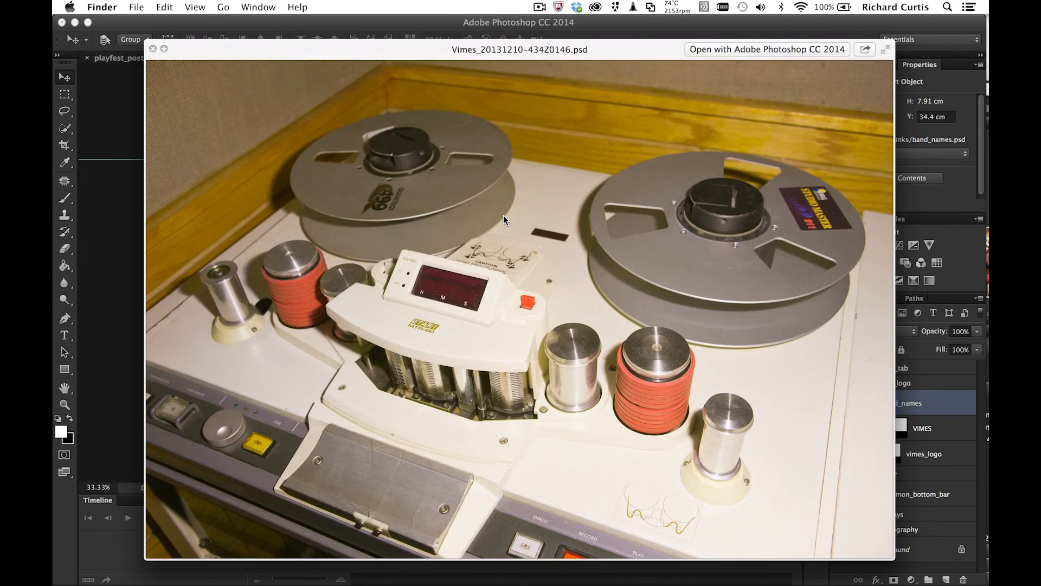